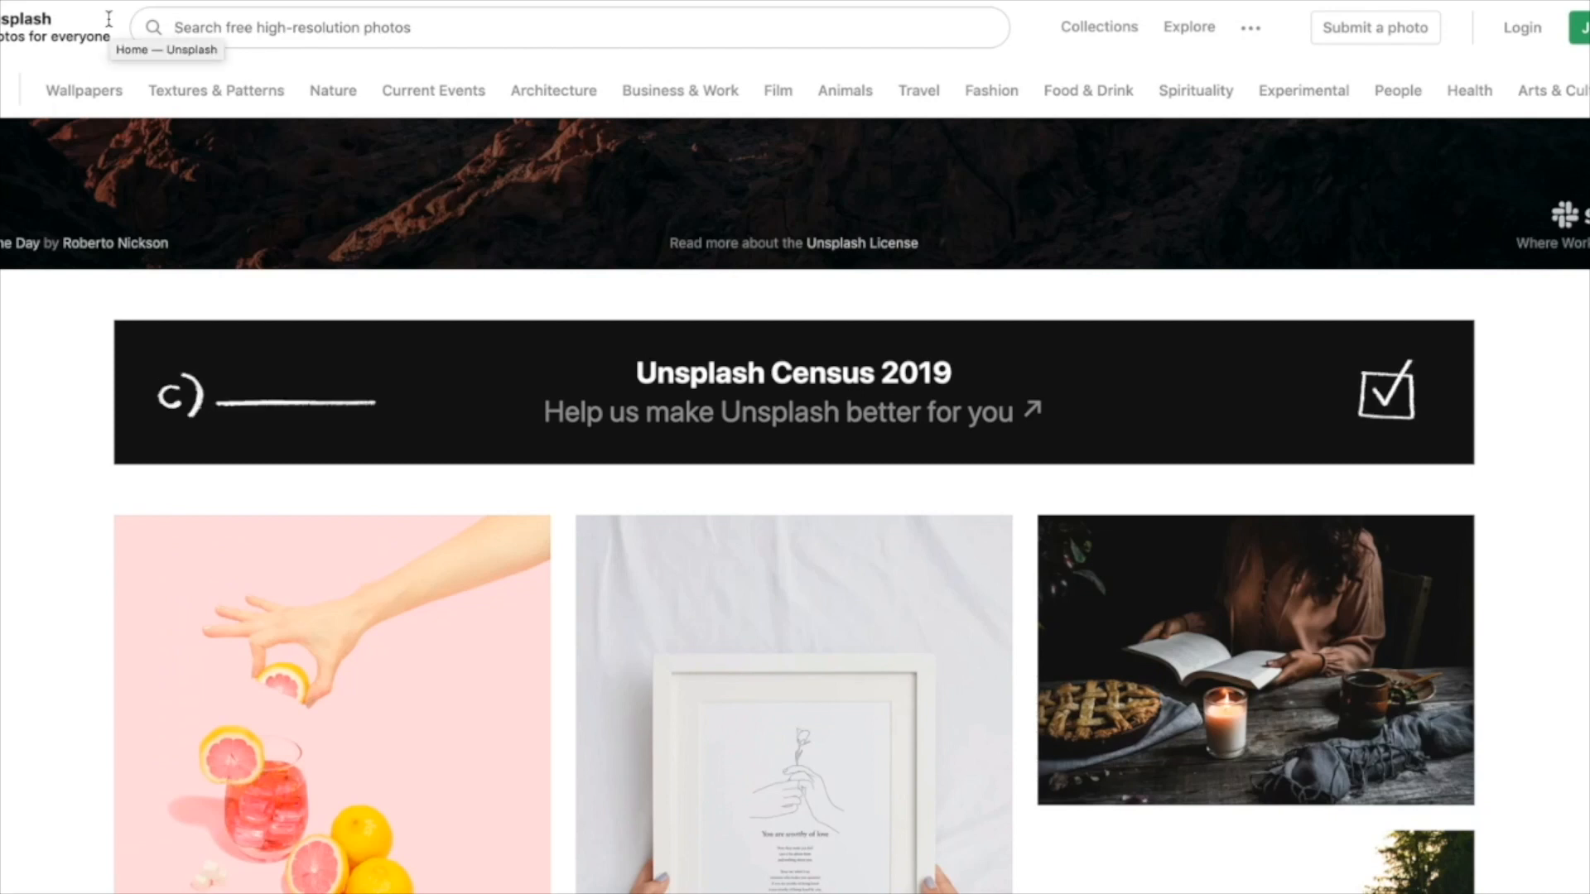
# Search Unsplash for 'vacation' and download the woman-on-beach-chair photo, dismissing the thanks prompt.
pyautogui.write('vacatino')
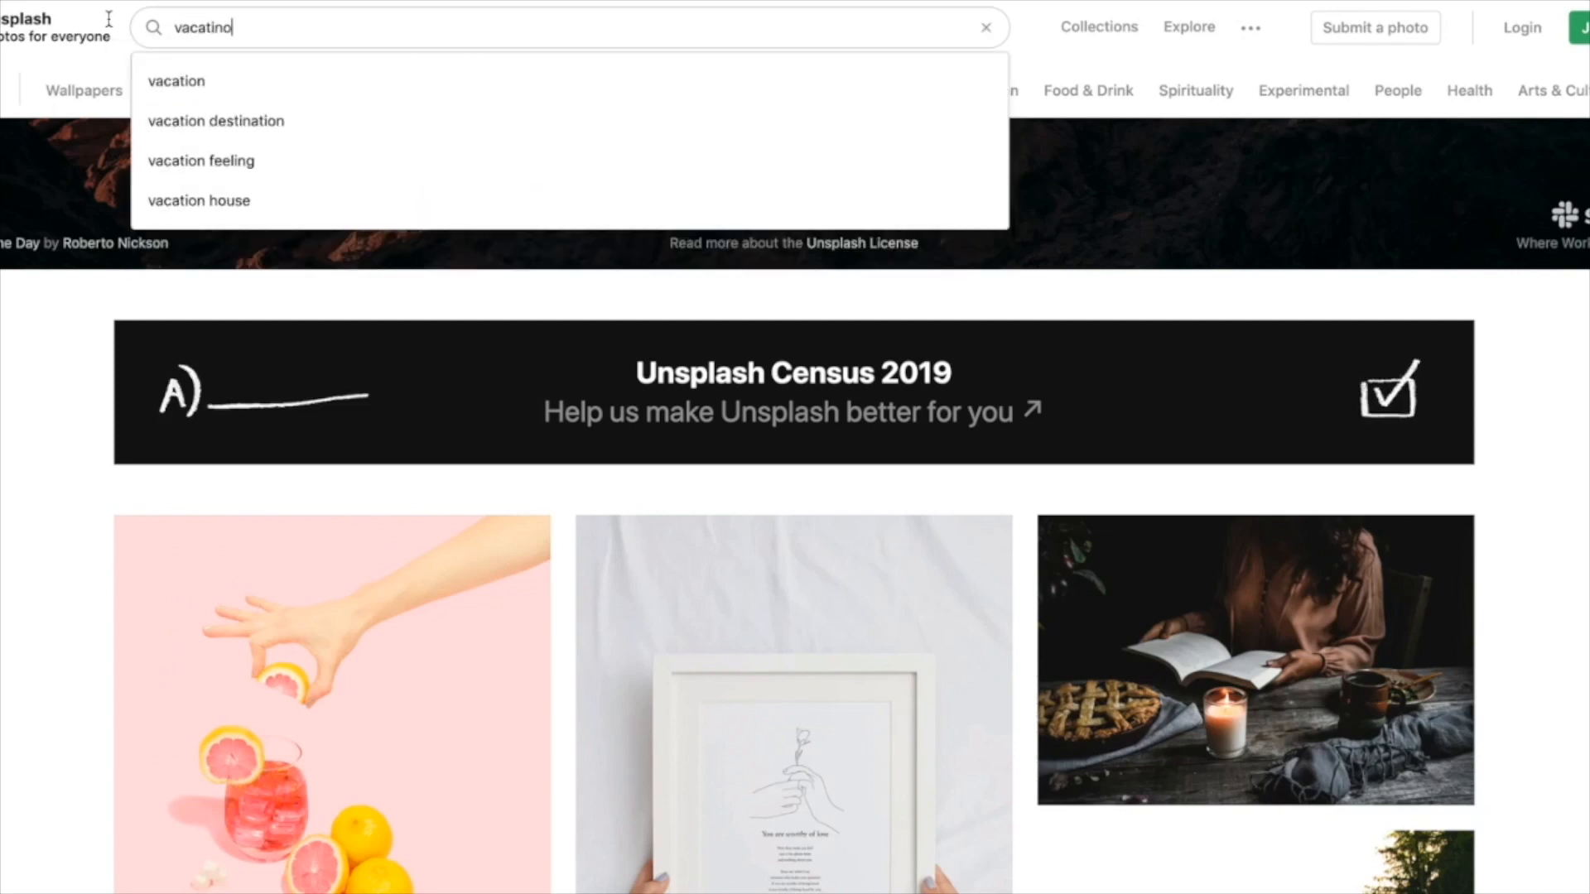
pyautogui.click(175, 80)
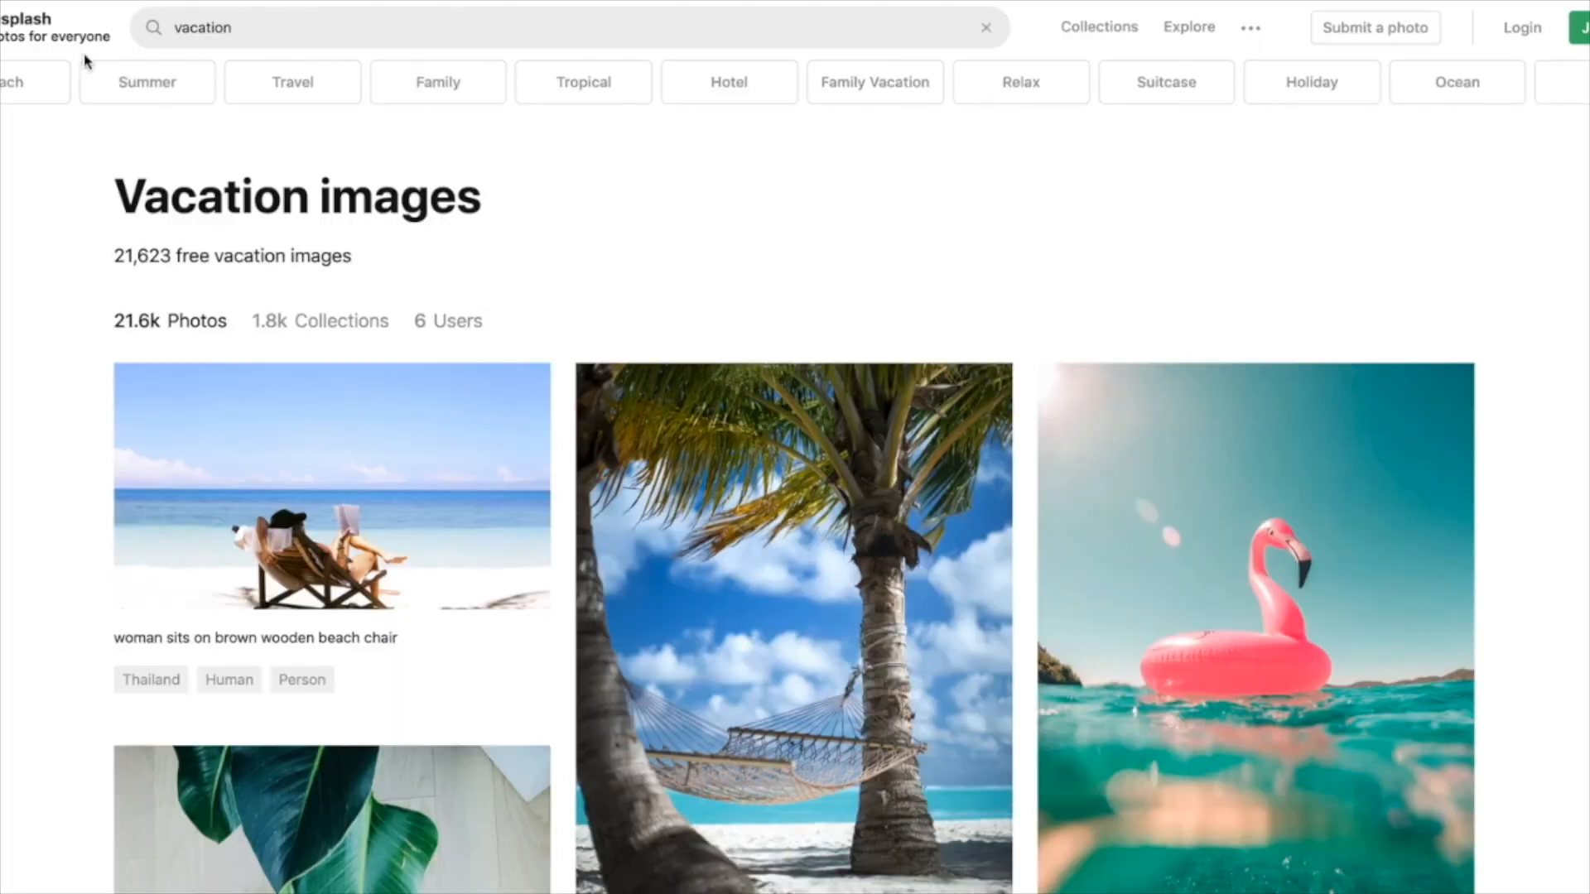
pyautogui.scroll(-3)
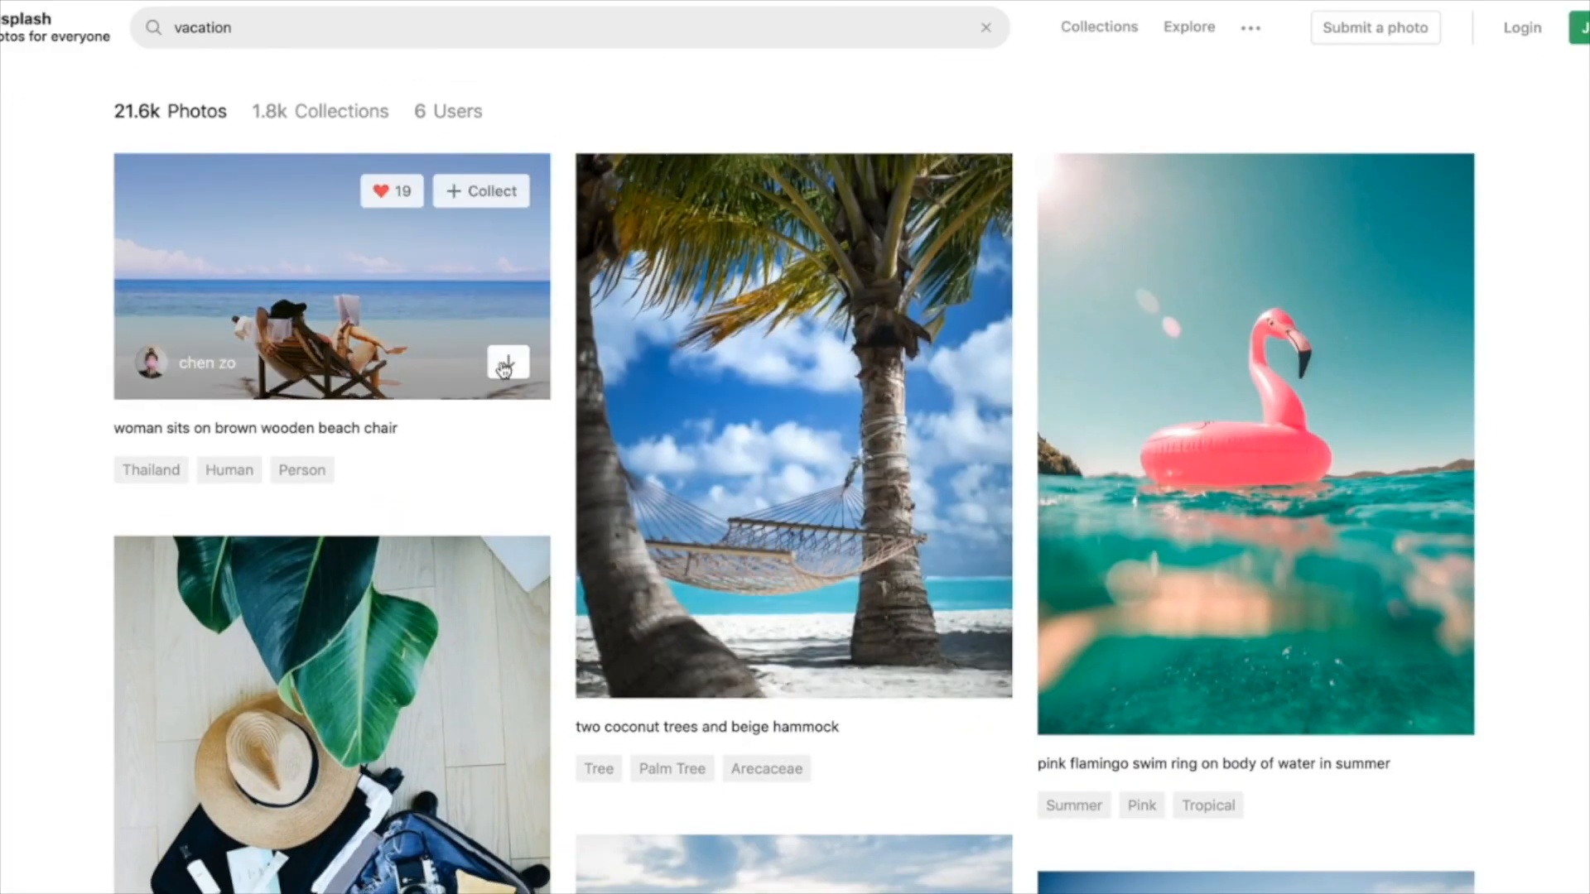
pyautogui.moveTo(508, 362)
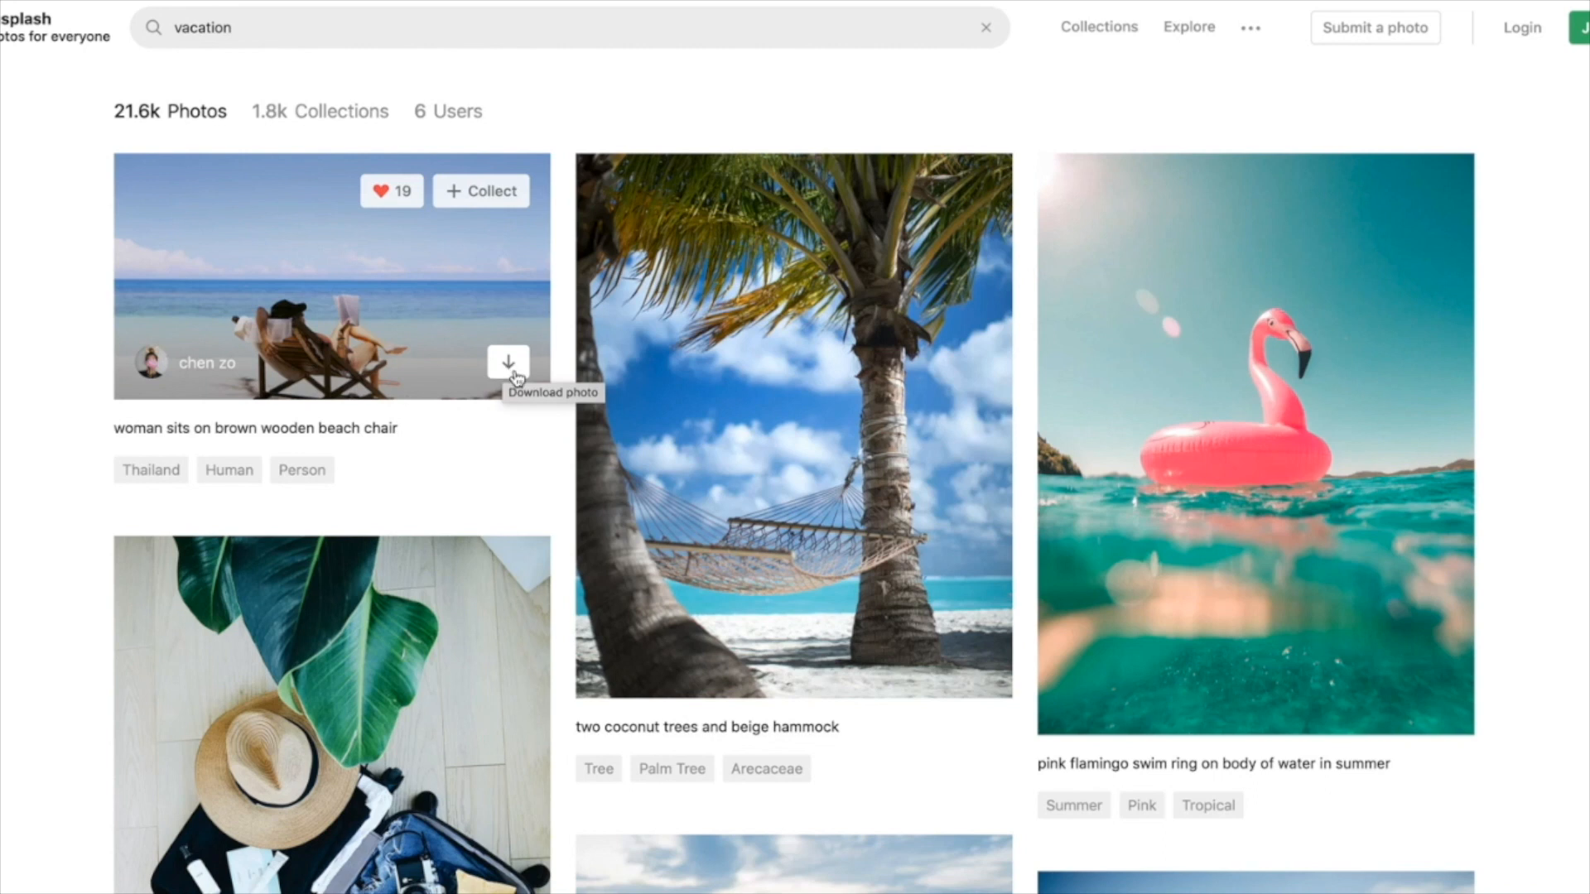
pyautogui.click(509, 362)
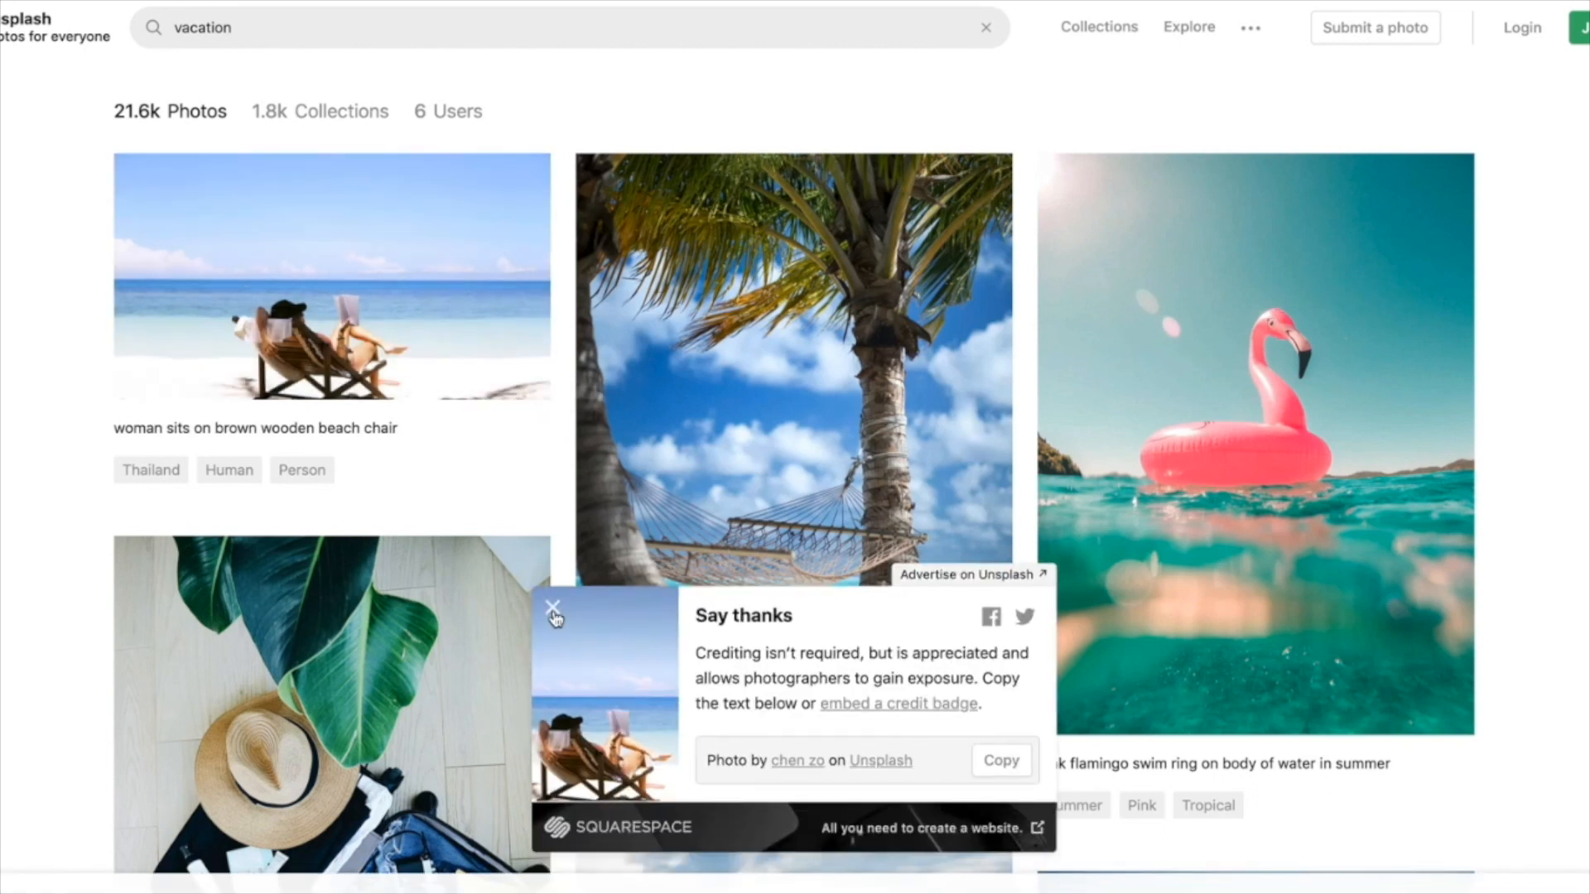
pyautogui.click(553, 611)
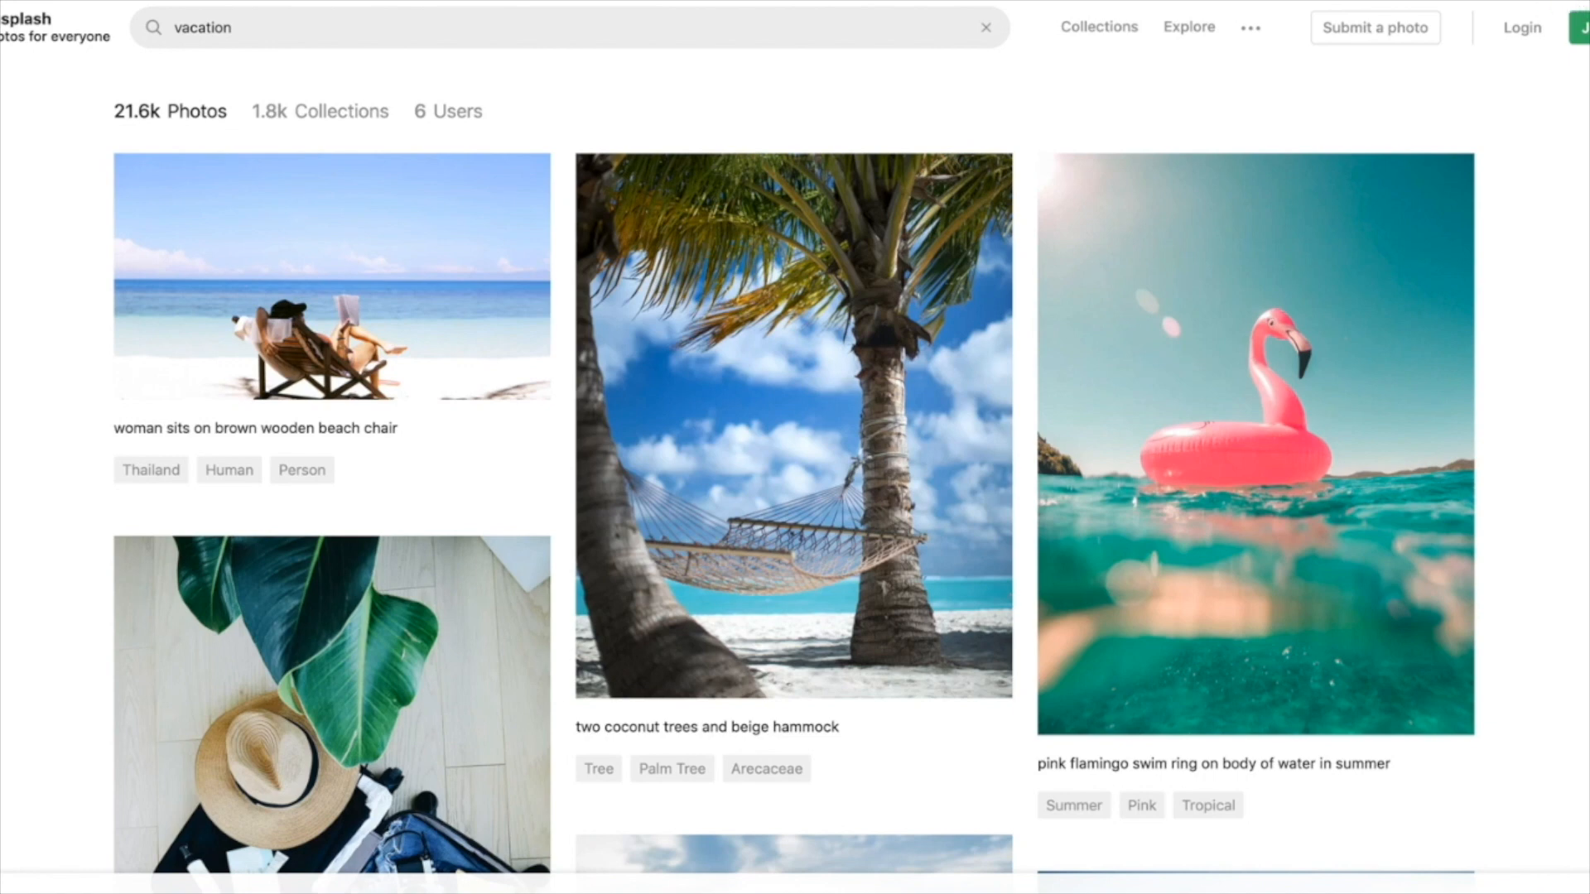
pyautogui.scroll(-3)
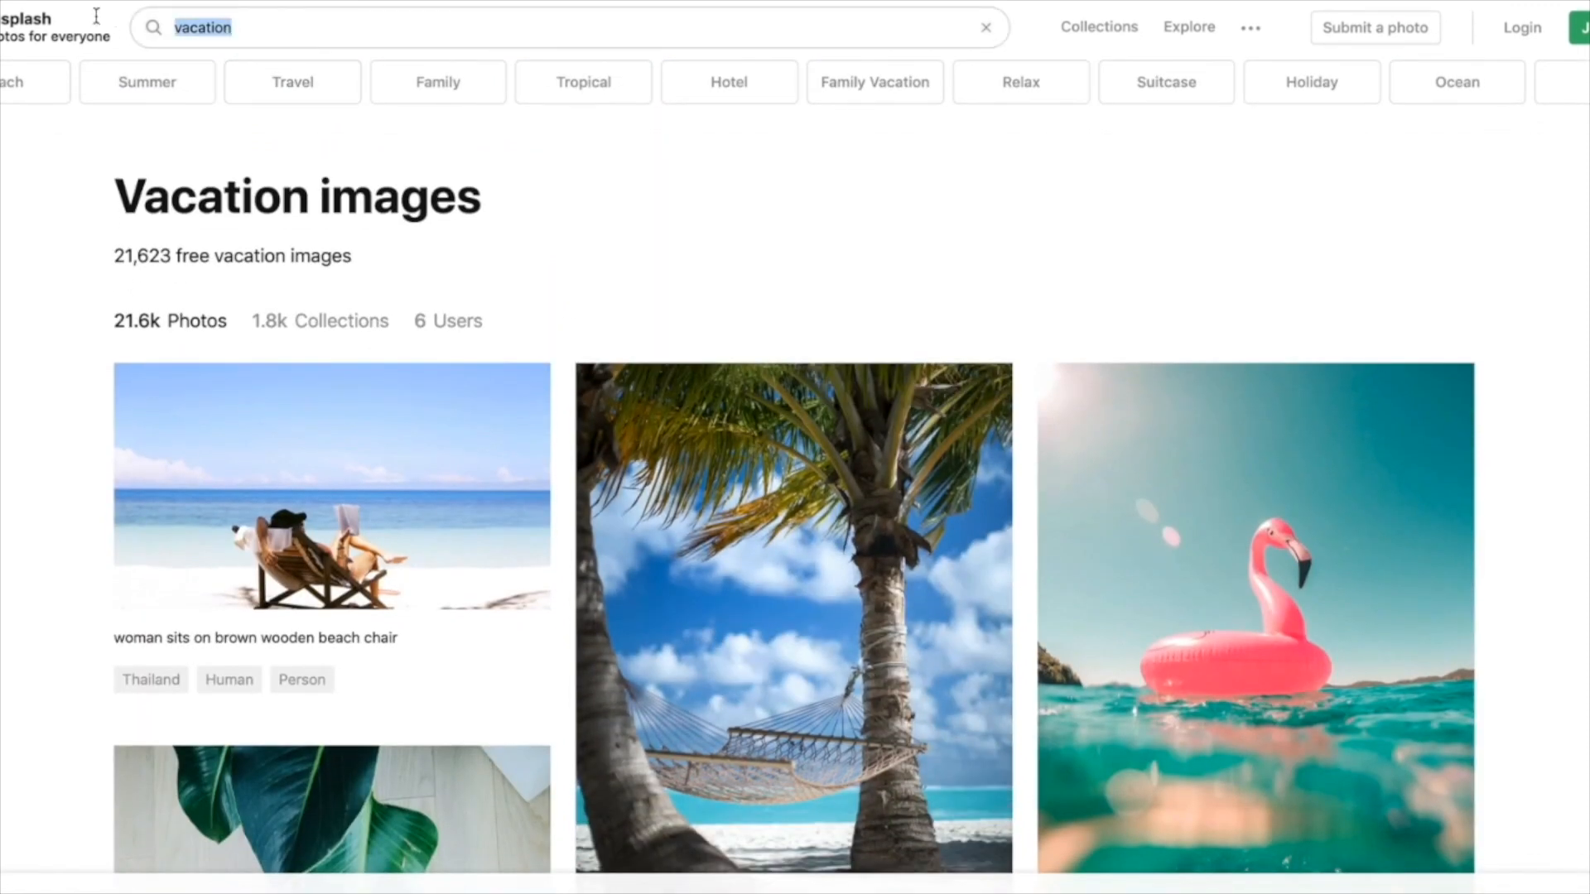
# Search 'career' photos, then switch the search to 'love' and browse the results.
pyautogui.write('career')
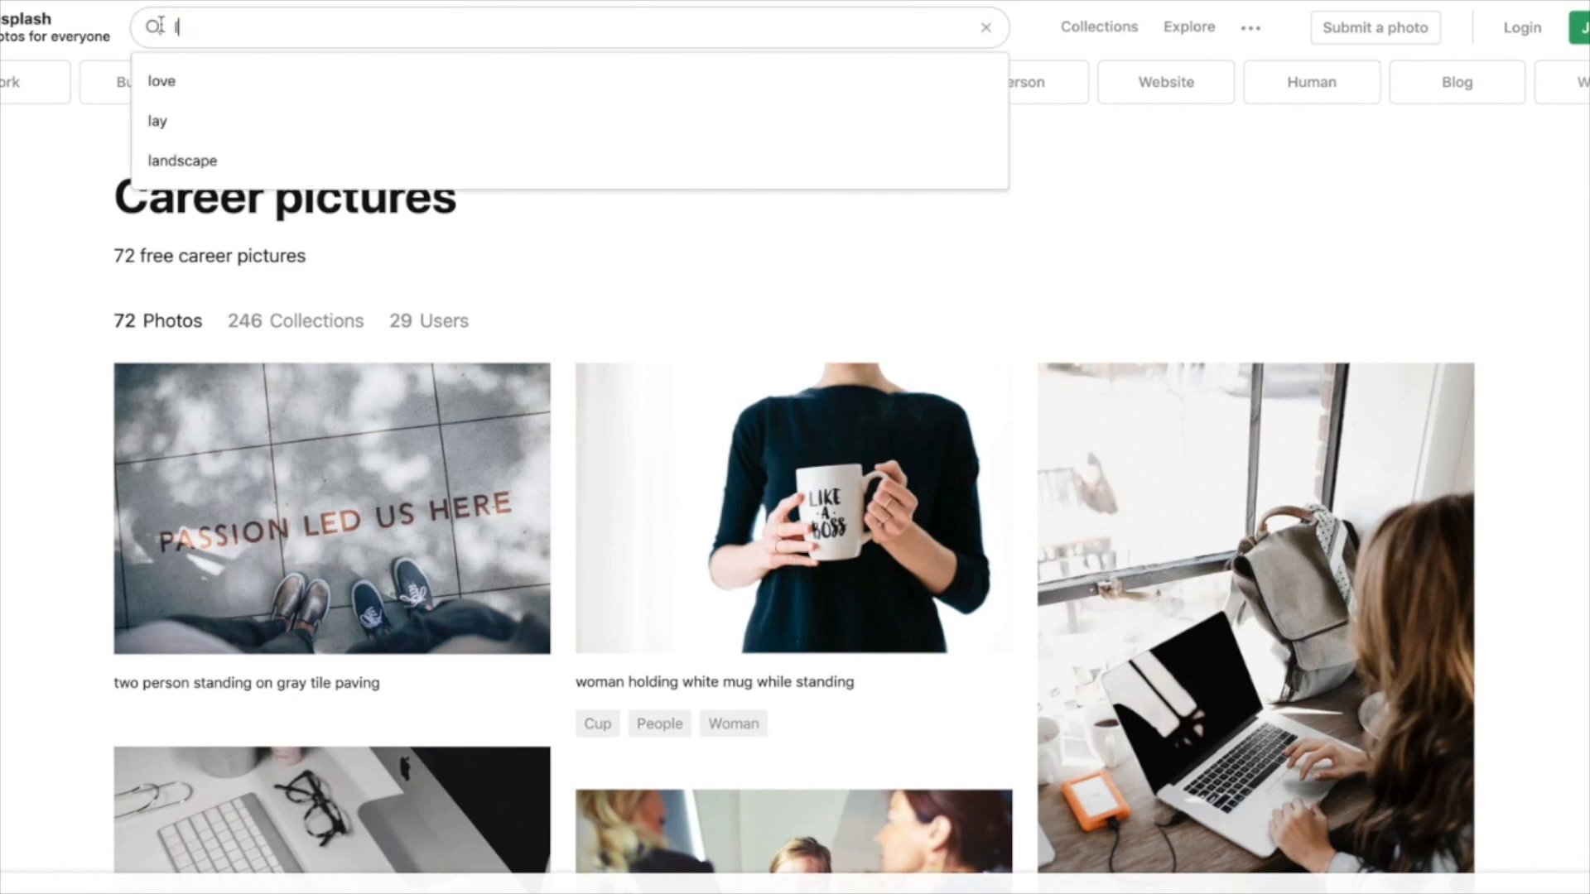
pyautogui.click(161, 82)
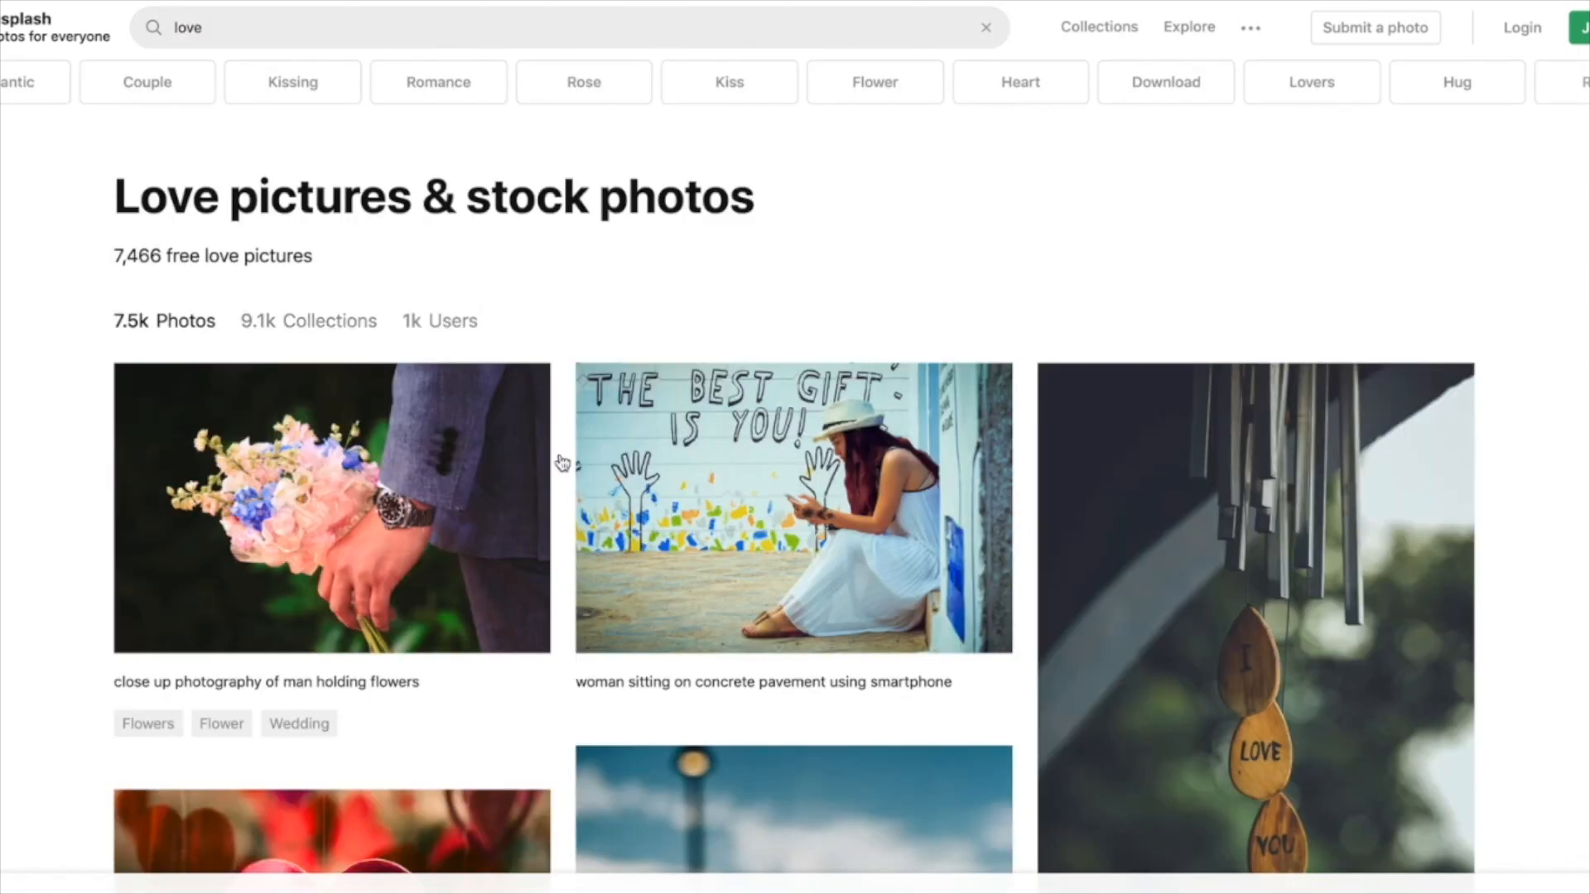
pyautogui.scroll(-3)
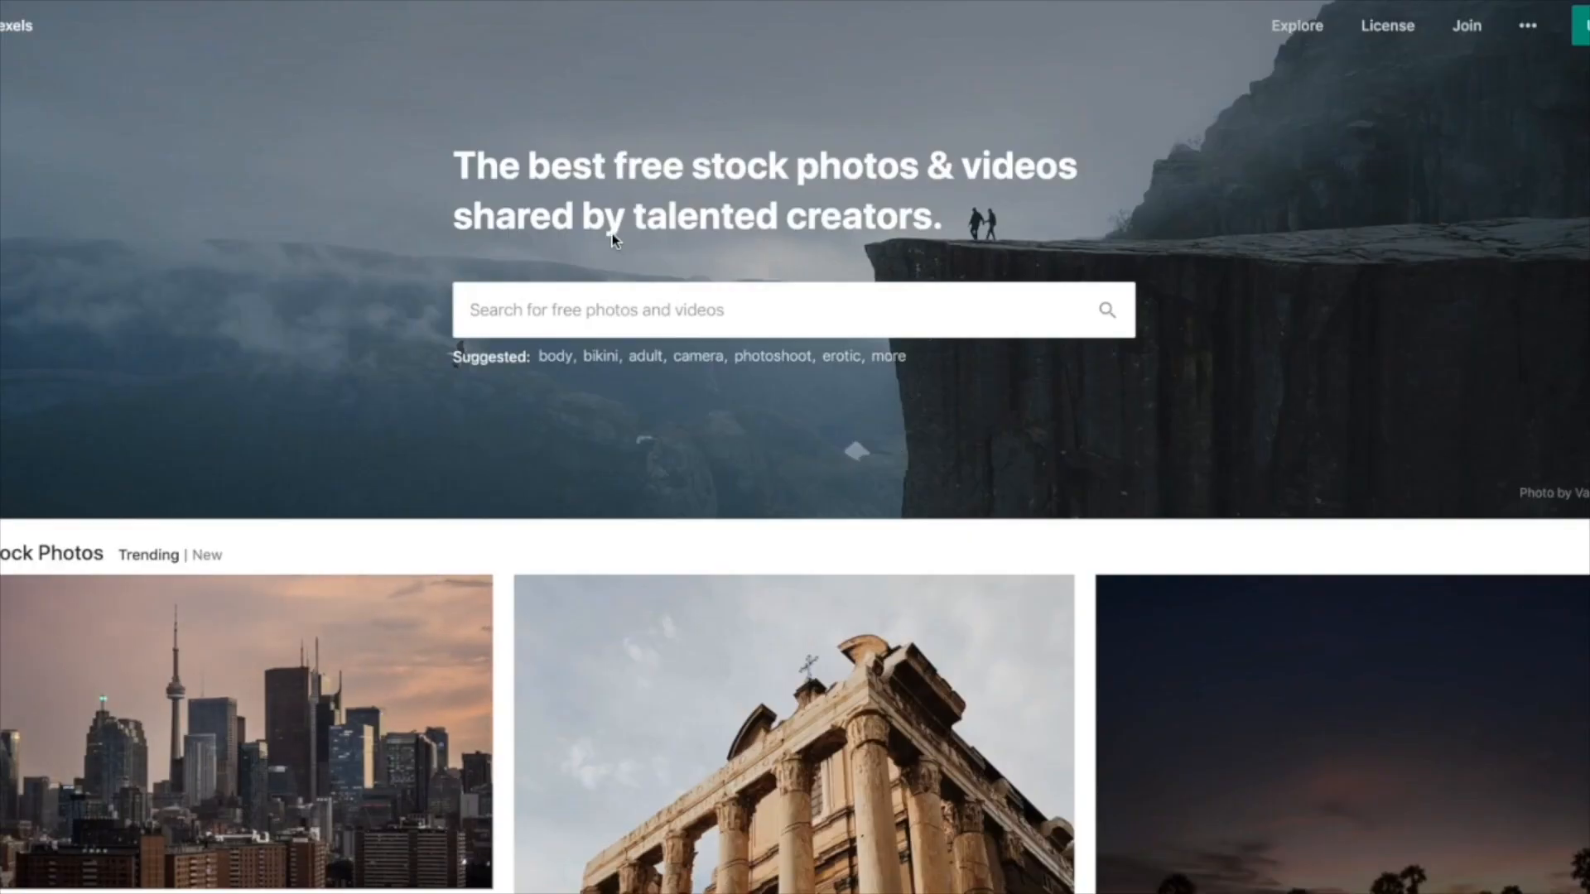
pyautogui.moveTo(667, 575)
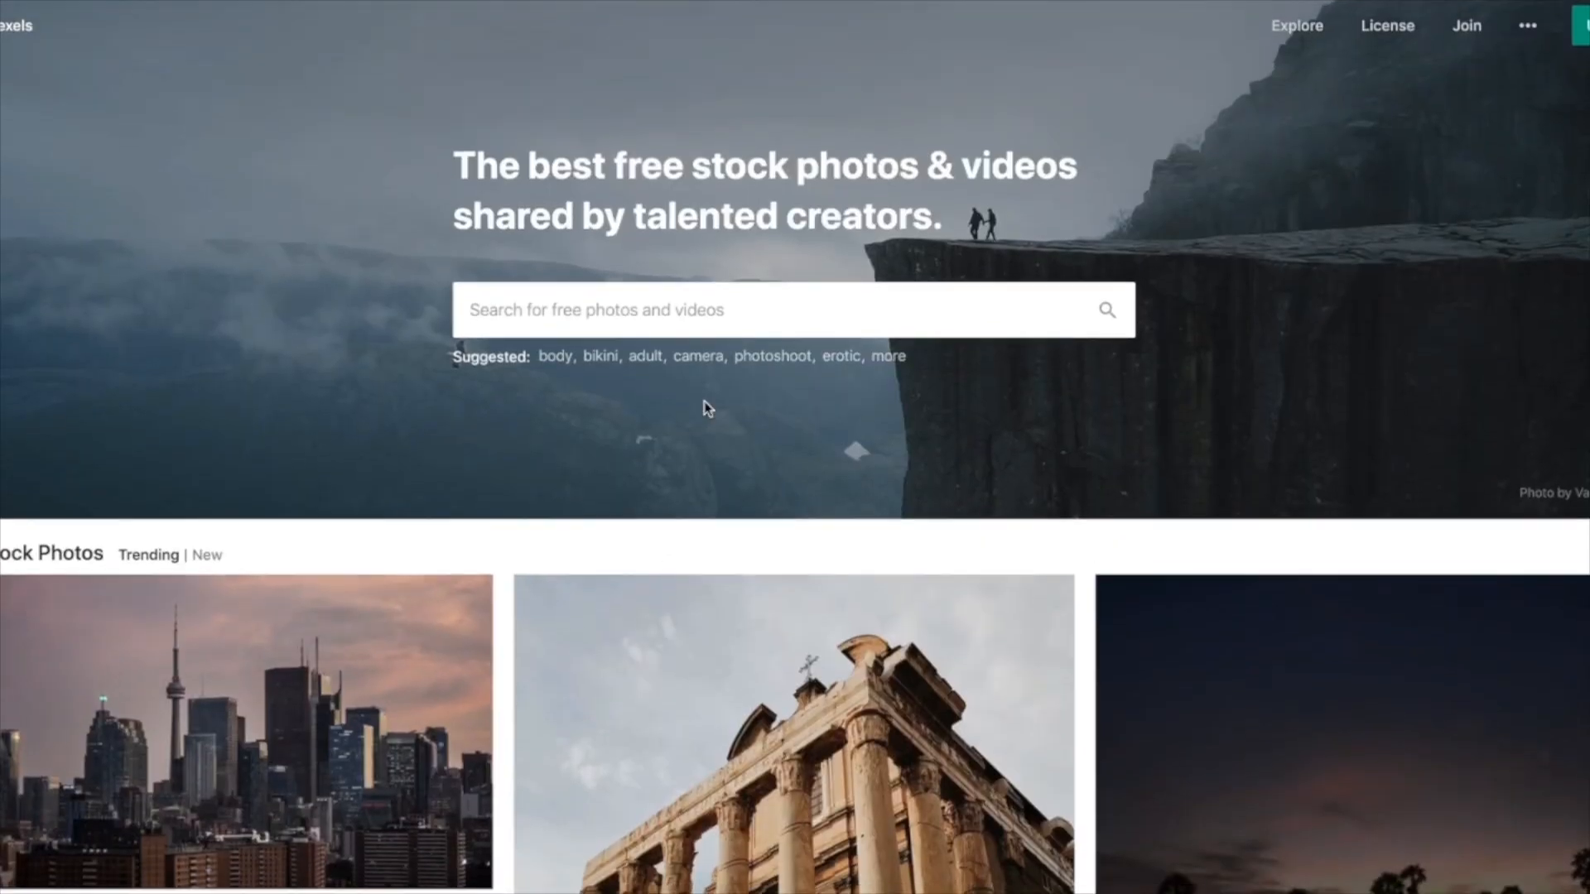
# Search Pexels for 'love' and open the floral LOVE letters photo's detail page.
pyautogui.write('lovwe')
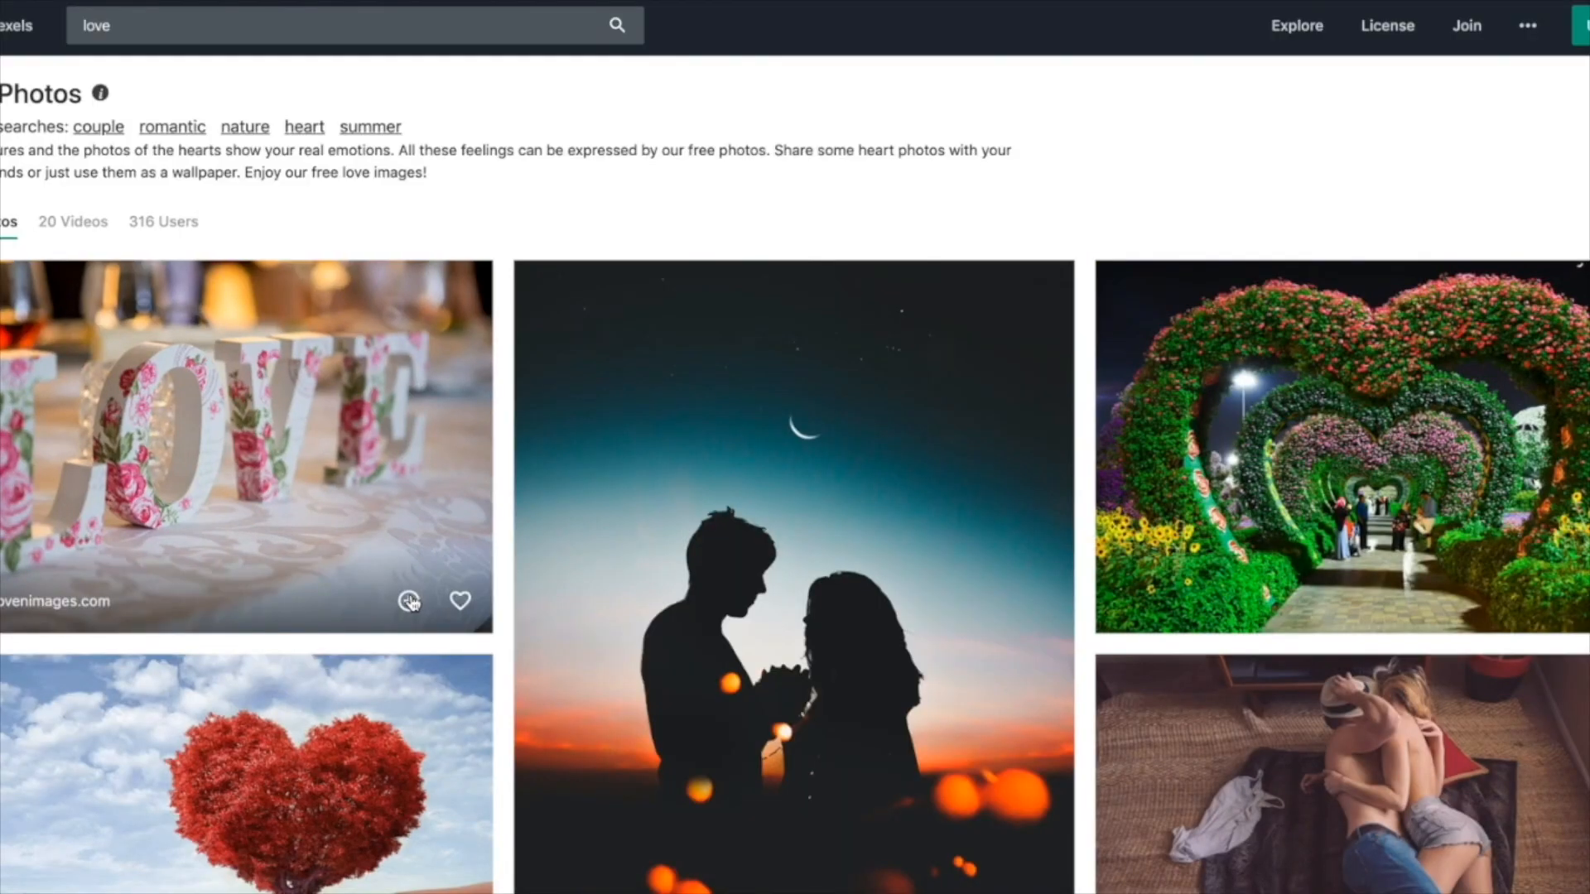
pyautogui.click(244, 446)
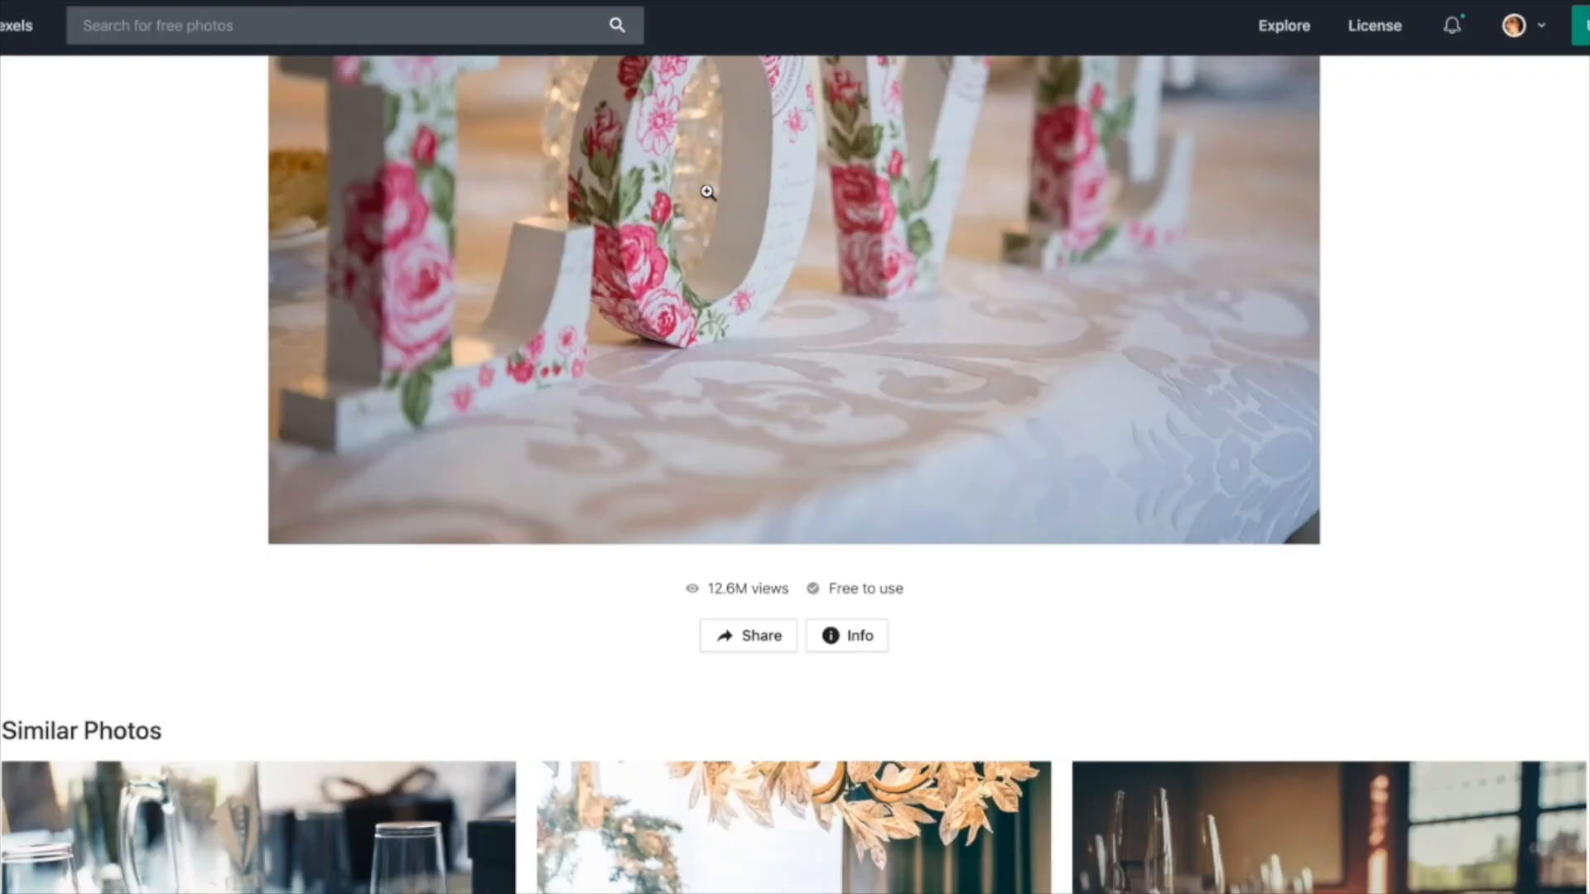
pyautogui.scroll(-3)
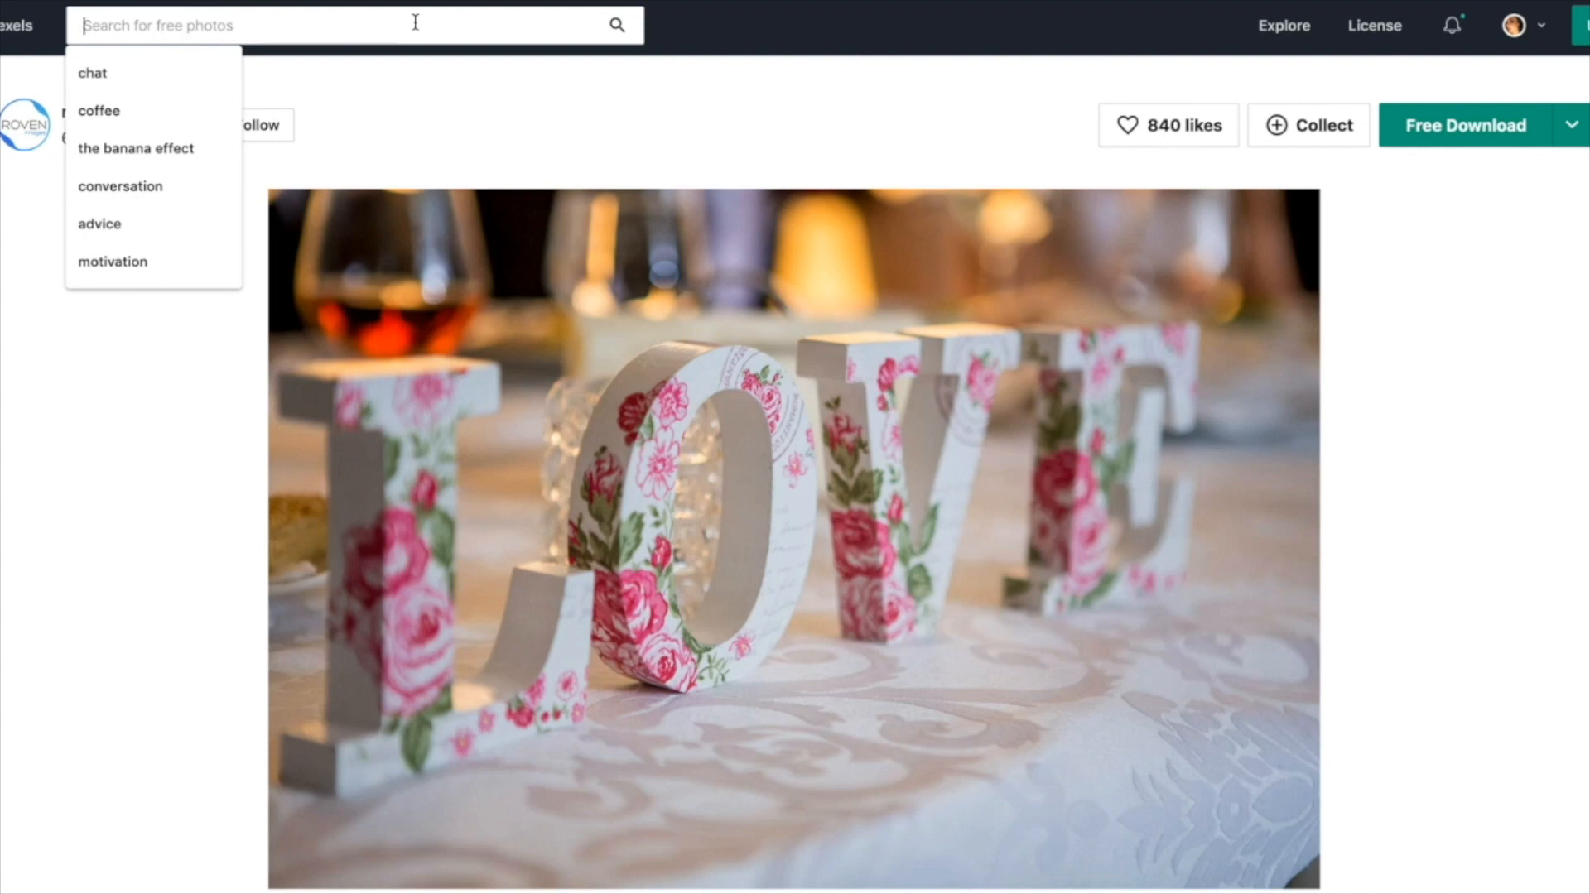
# Search Pexels for 'health' and open the grapefruit and salad bowl photo.
pyautogui.write('health')
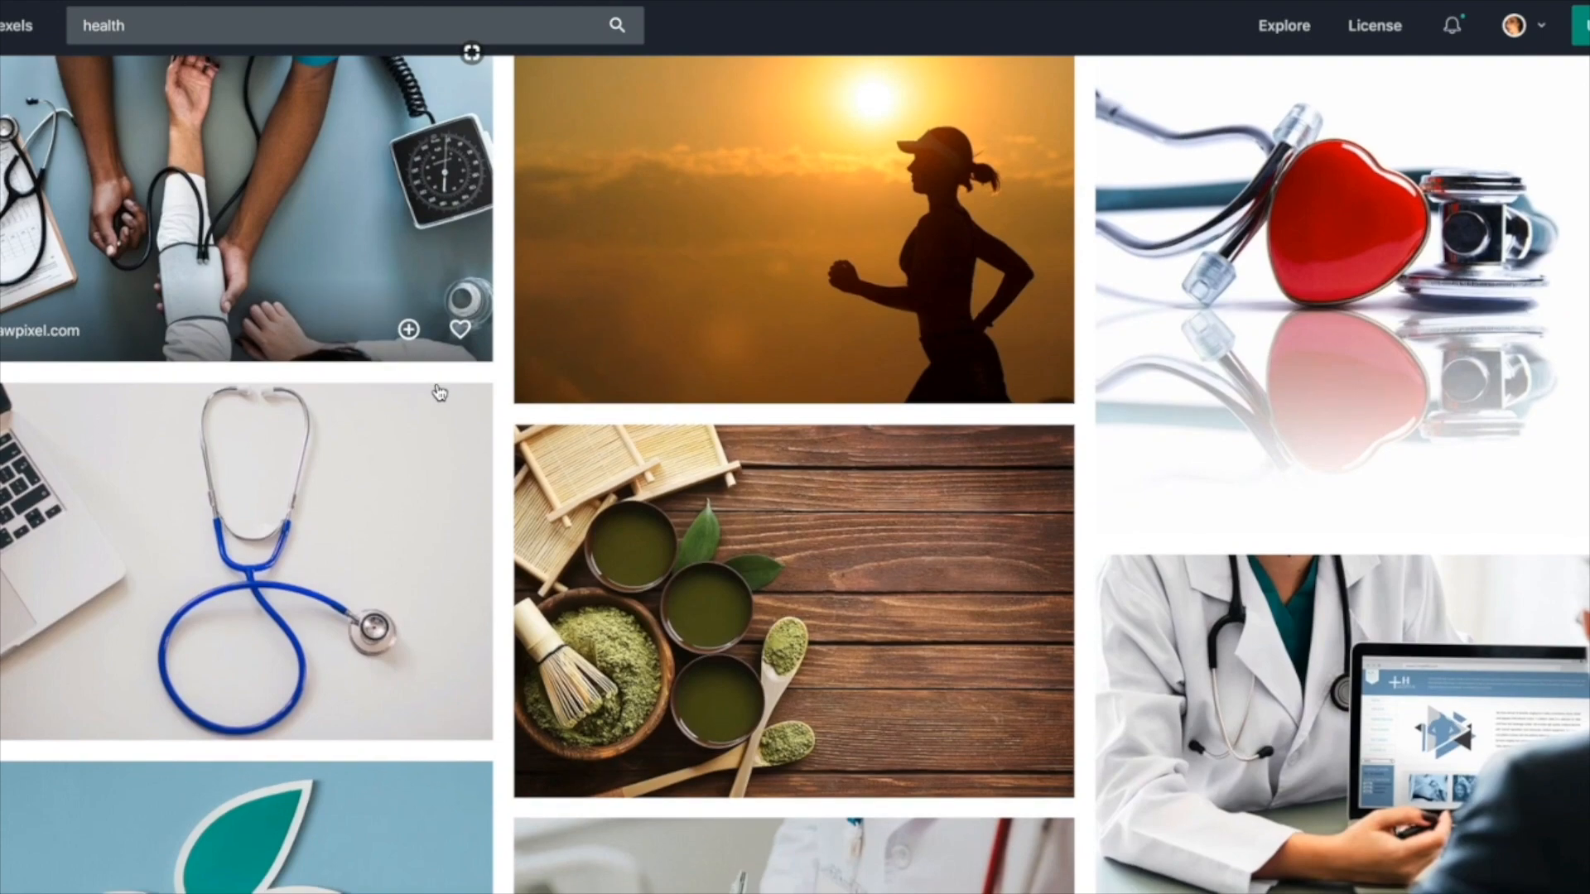
pyautogui.scroll(-3)
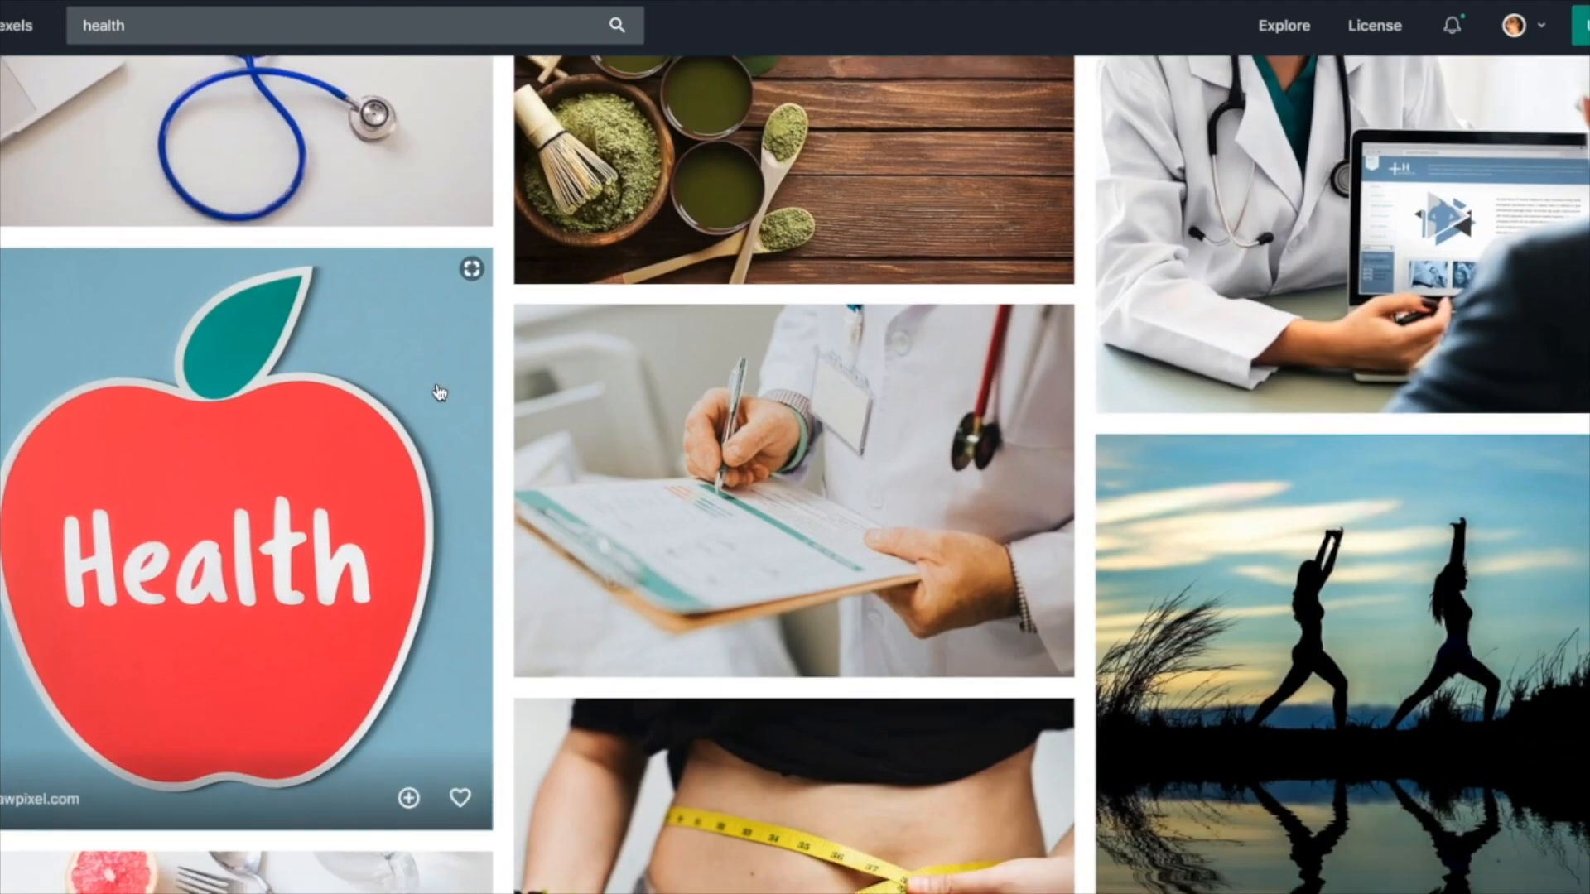
pyautogui.scroll(-3)
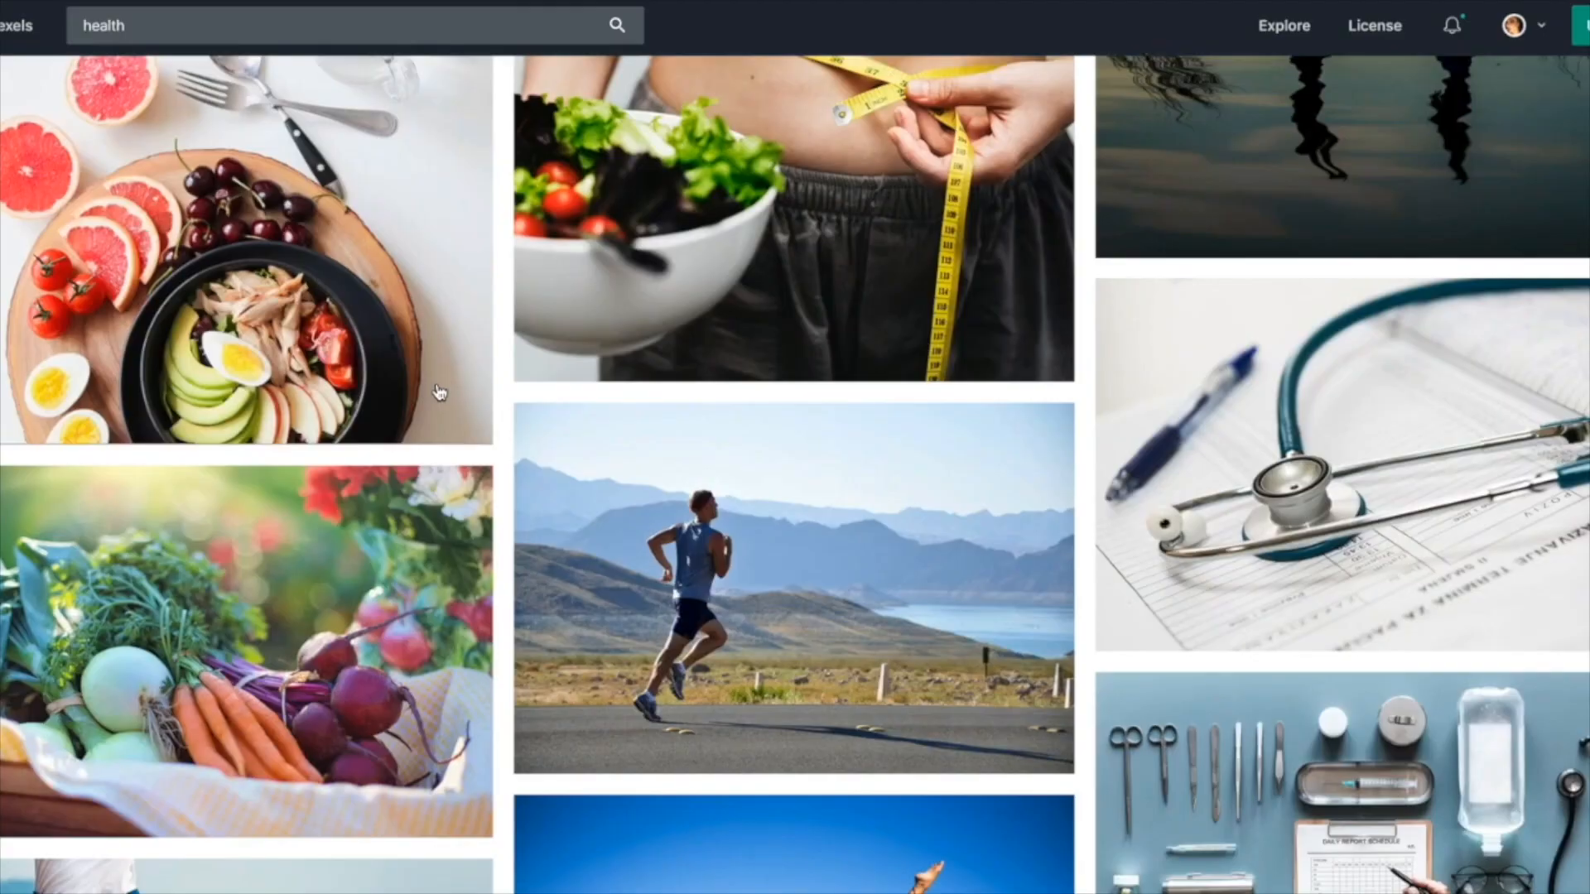
pyautogui.click(243, 244)
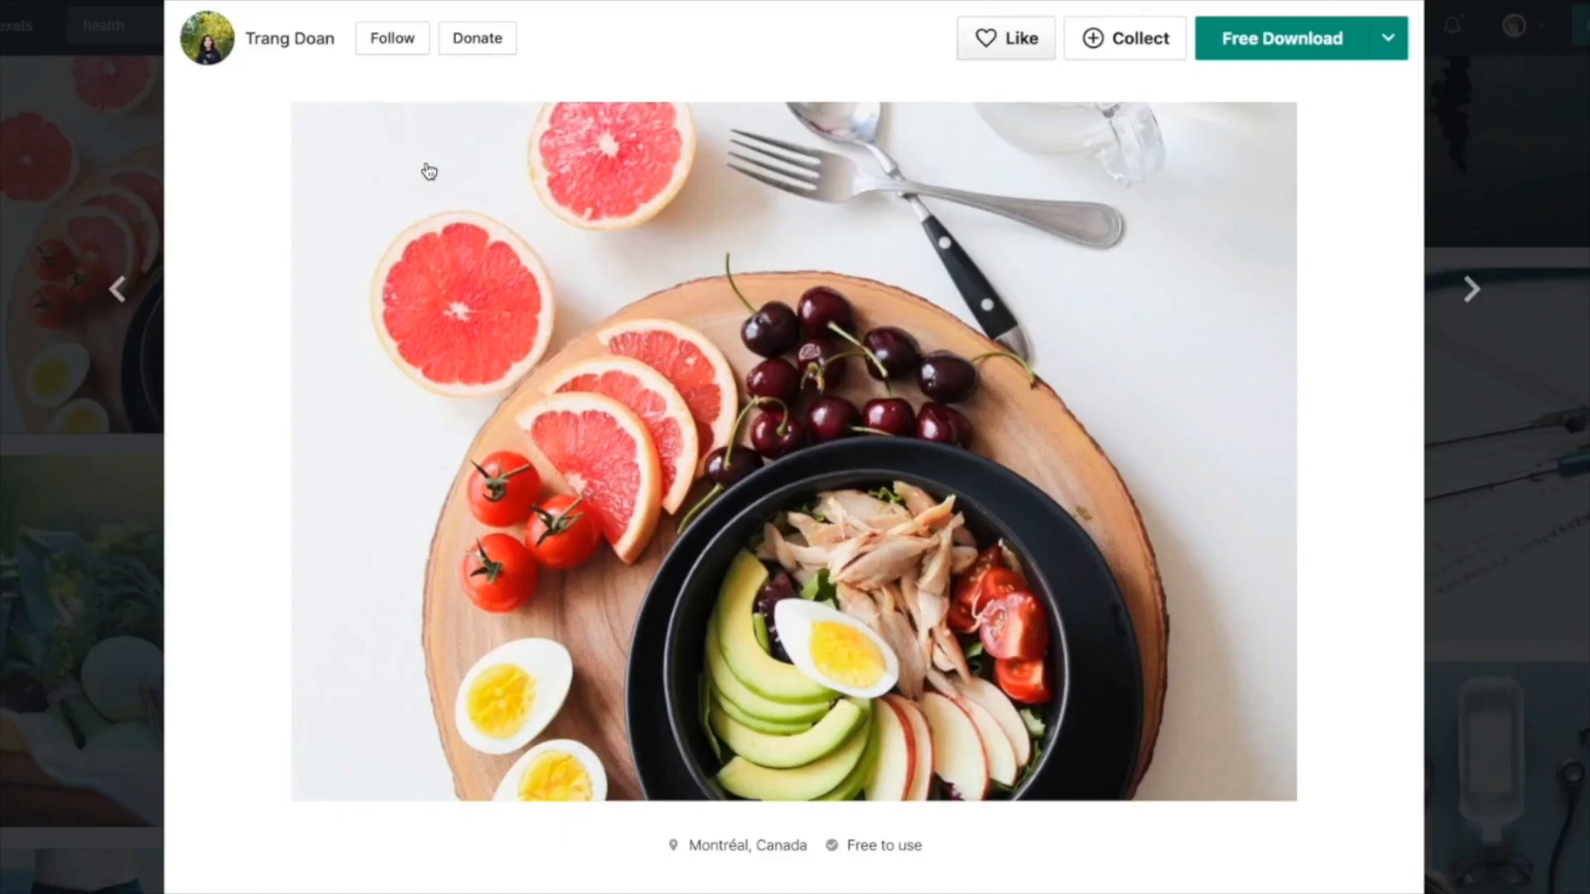
# Download the grapefruit and salad bowl photo via Free Download, dismissing the thanks dialog.
pyautogui.click(1387, 38)
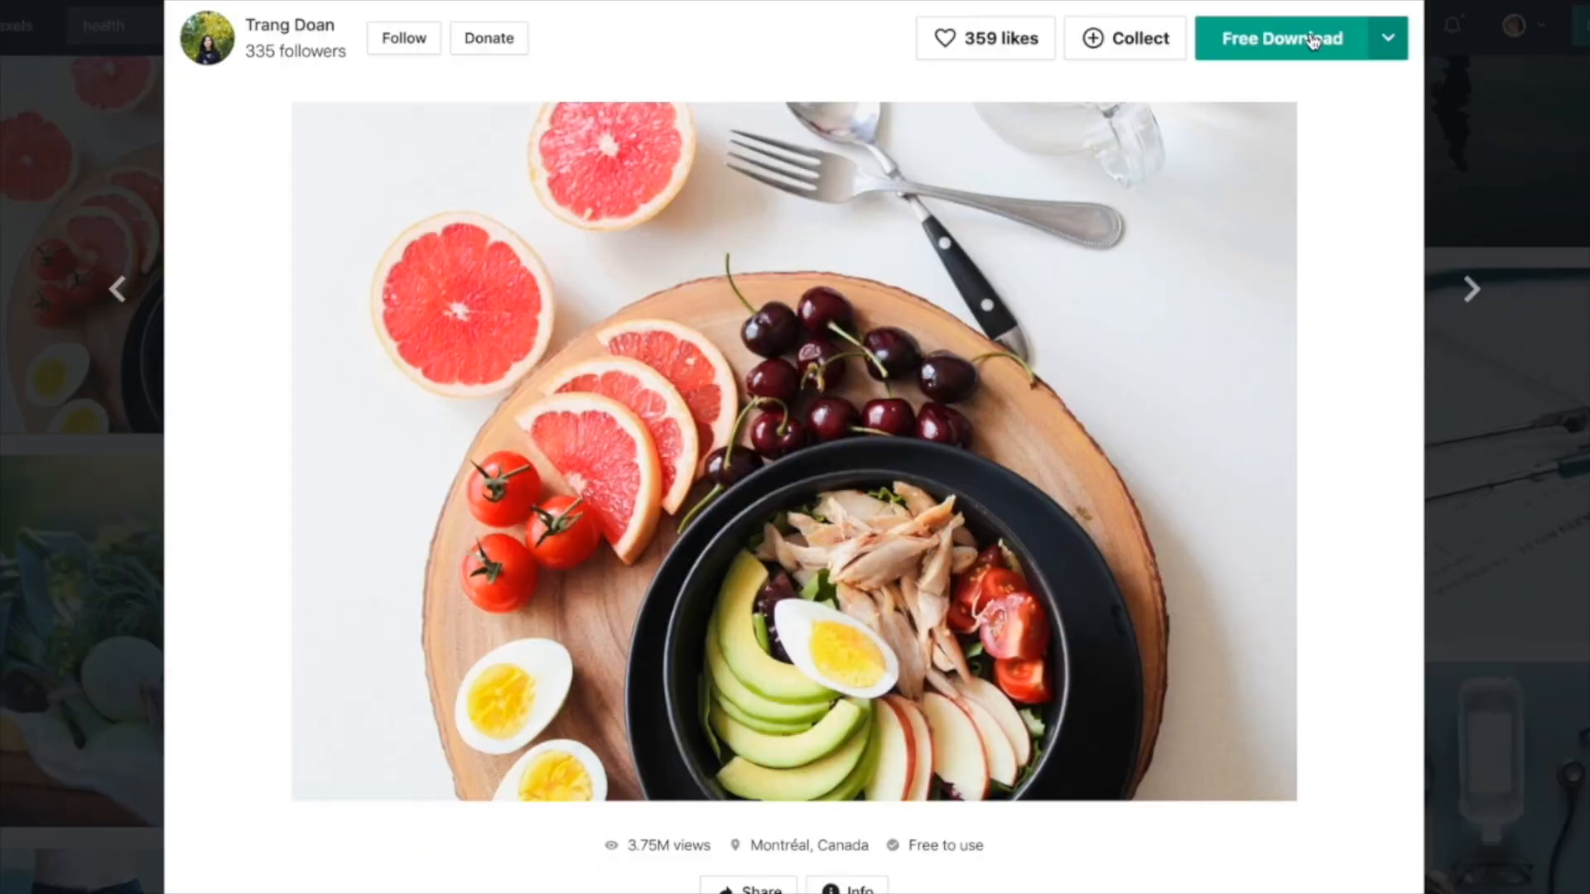
pyautogui.click(1280, 38)
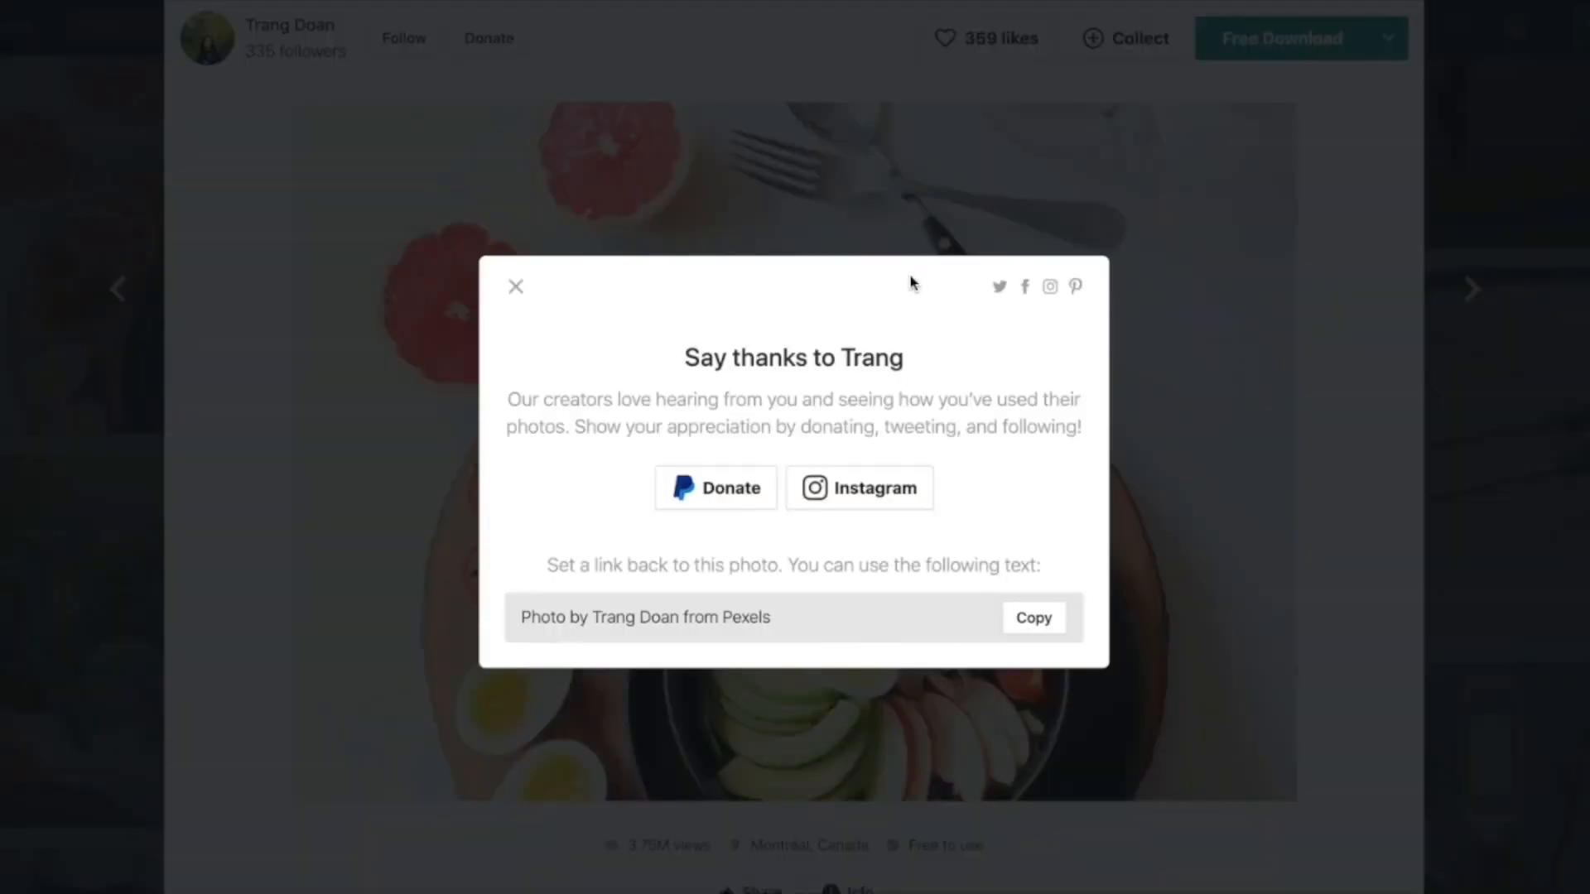
pyautogui.moveTo(515, 296)
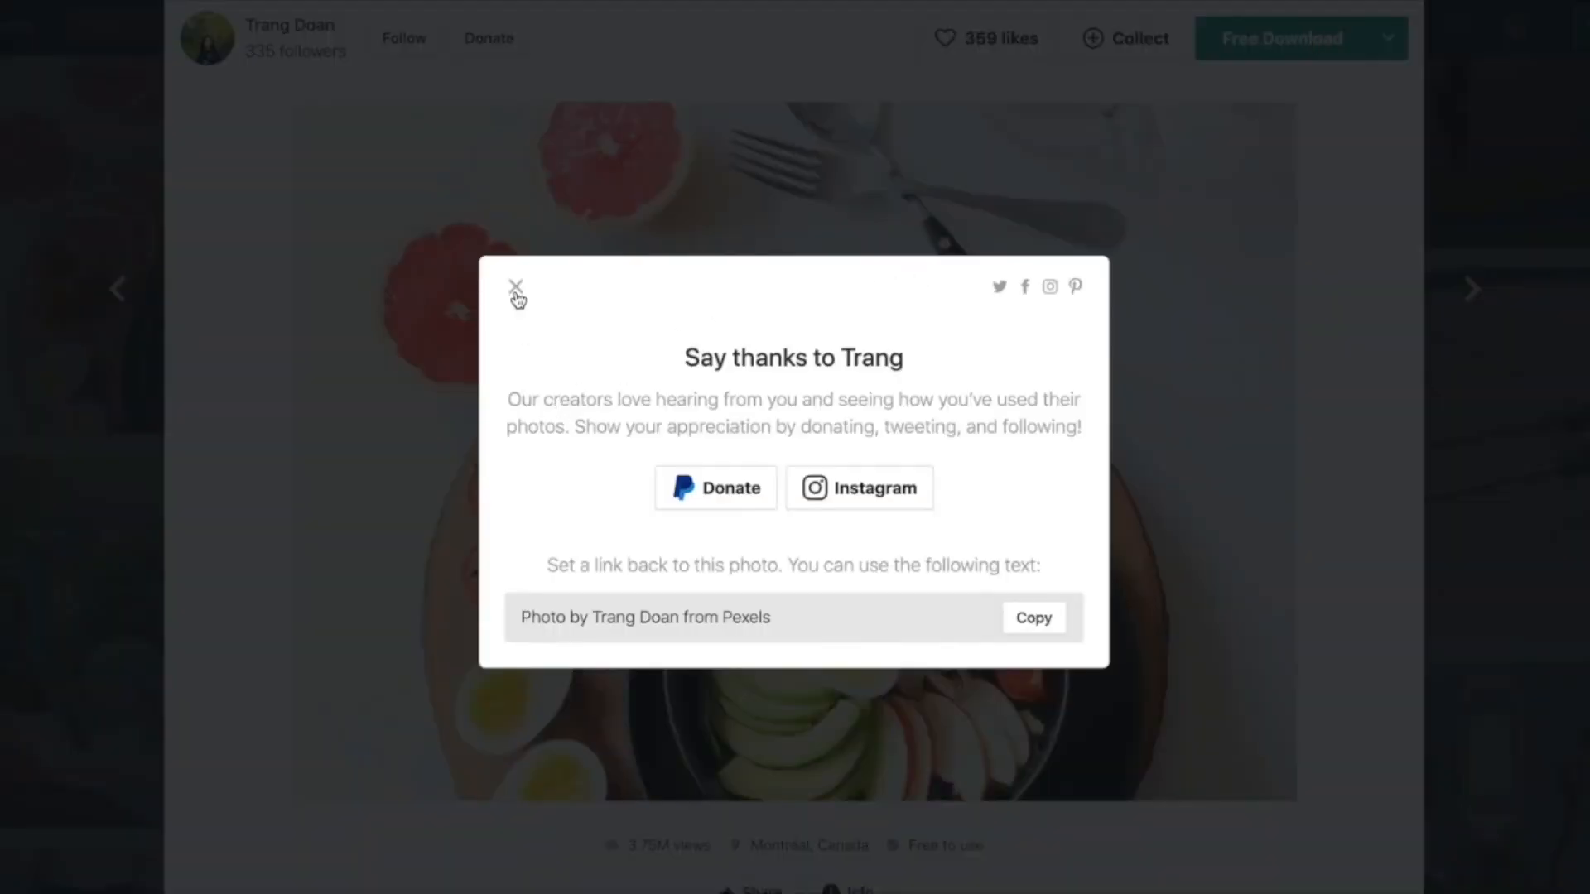
pyautogui.click(516, 288)
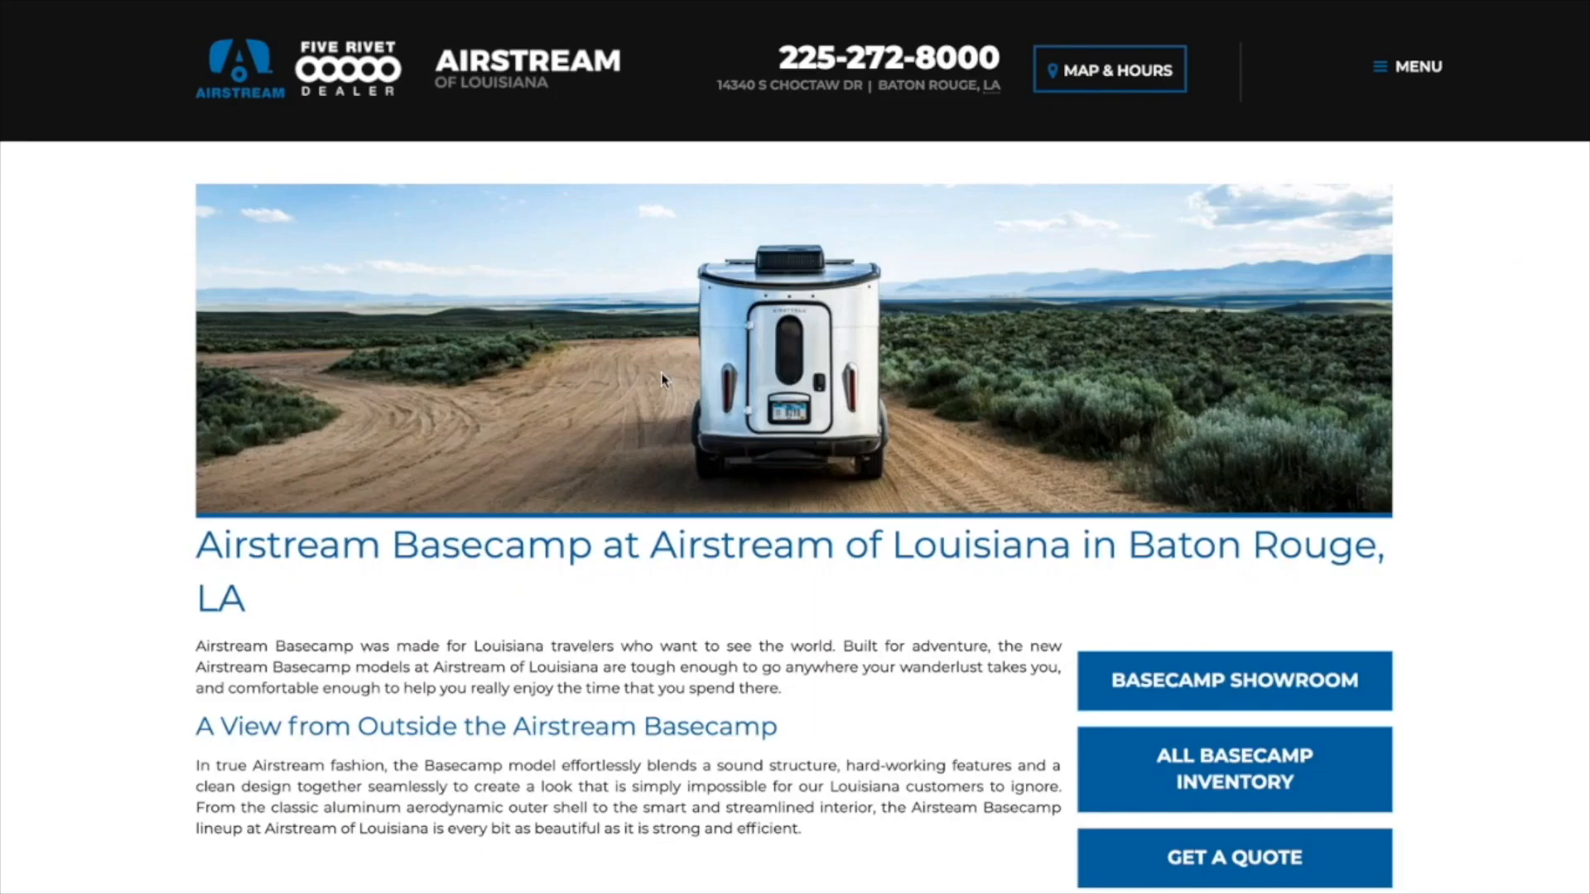
pyautogui.scroll(-3)
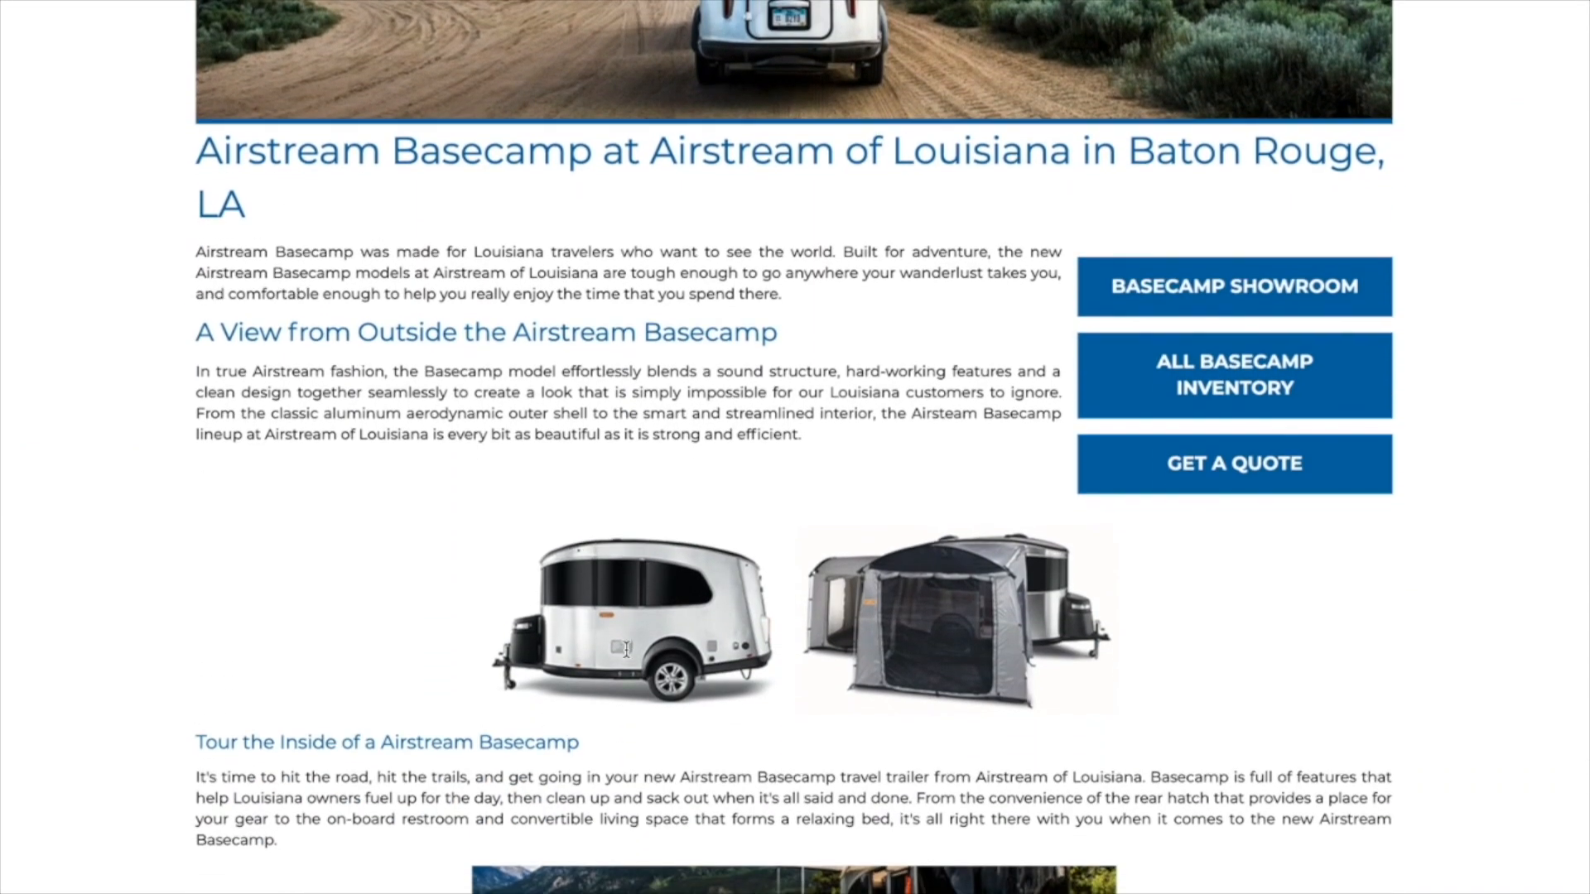
pyautogui.moveTo(548, 331); pyautogui.dragTo(779, 331)
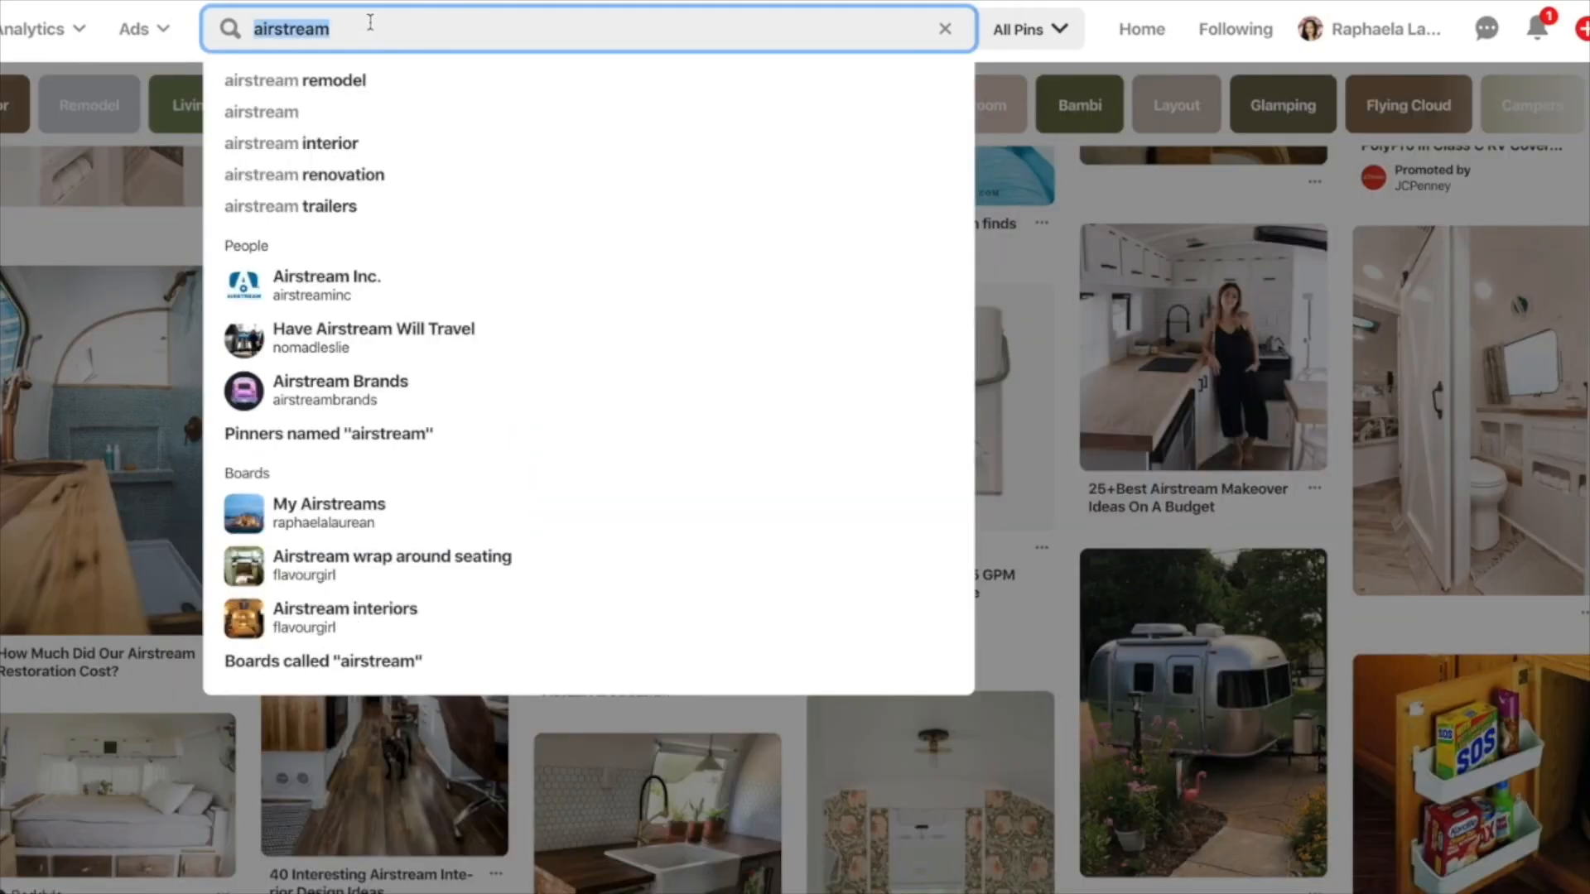
# Search Pinterest for 'Airstream Basecamp', then start a new secret board named 'My Vision Board'.
pyautogui.write('Airstream Basecamp')
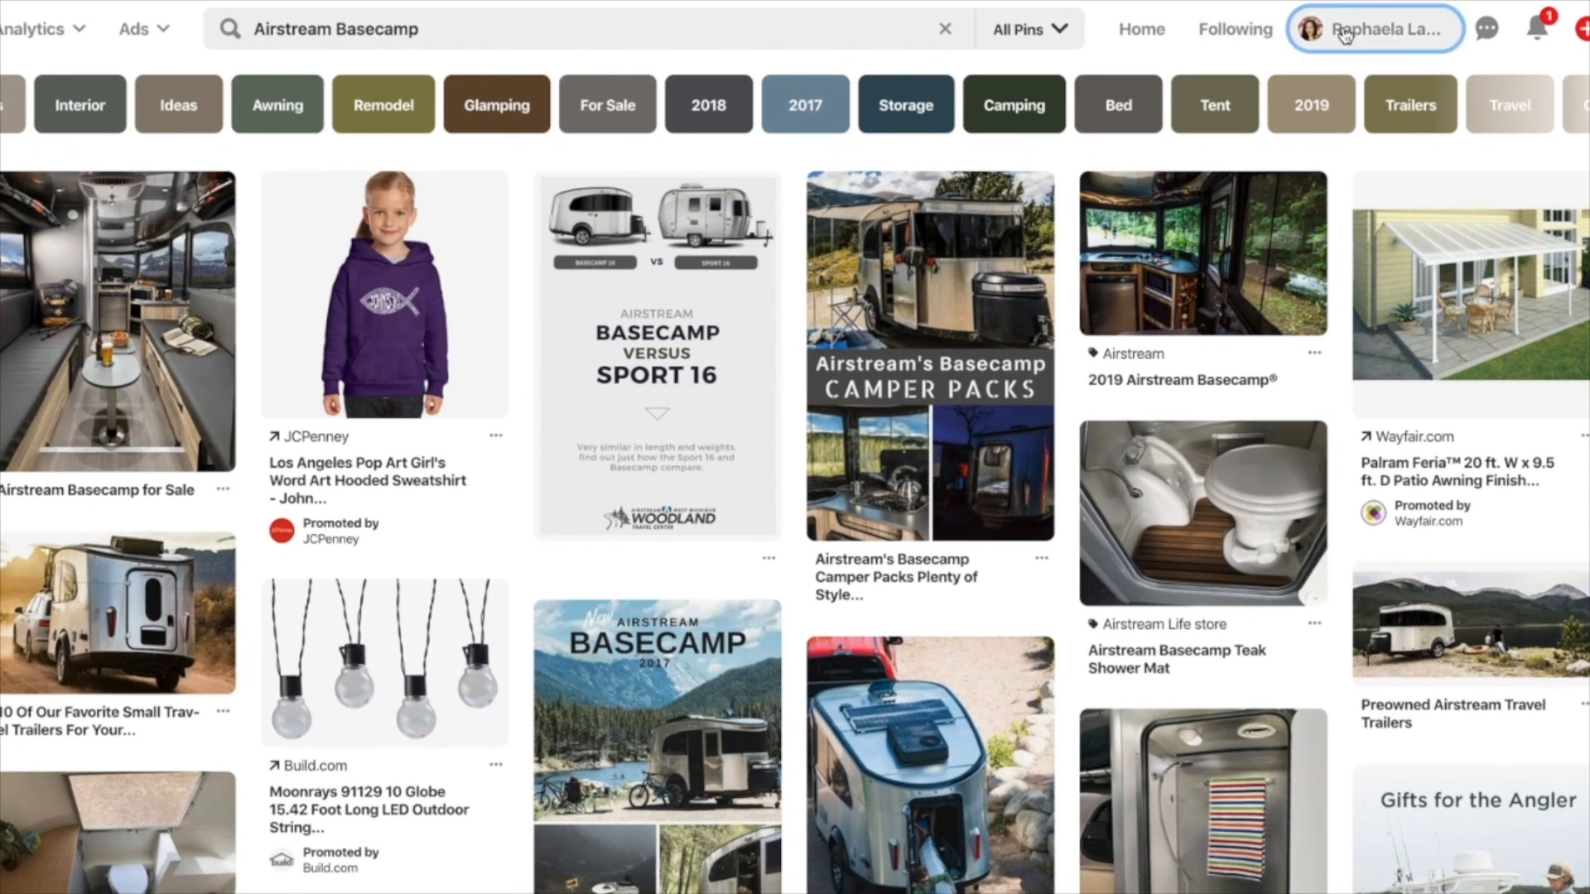
pyautogui.click(1375, 28)
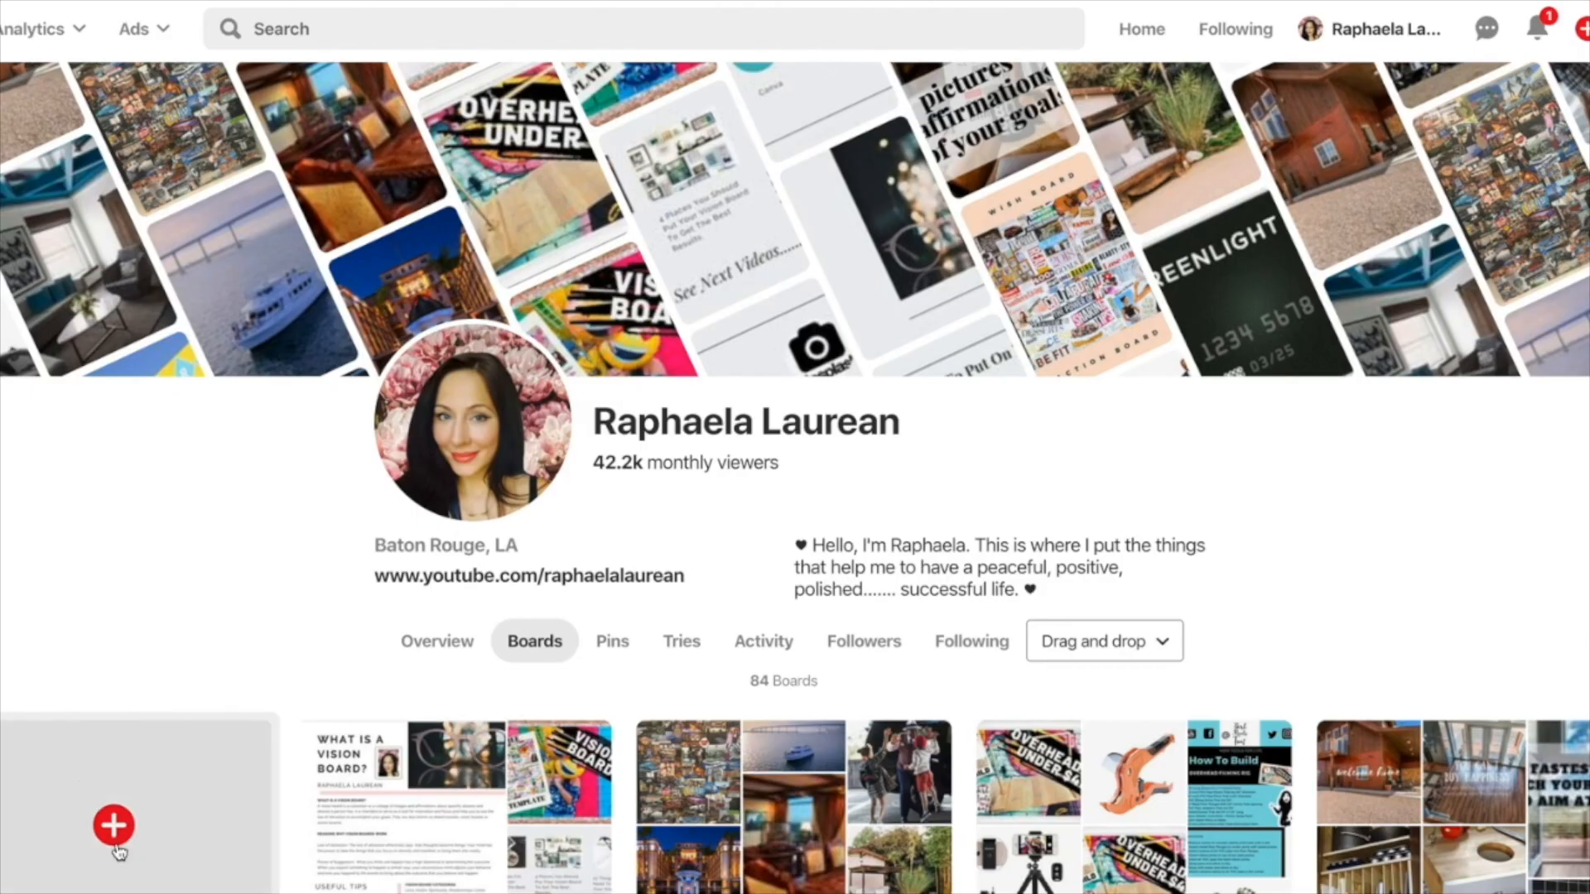
pyautogui.click(115, 825)
pyautogui.write('My V')
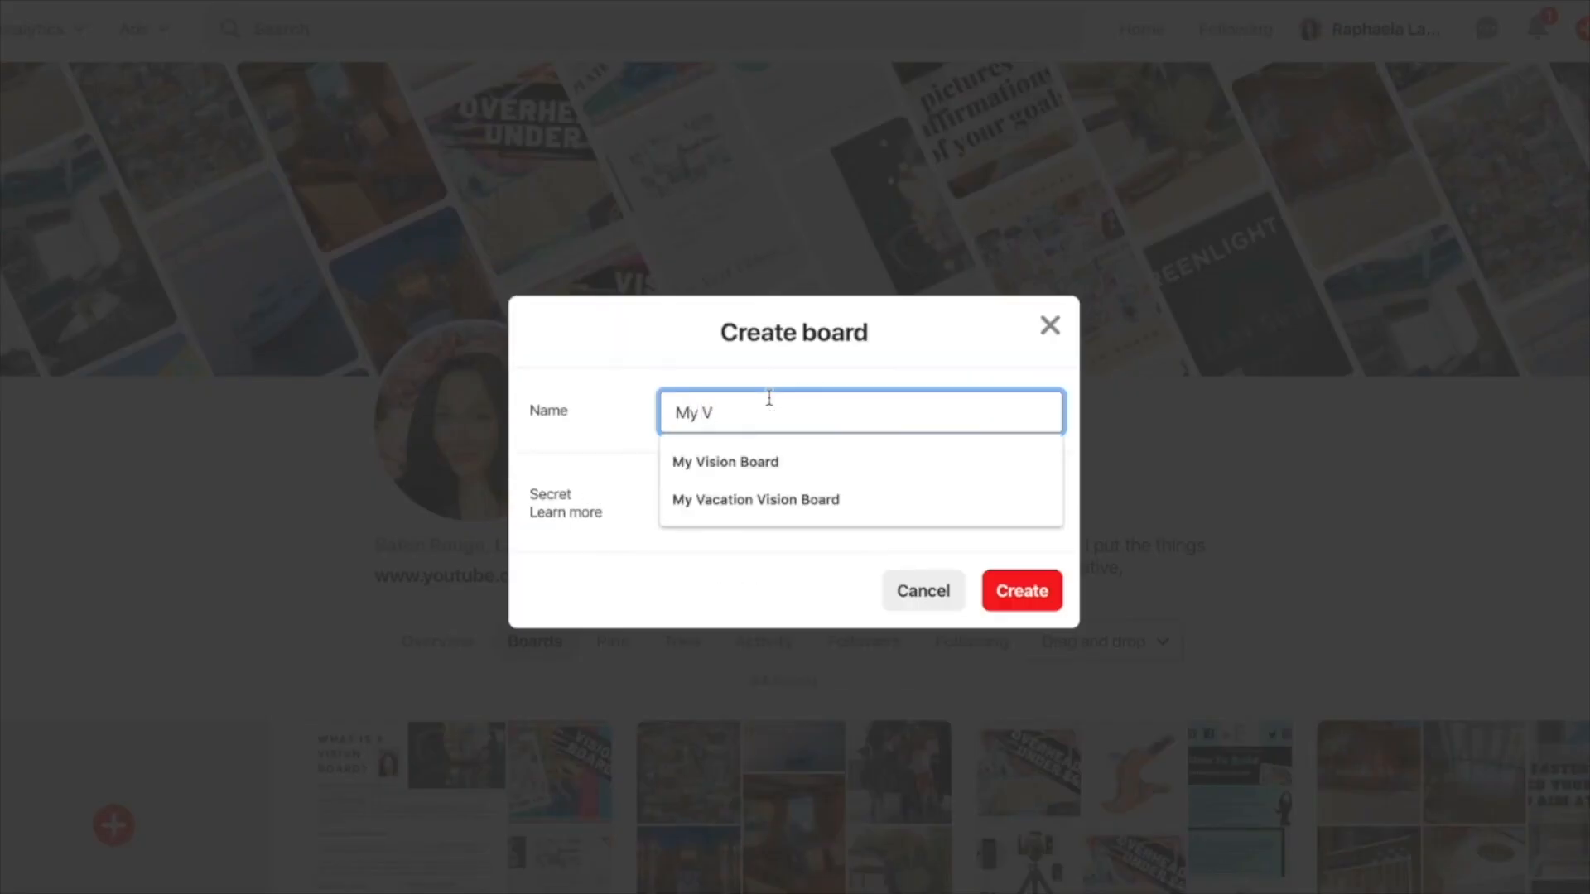
pyautogui.click(724, 462)
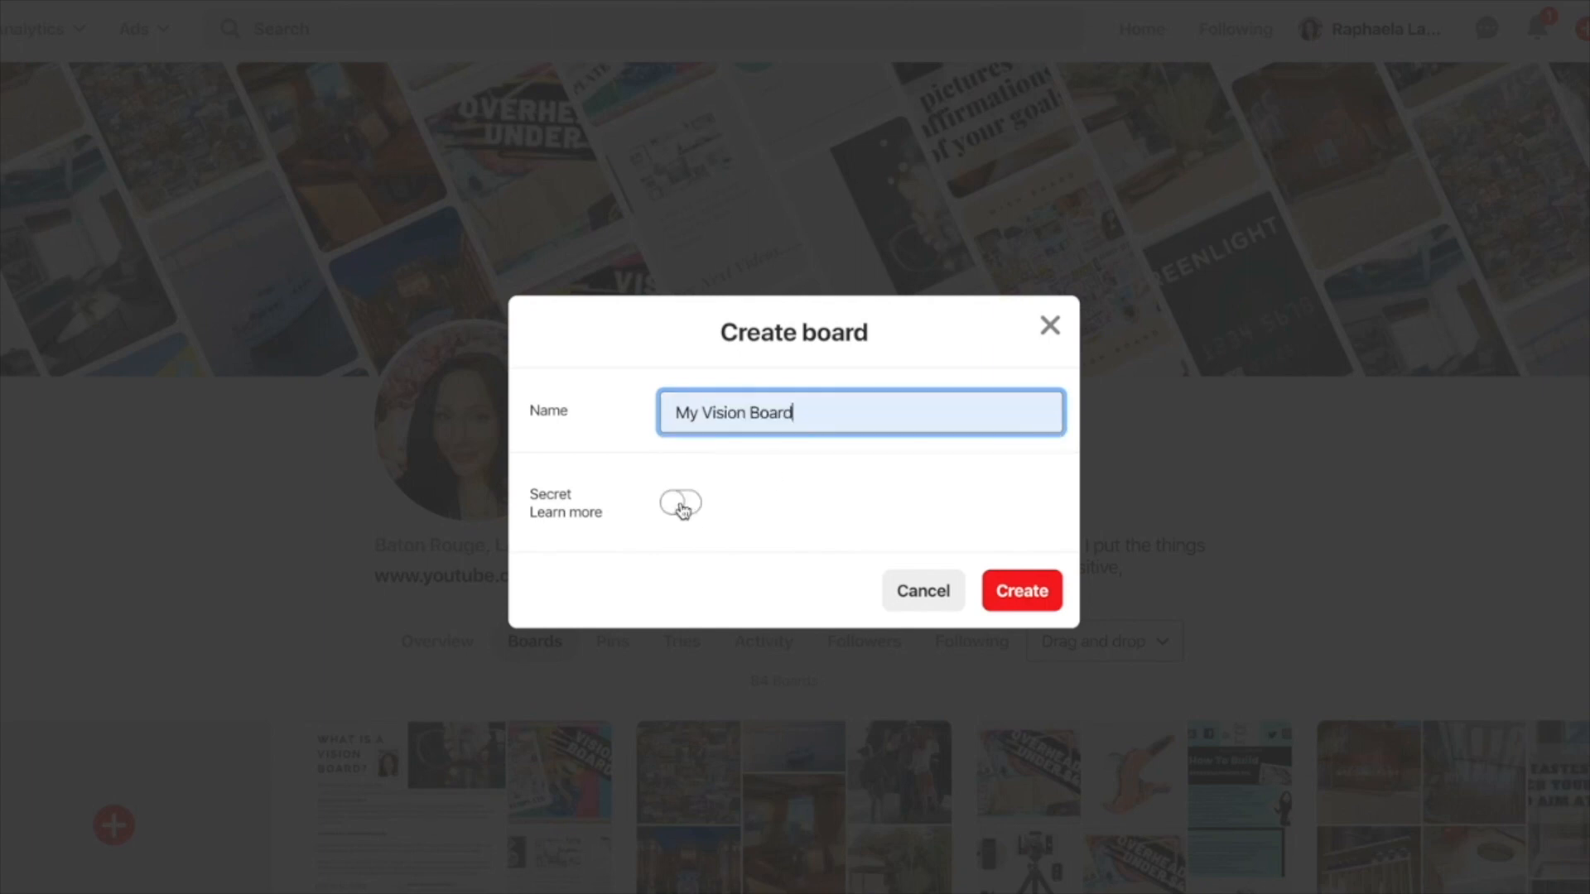
pyautogui.click(679, 503)
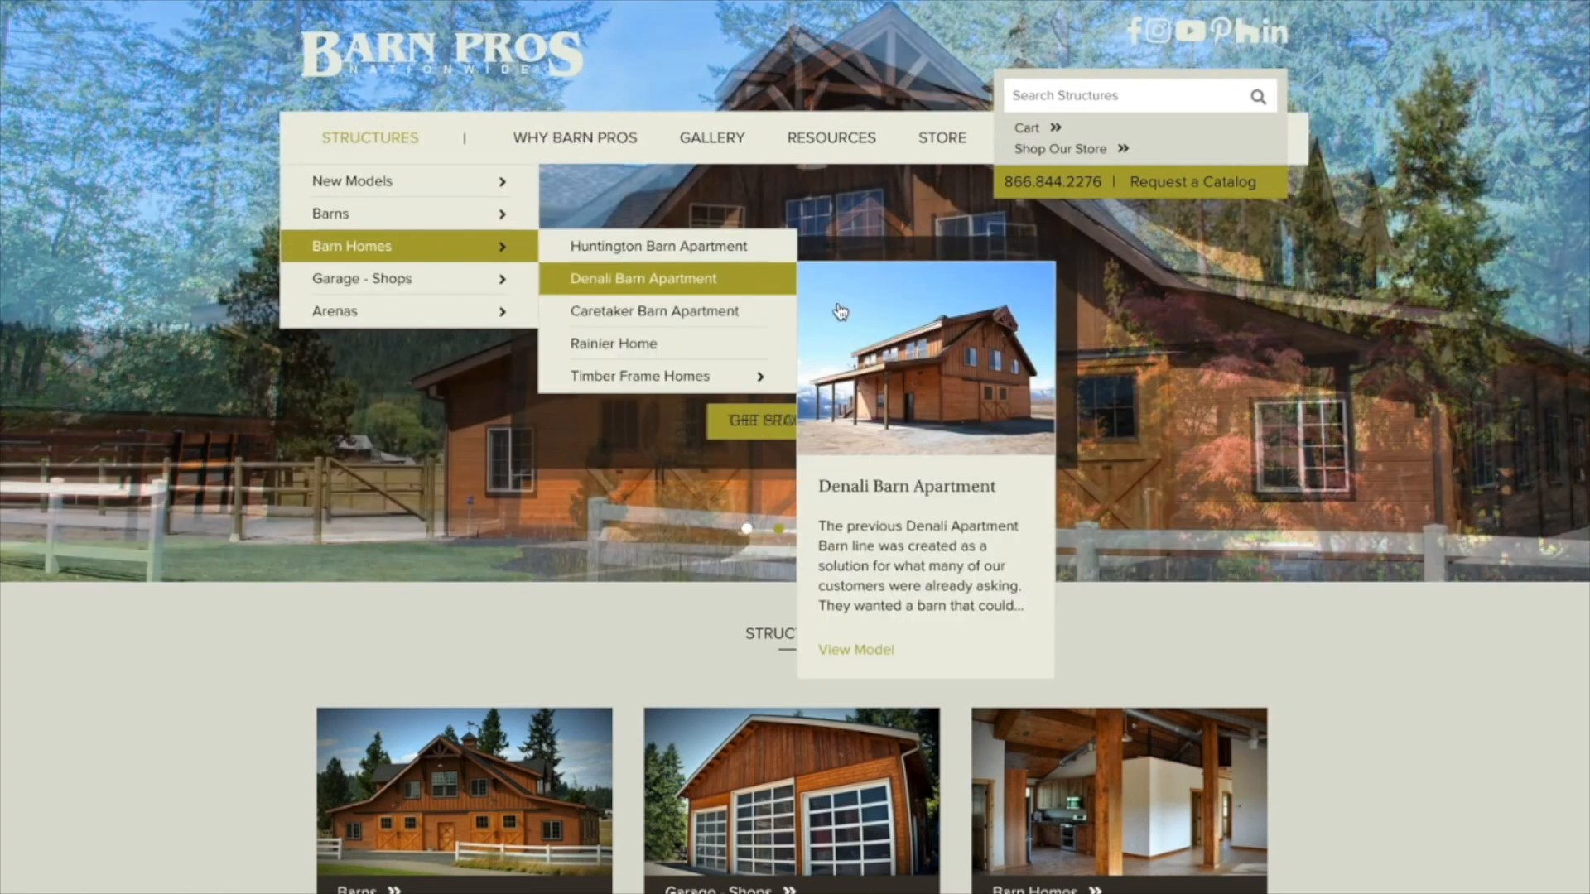
# Return from the Denali Barn Apartment page to the Pinterest Airstream Basecamp search.
pyautogui.click(642, 278)
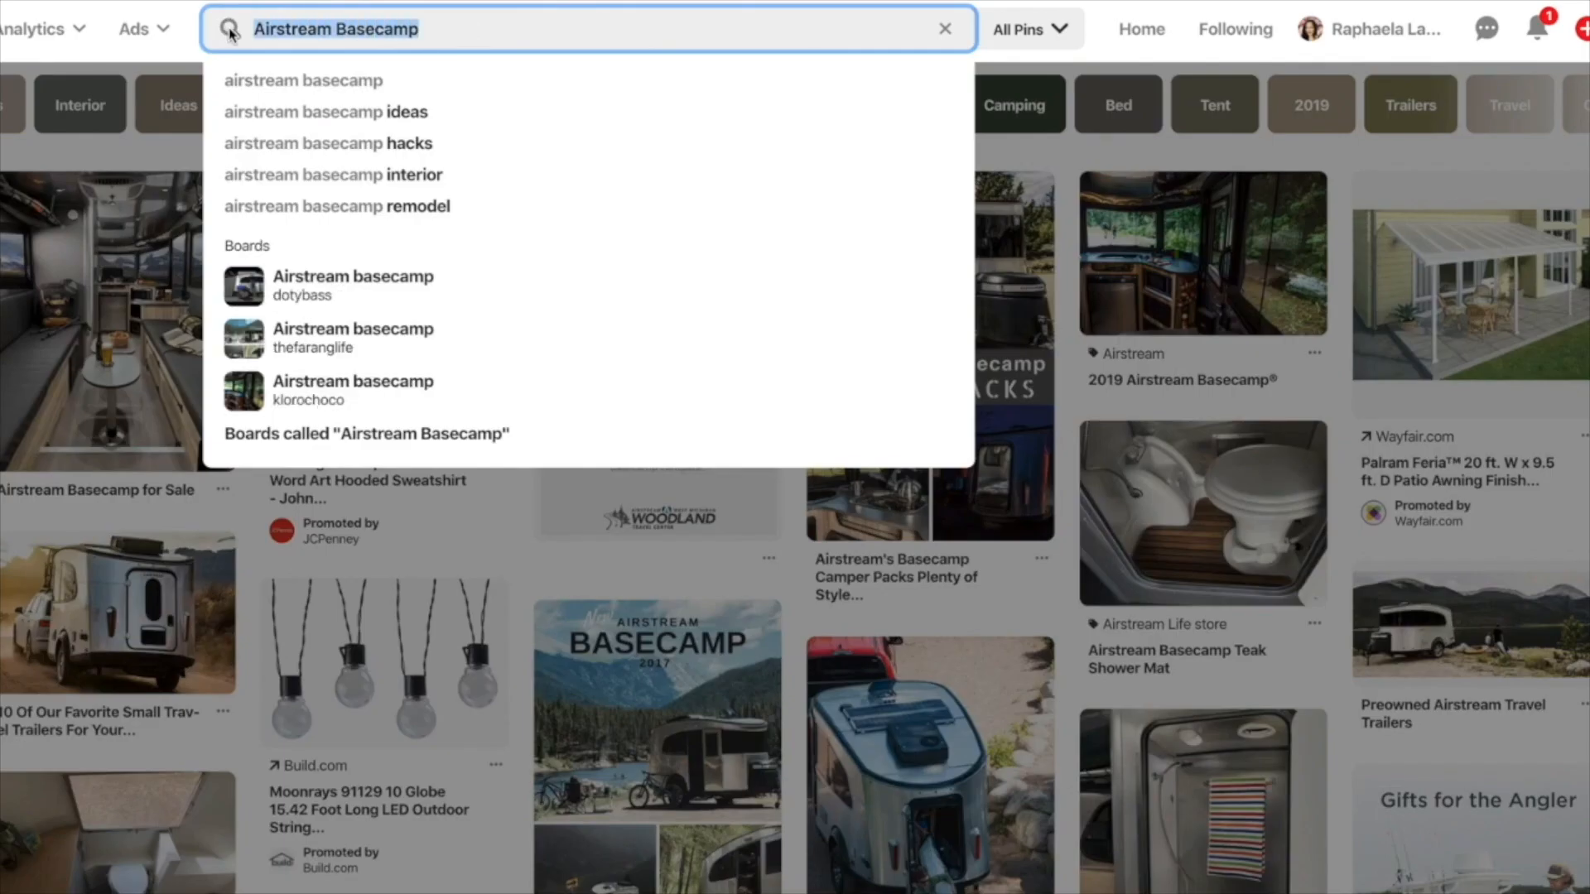
# Search 'denali barn', open a Denali Barn Home pin, then the barn home getaway kits pin and its board dropdown.
pyautogui.write('denali barn home')
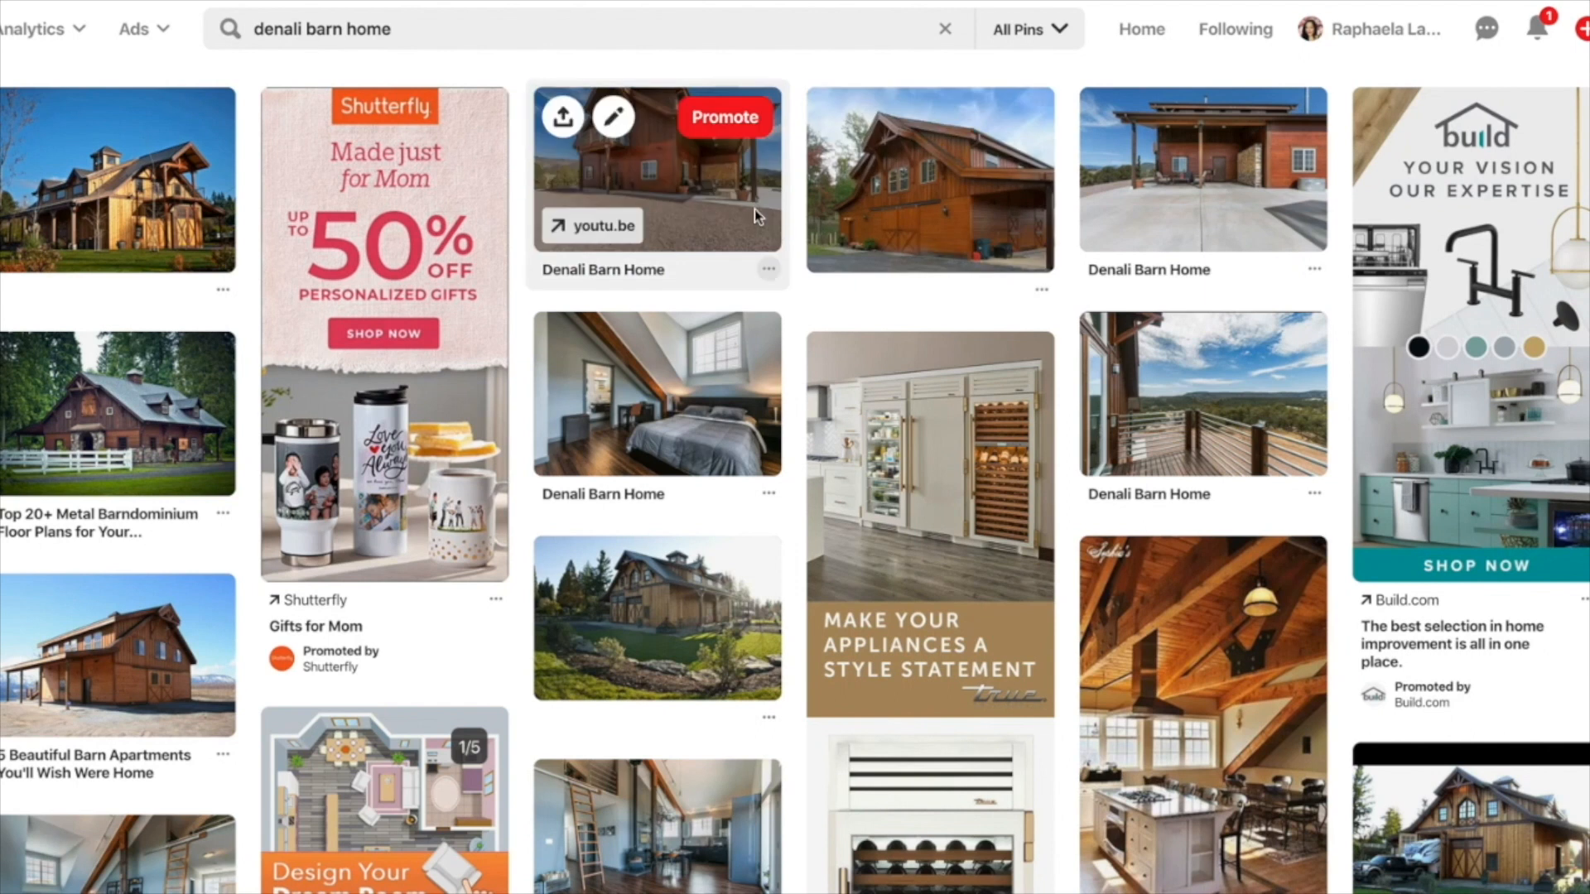
pyautogui.click(656, 167)
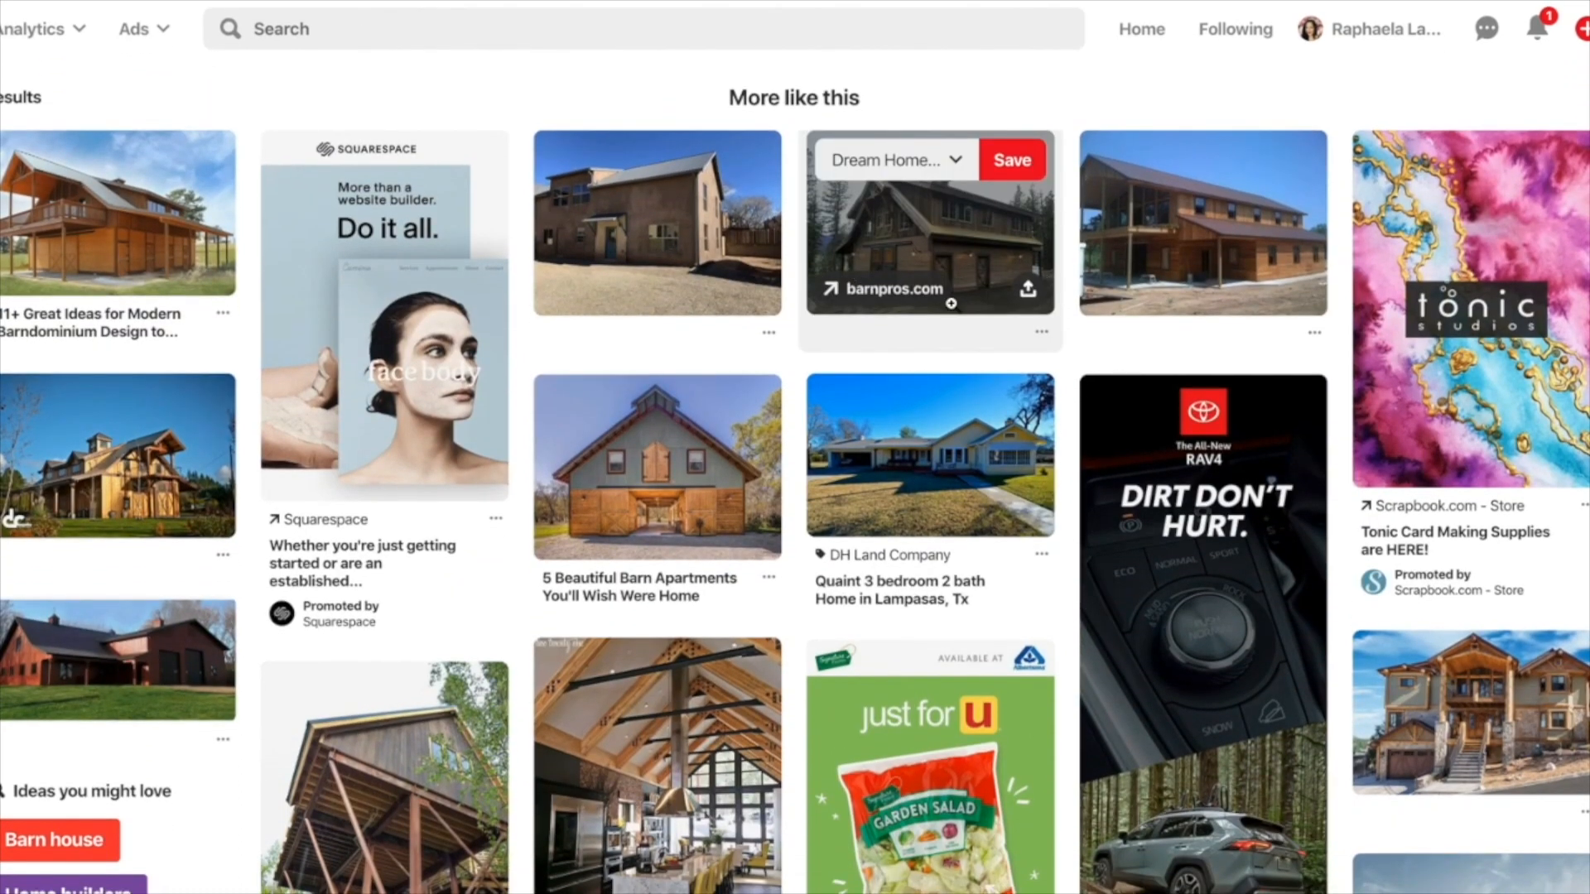
pyautogui.scroll(-3)
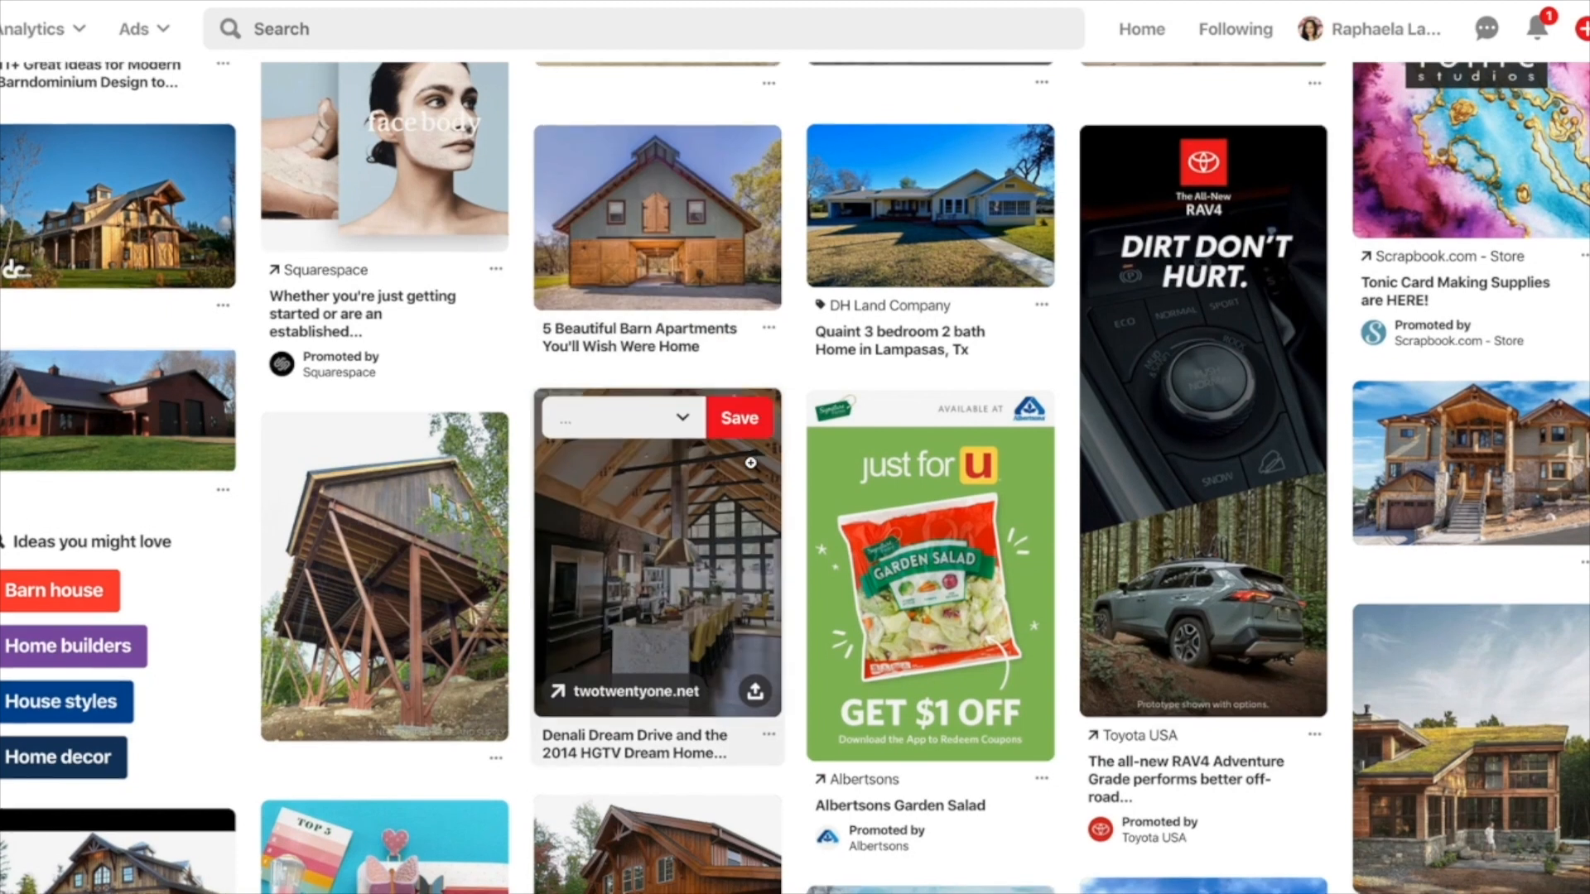
pyautogui.scroll(-3)
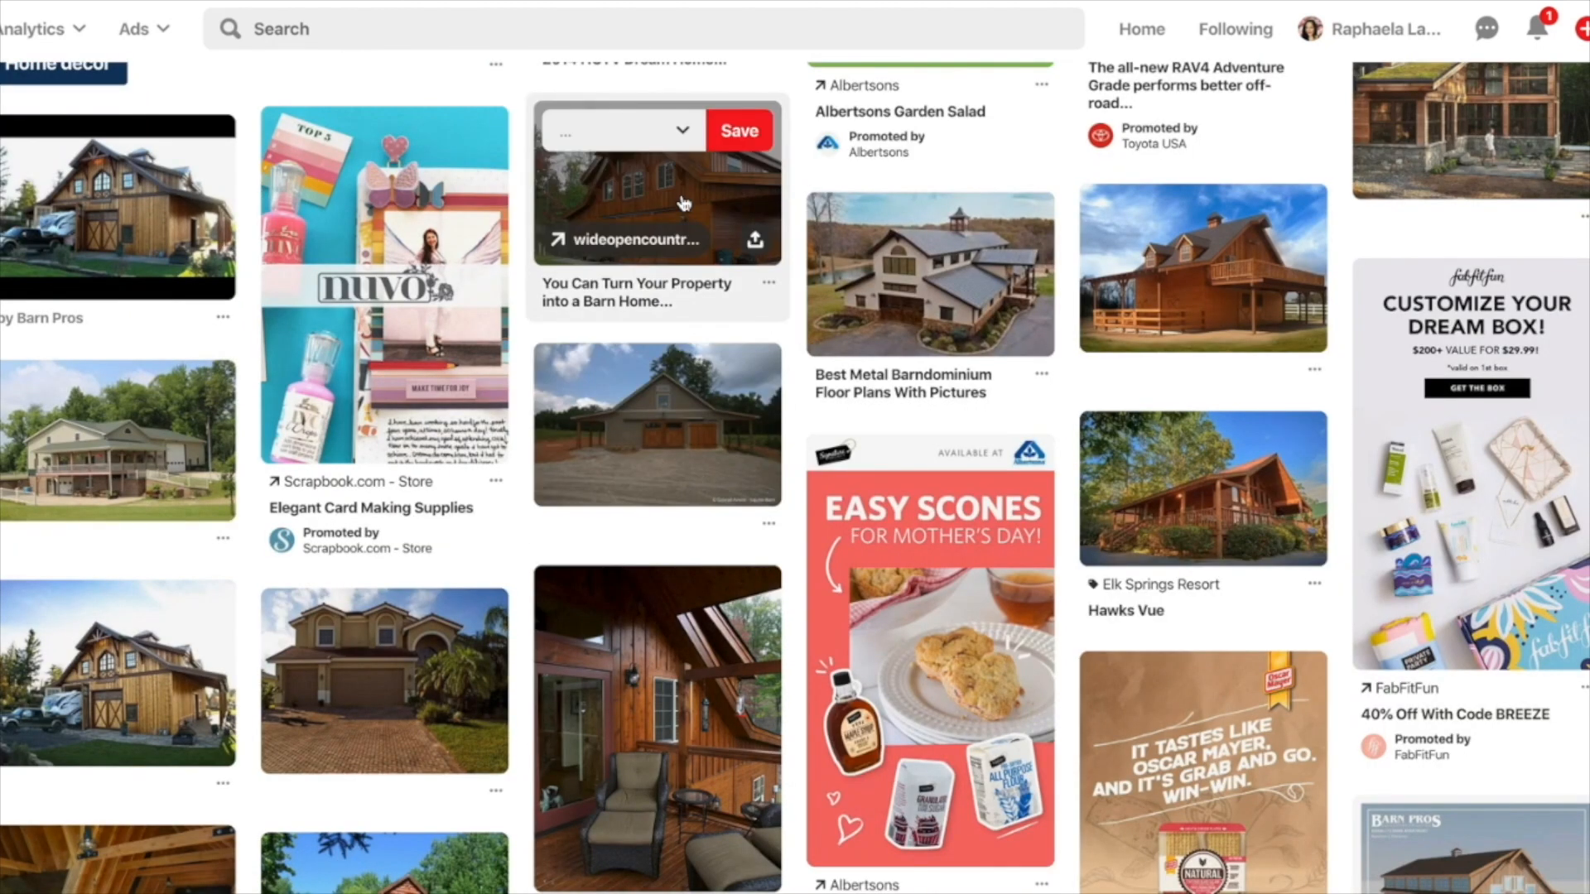
pyautogui.click(656, 182)
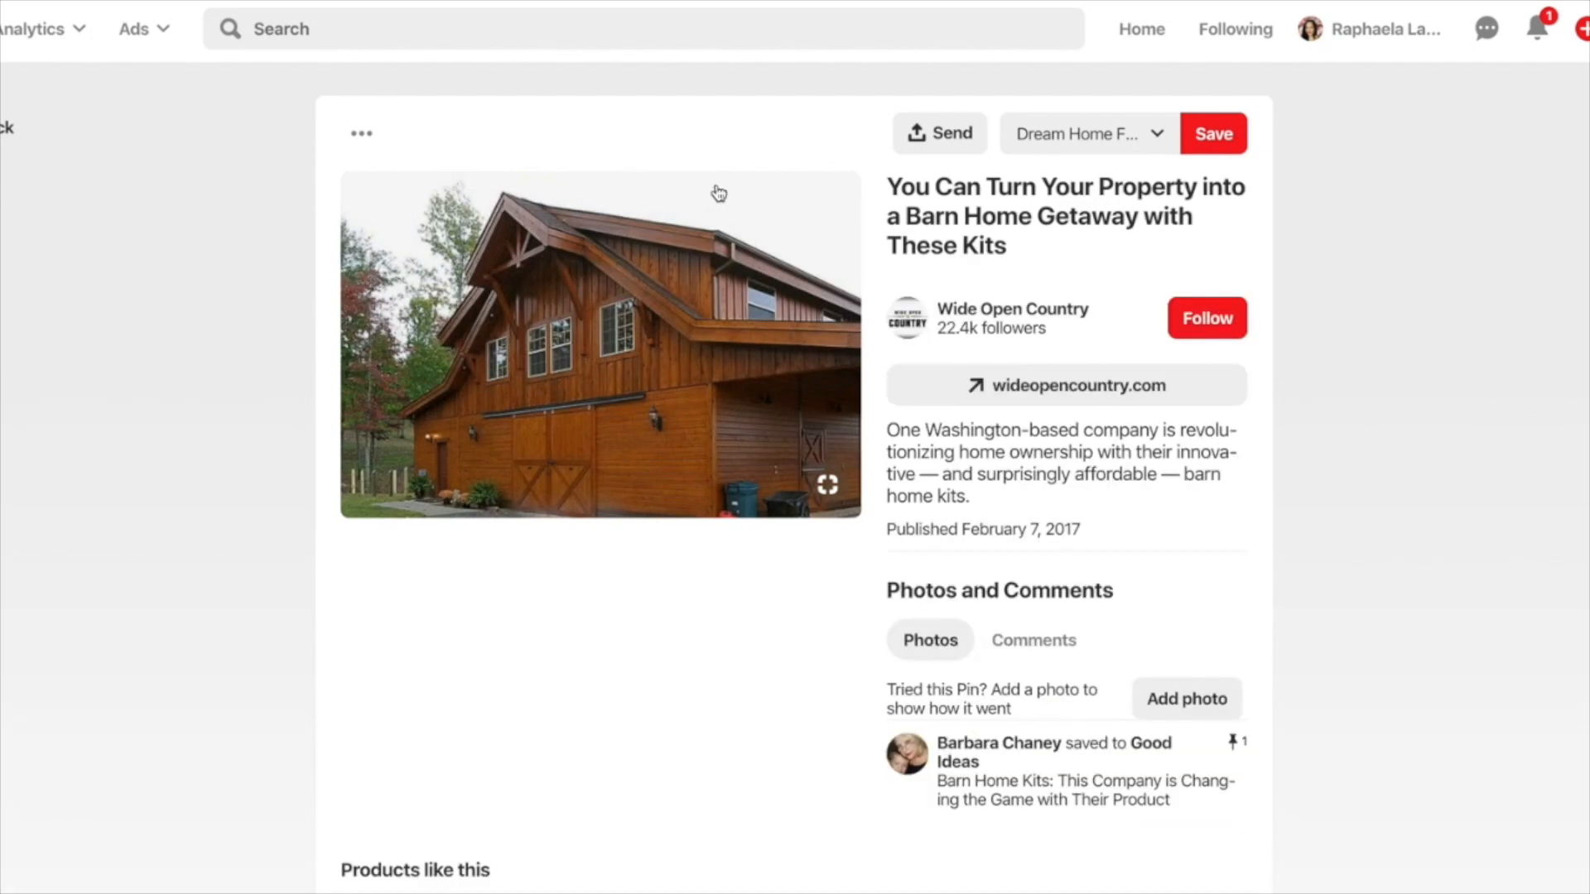
pyautogui.moveTo(1168, 133)
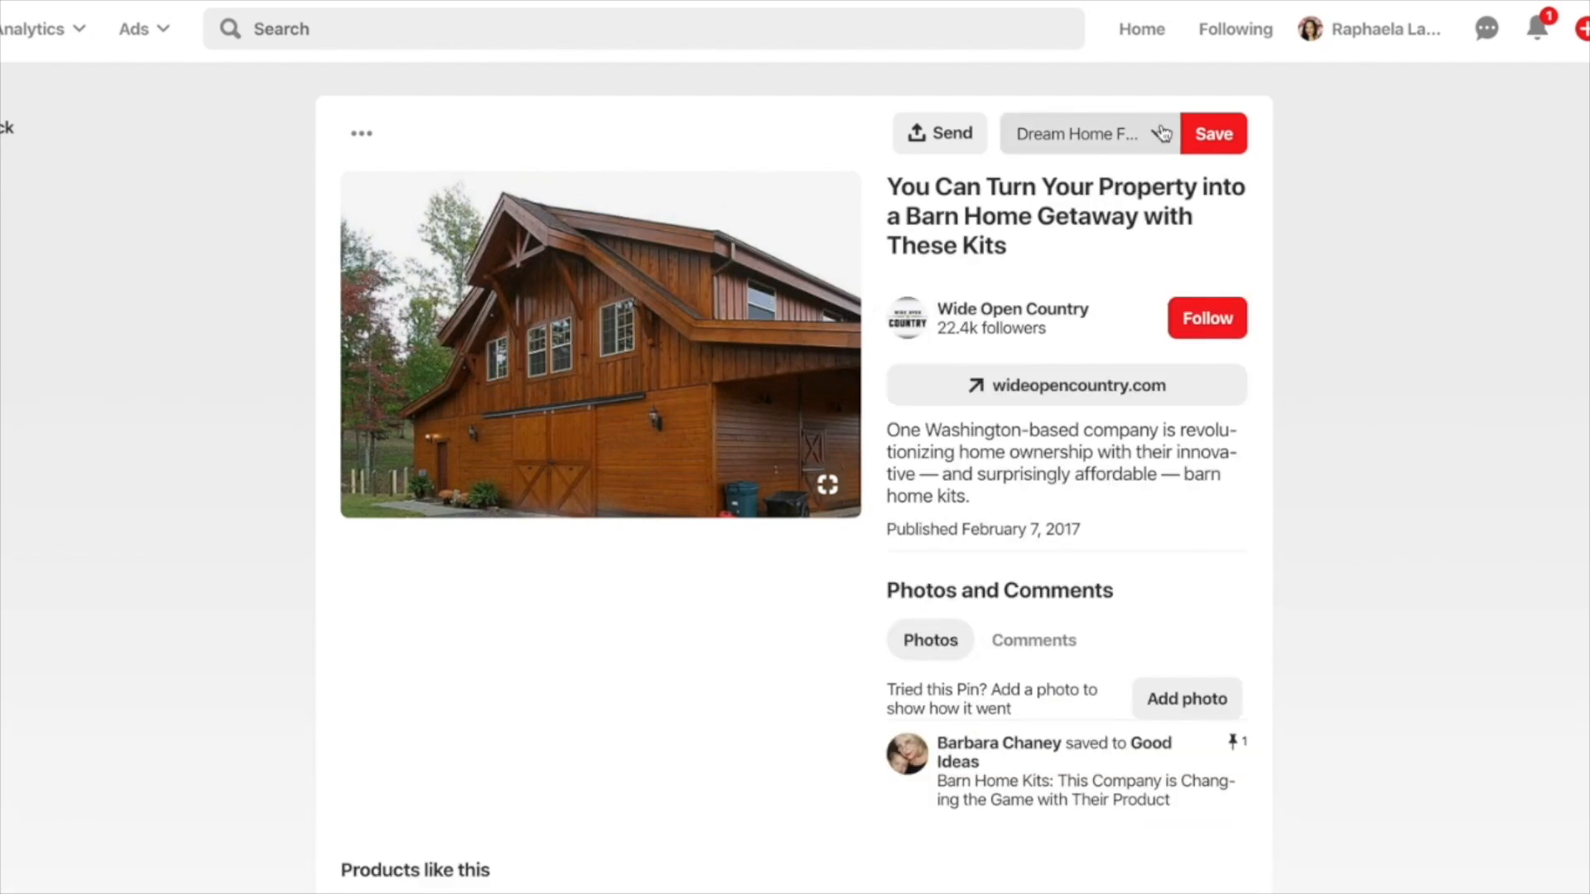
pyautogui.click(1085, 133)
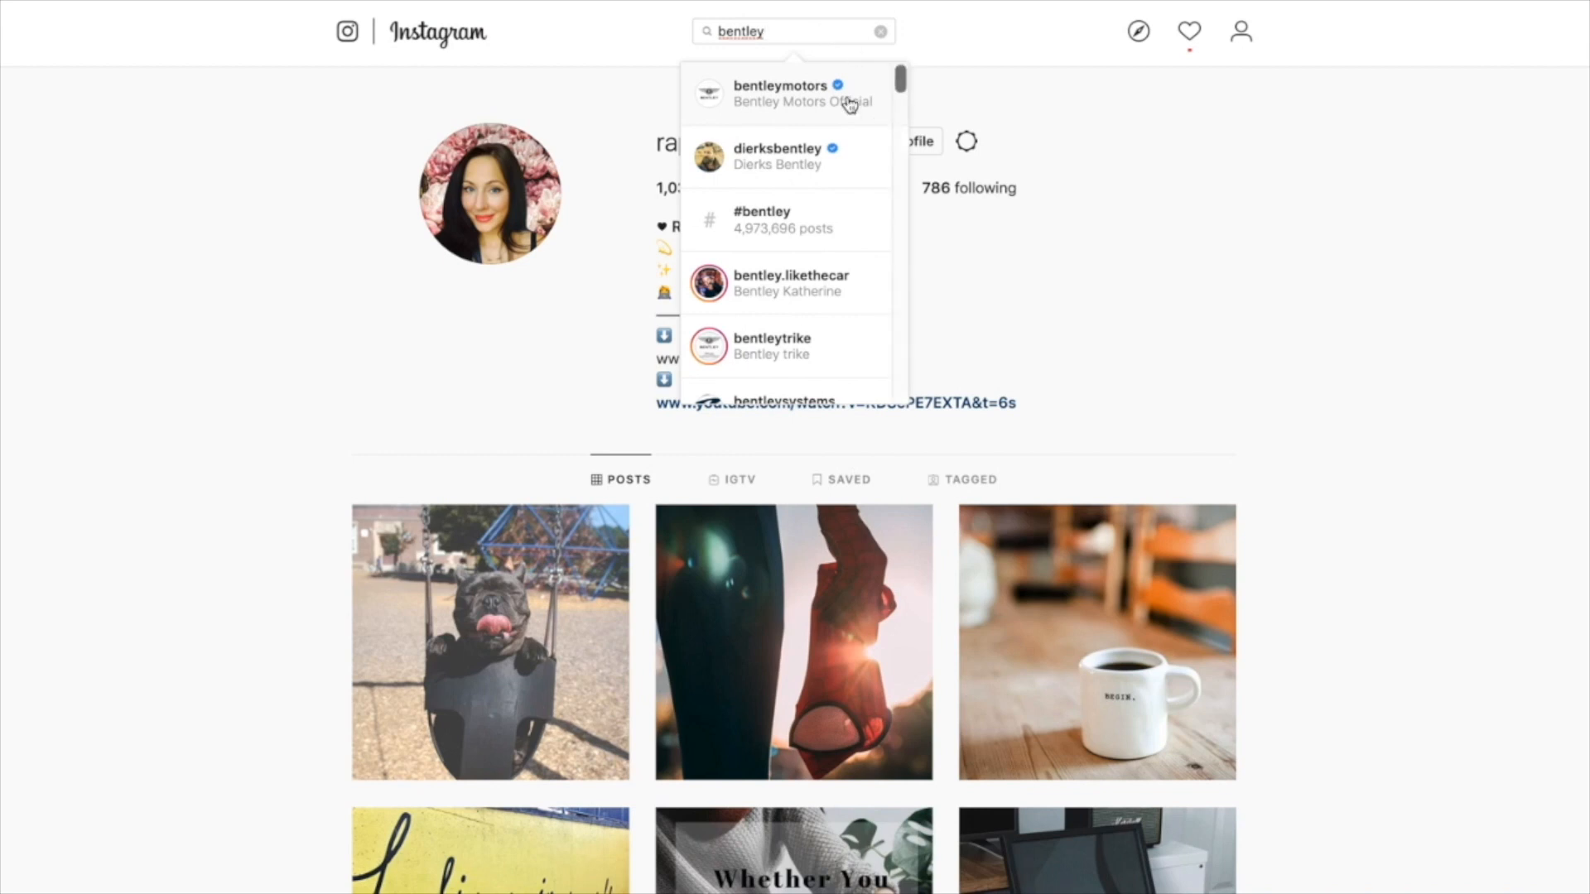
# Open the Bentley Motors Official profile and its white leather seats post.
pyautogui.click(780, 92)
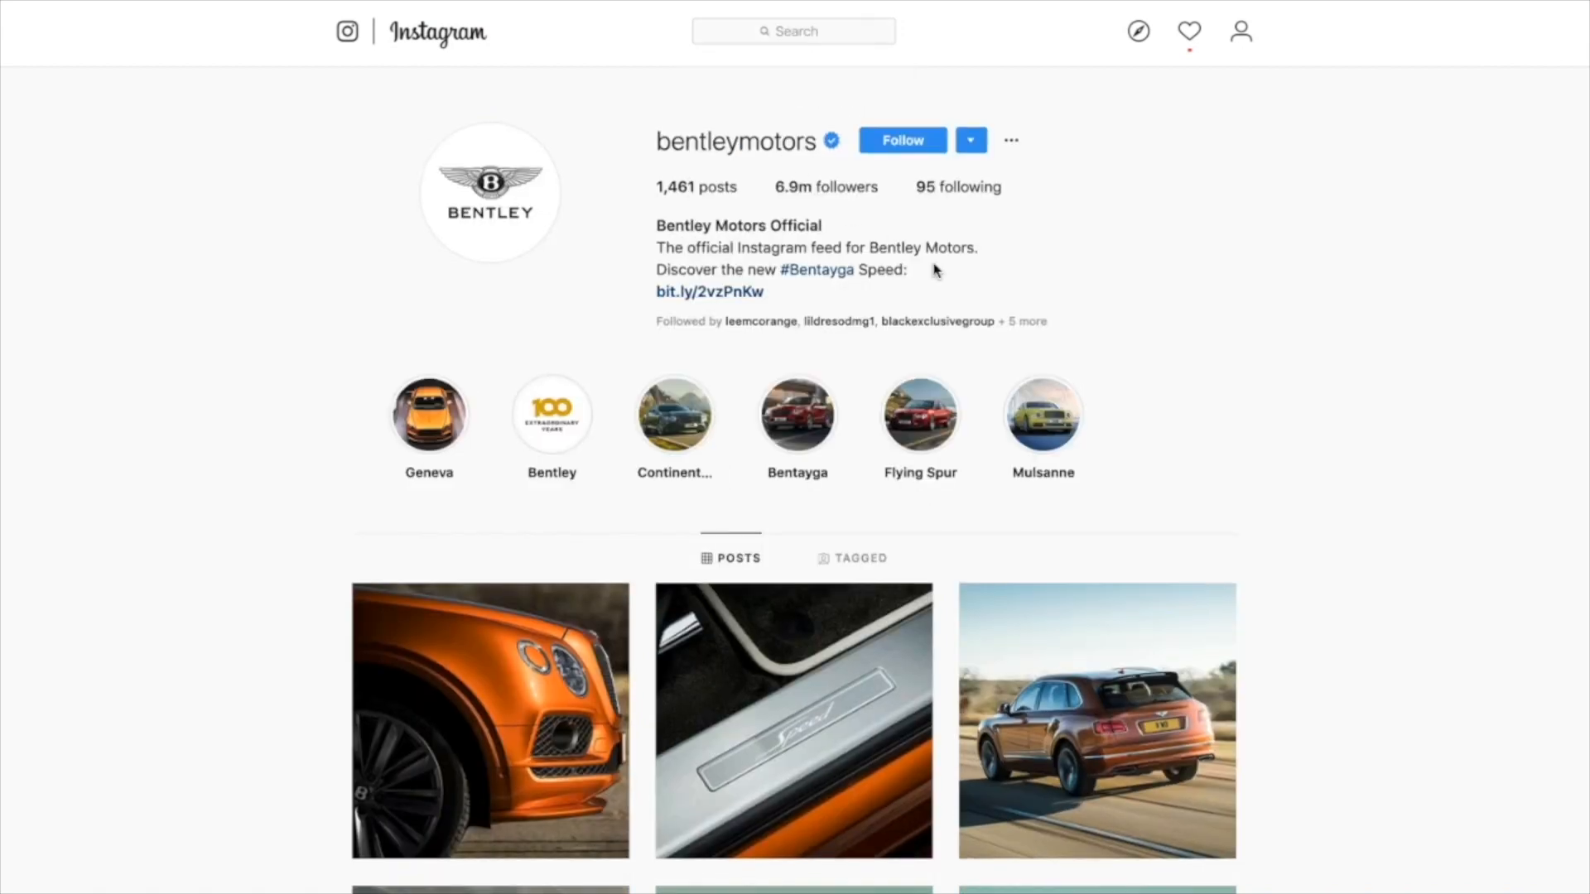
pyautogui.scroll(-3)
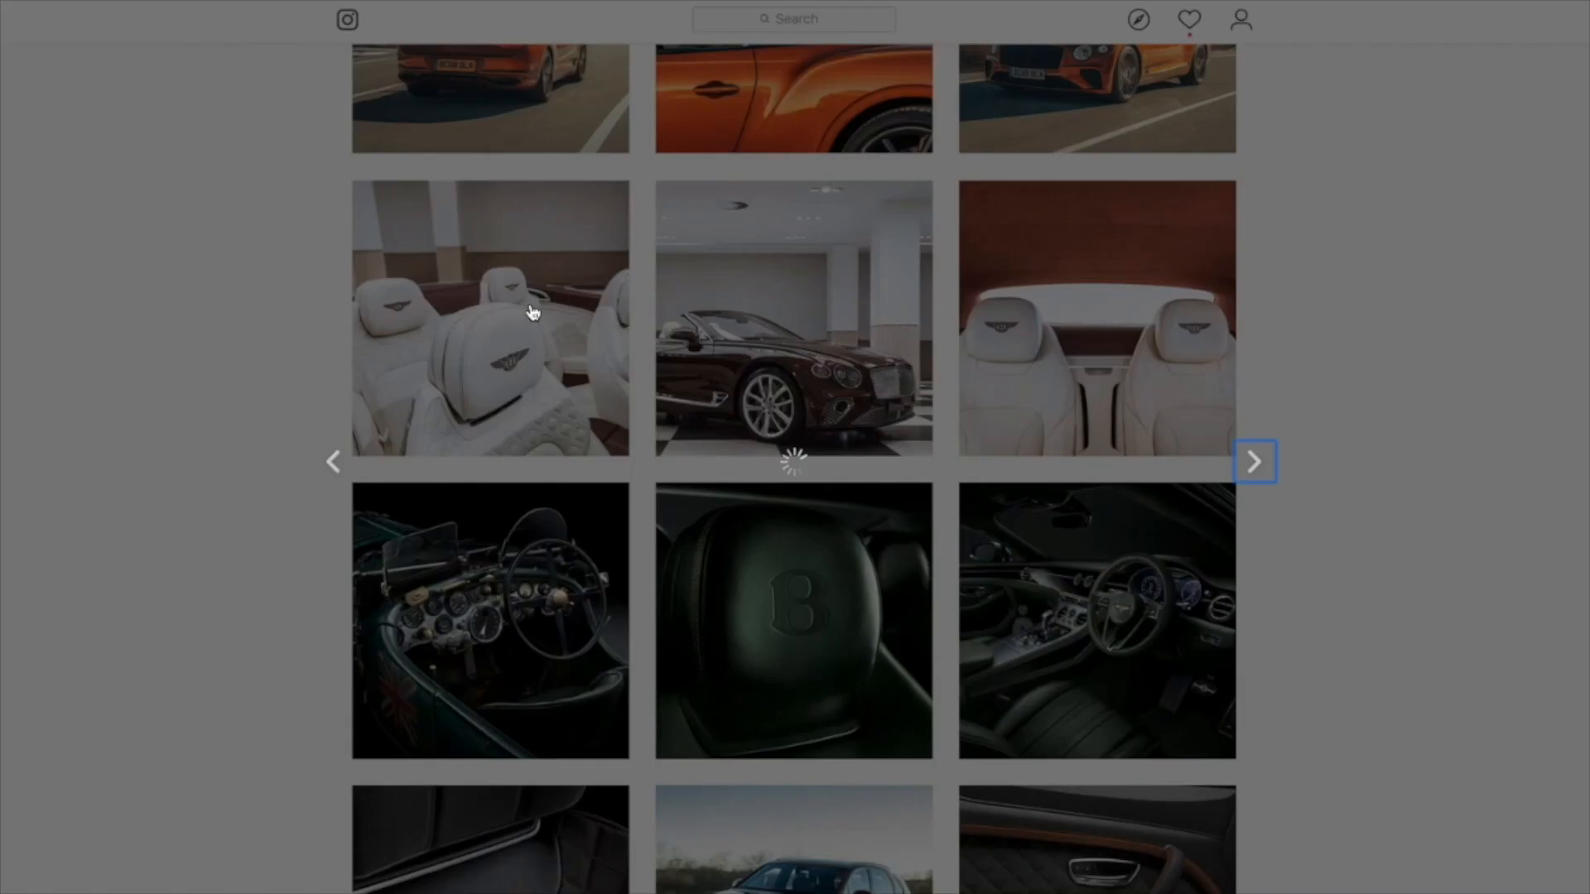
pyautogui.click(489, 318)
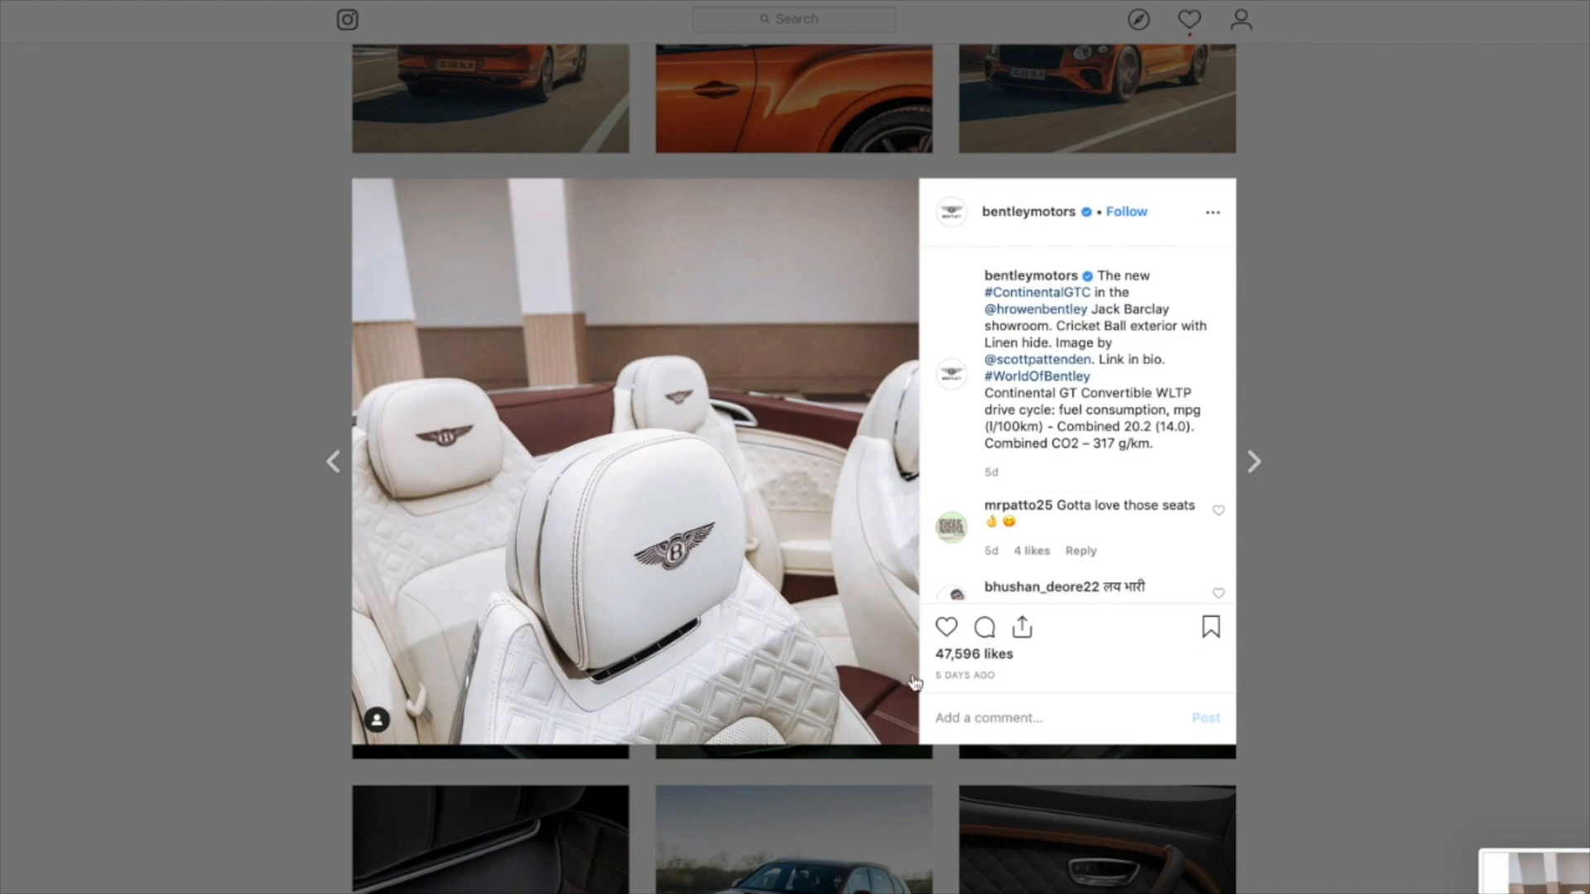
pyautogui.moveTo(1575, 71)
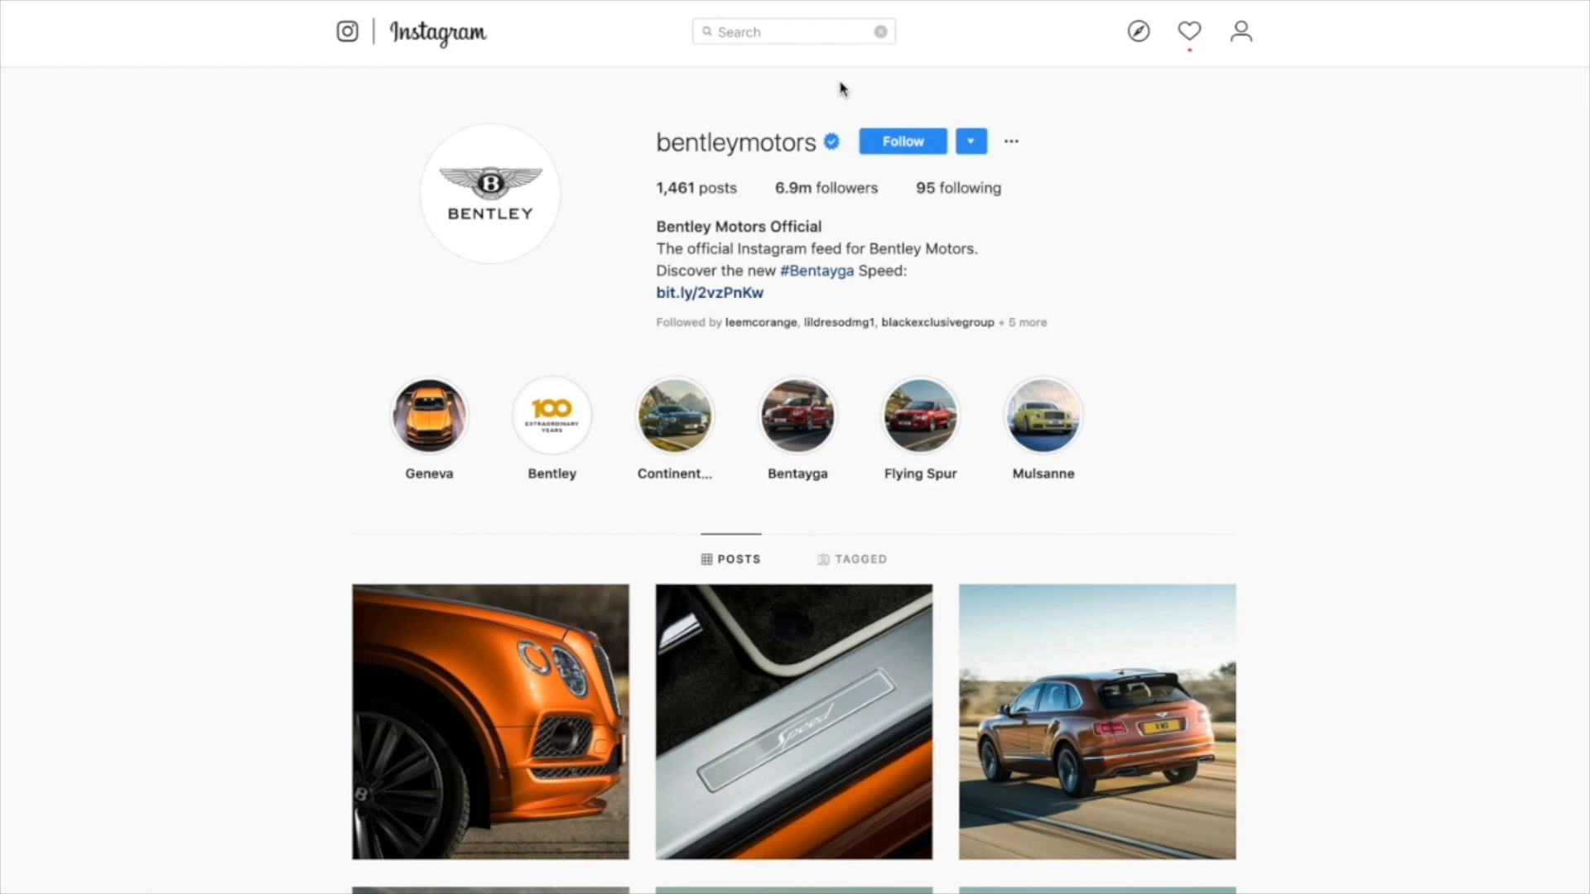
# Search 'mercedes', browse the official Mercedes-Benz profile and open the steering wheel post.
pyautogui.write('mercedes')
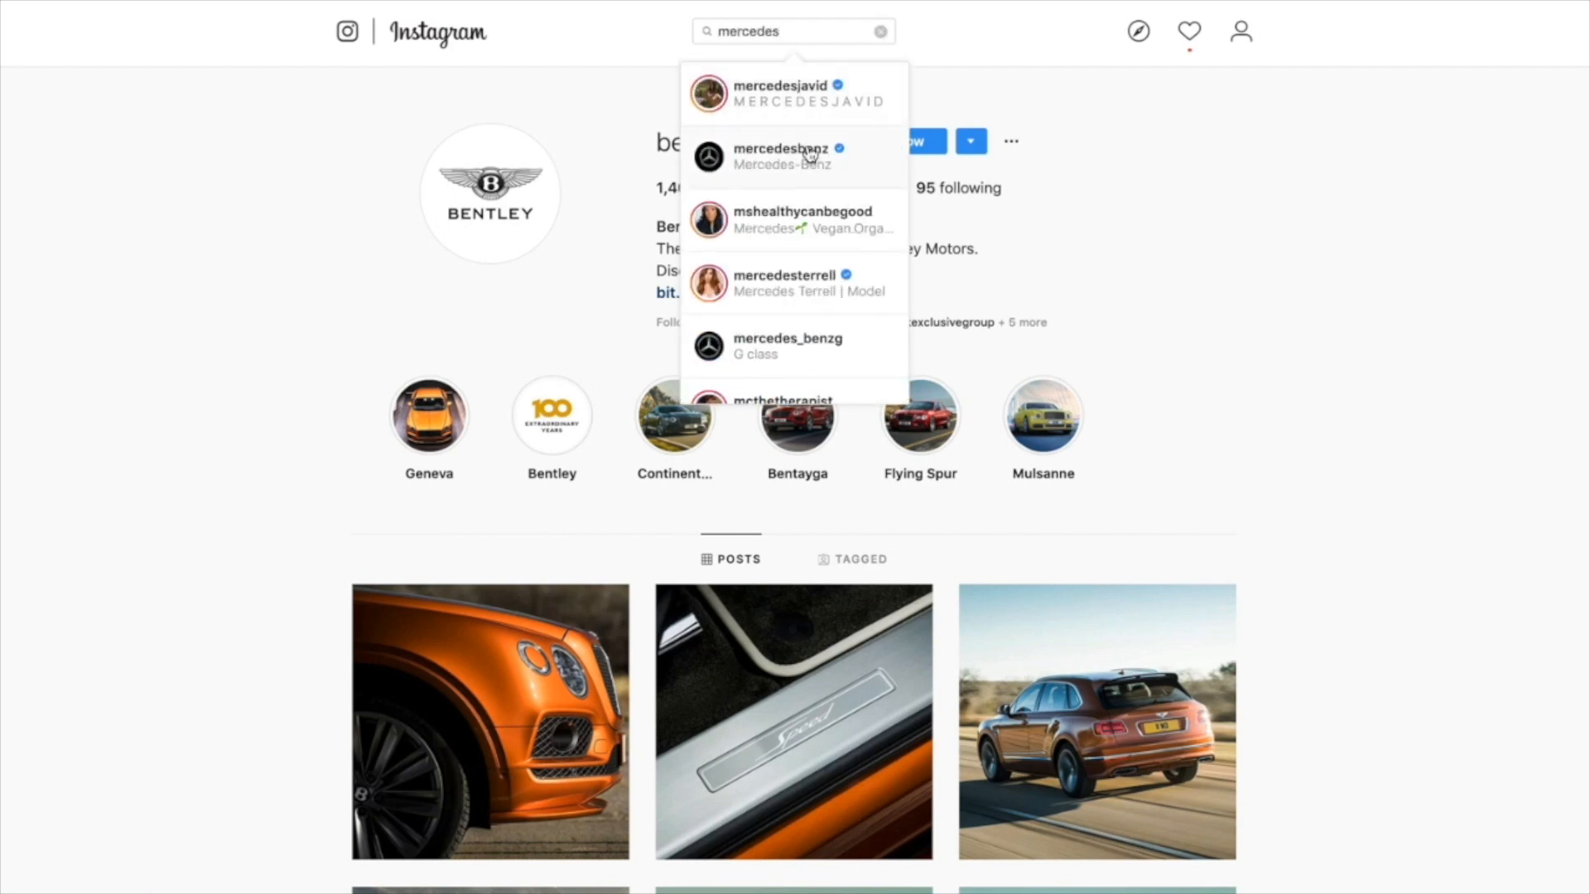
pyautogui.click(780, 155)
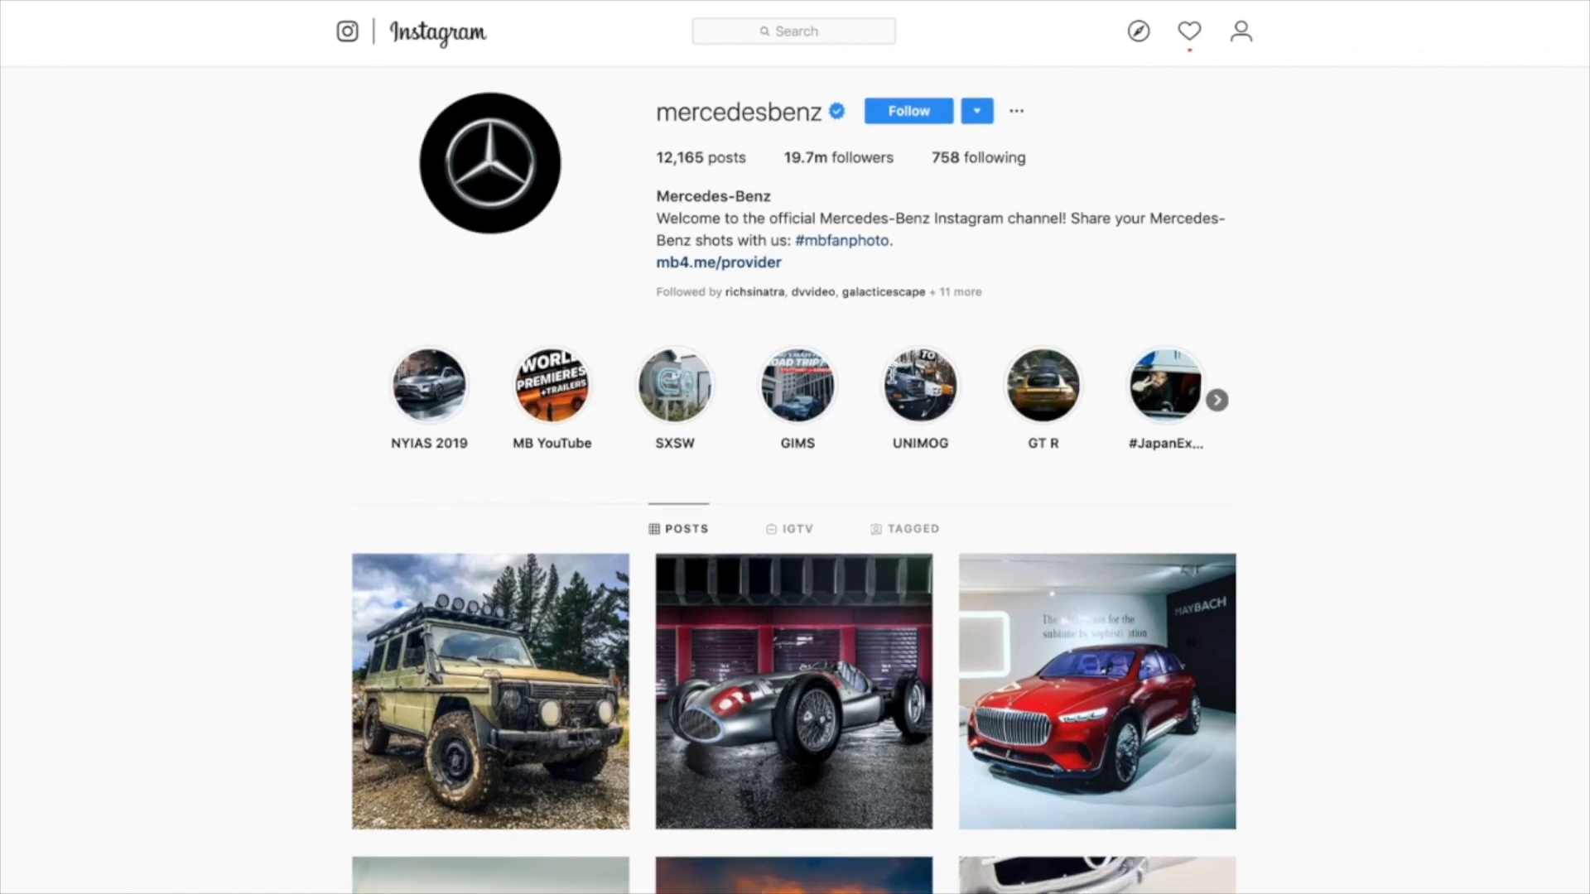
pyautogui.scroll(-3)
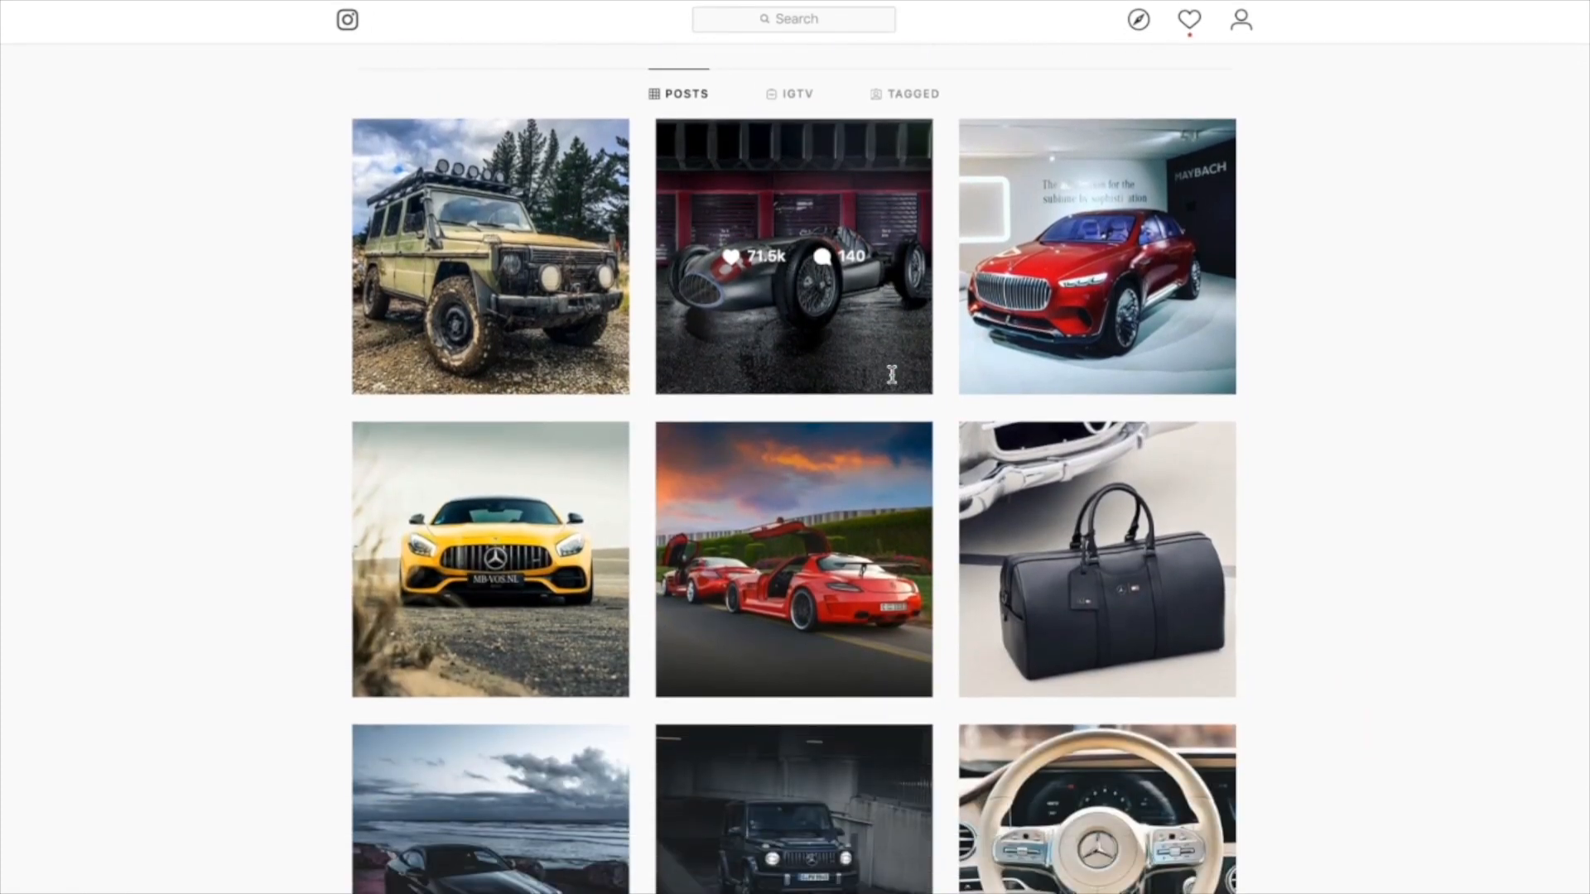
pyautogui.scroll(-3)
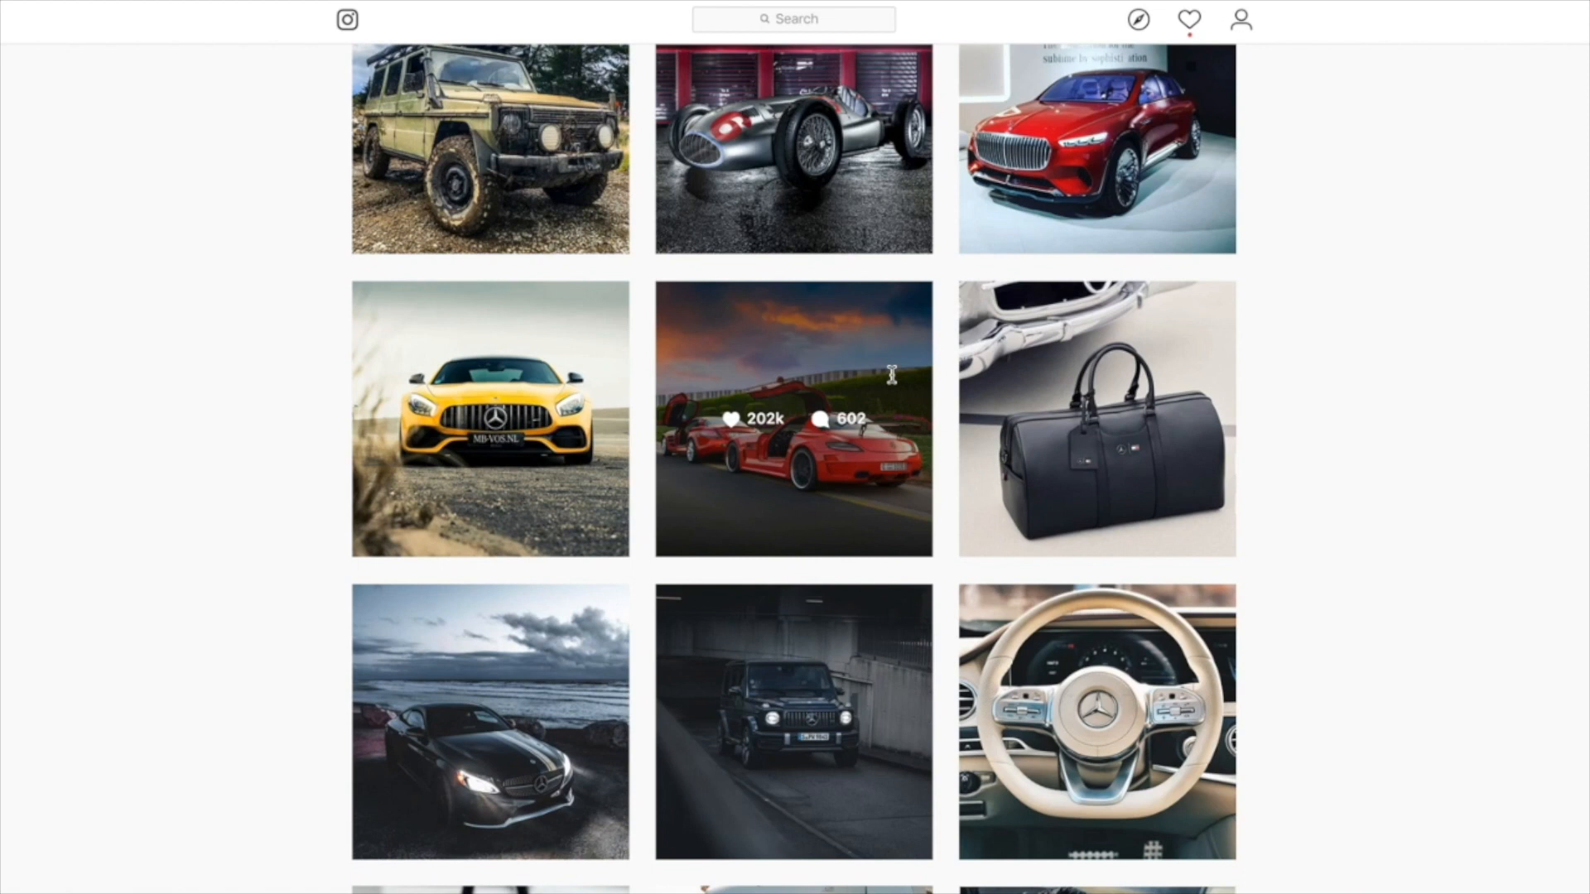
pyautogui.moveTo(1055, 669)
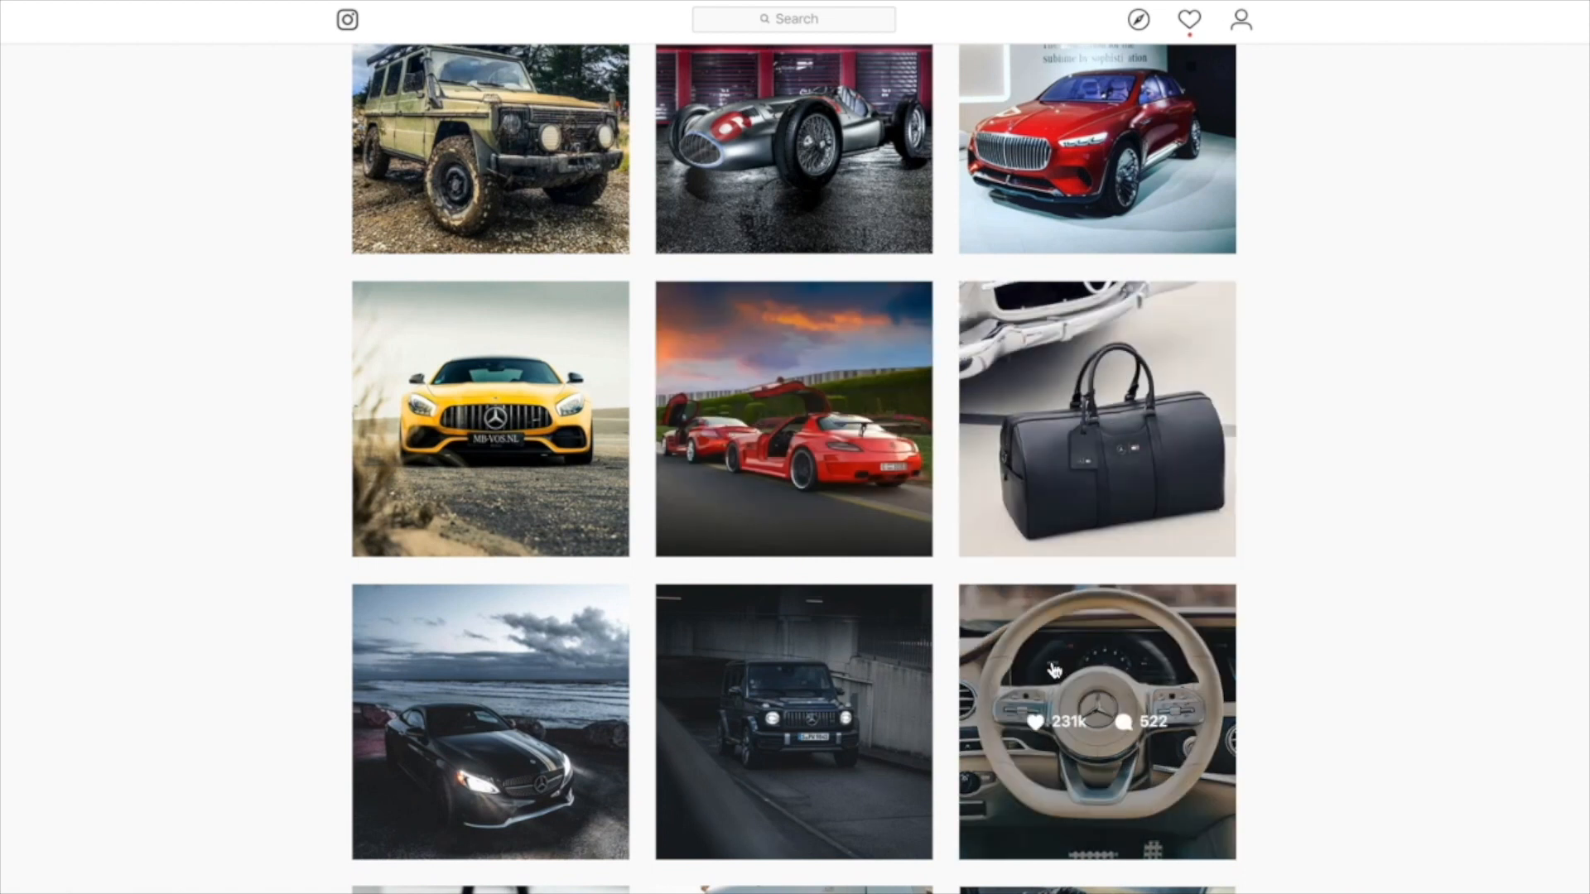
pyautogui.click(1095, 721)
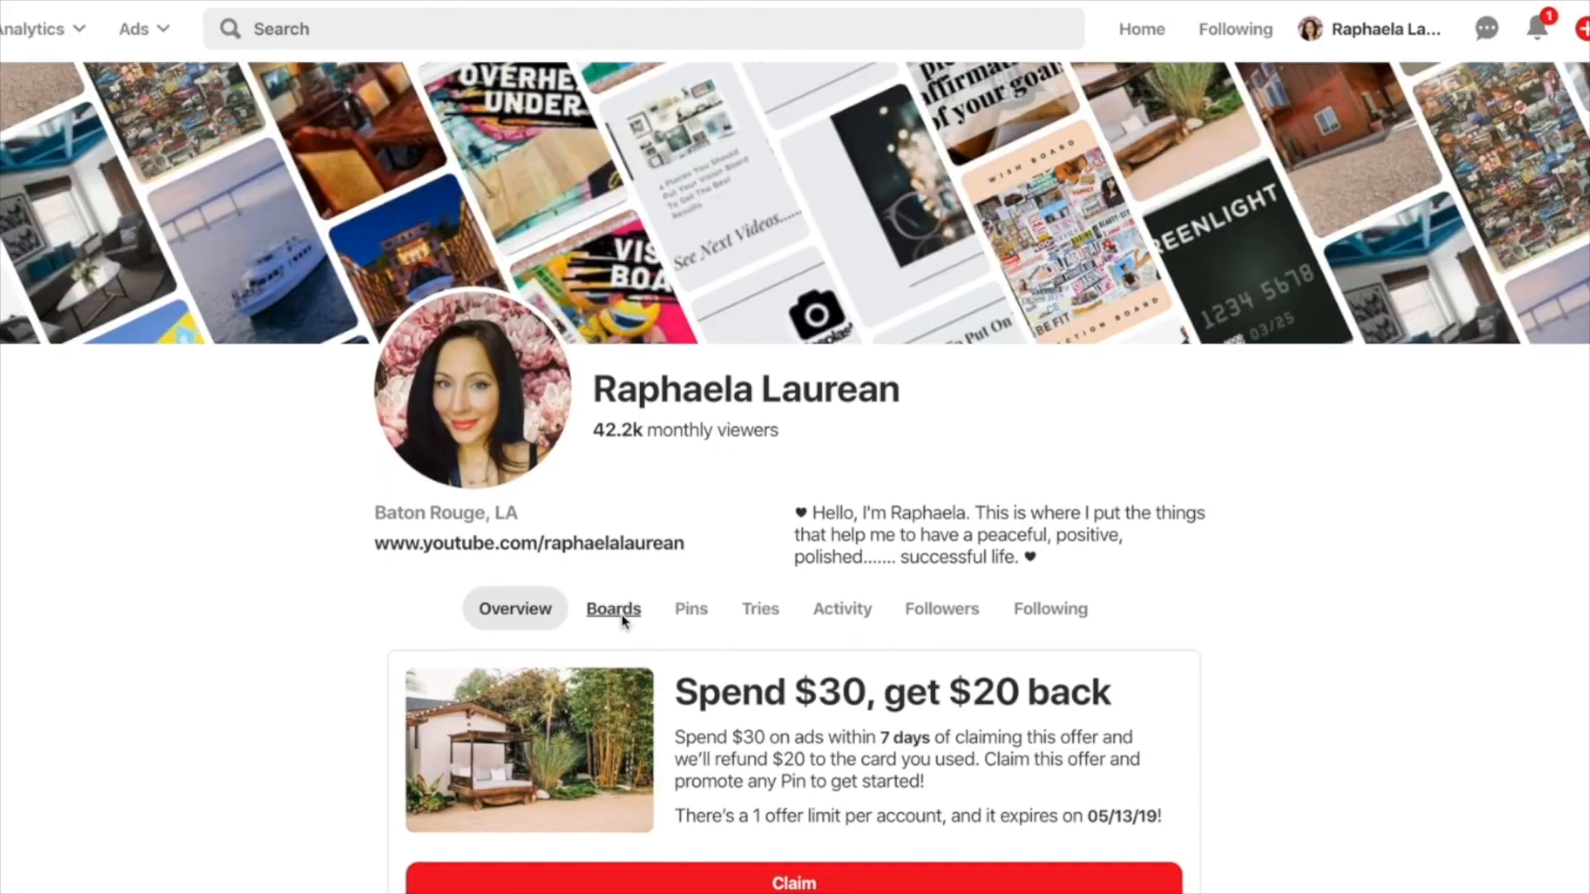
# Show the profile's Boards and scroll down to the What Is A Vision Board? board.
pyautogui.click(613, 608)
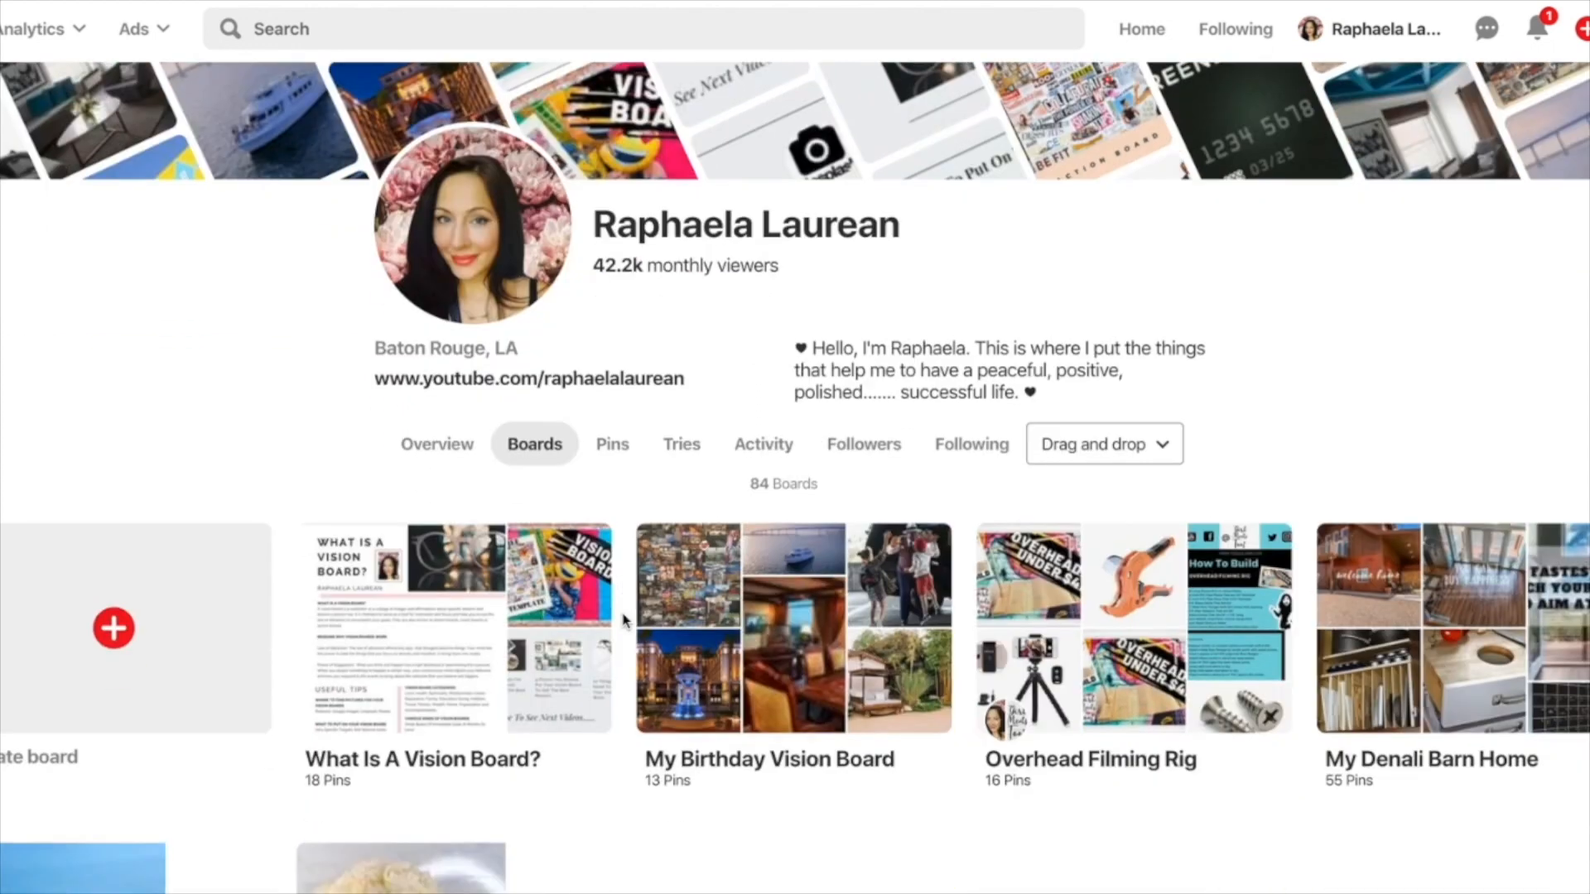
pyautogui.scroll(-3)
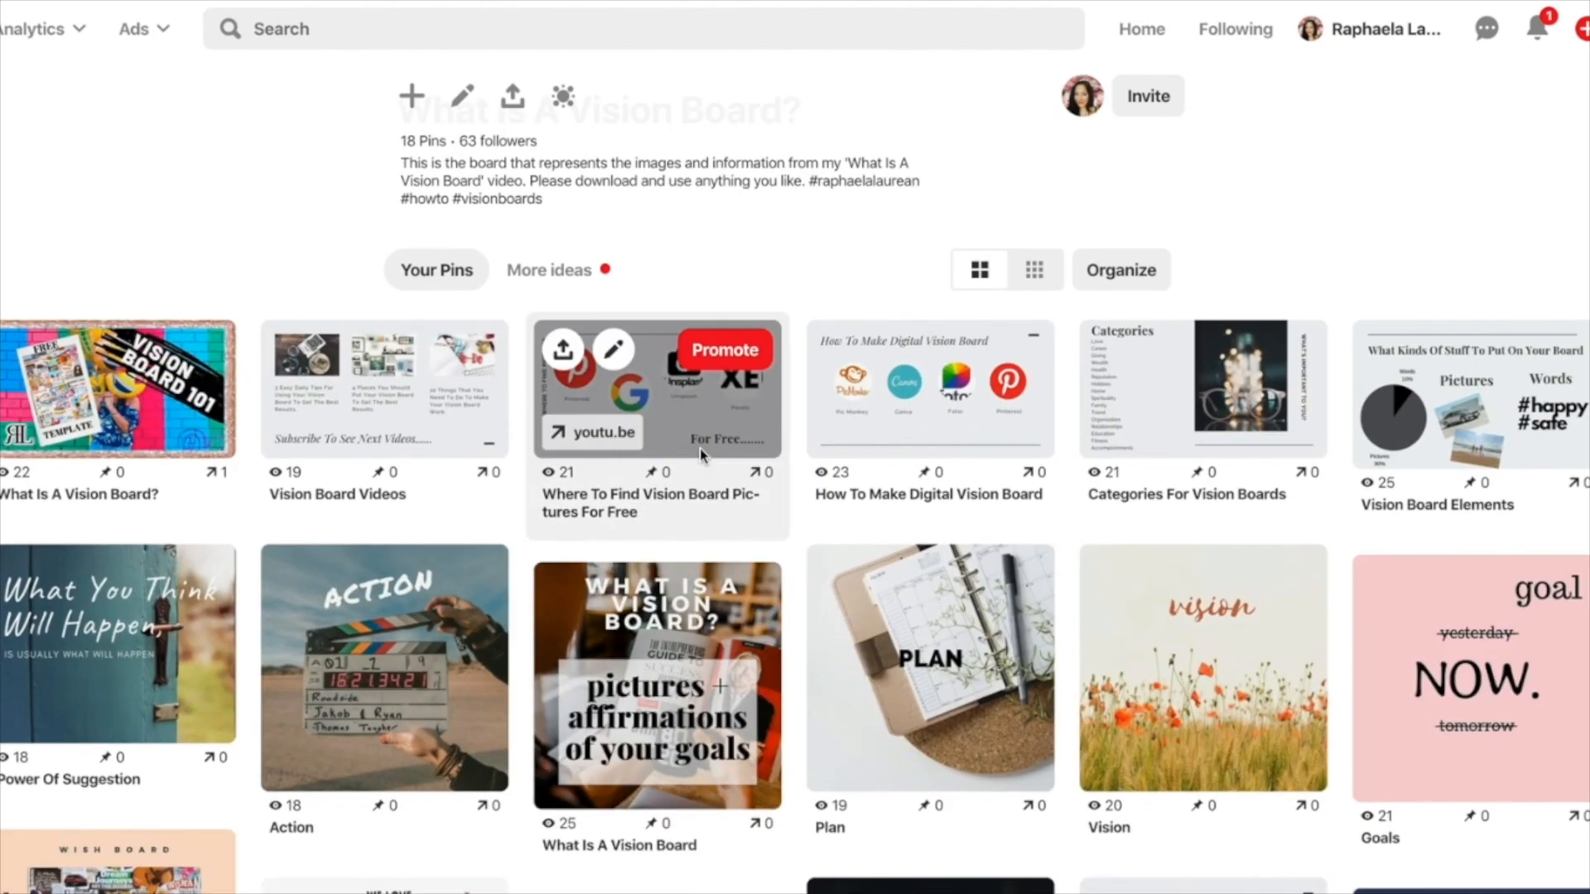
pyautogui.scroll(-3)
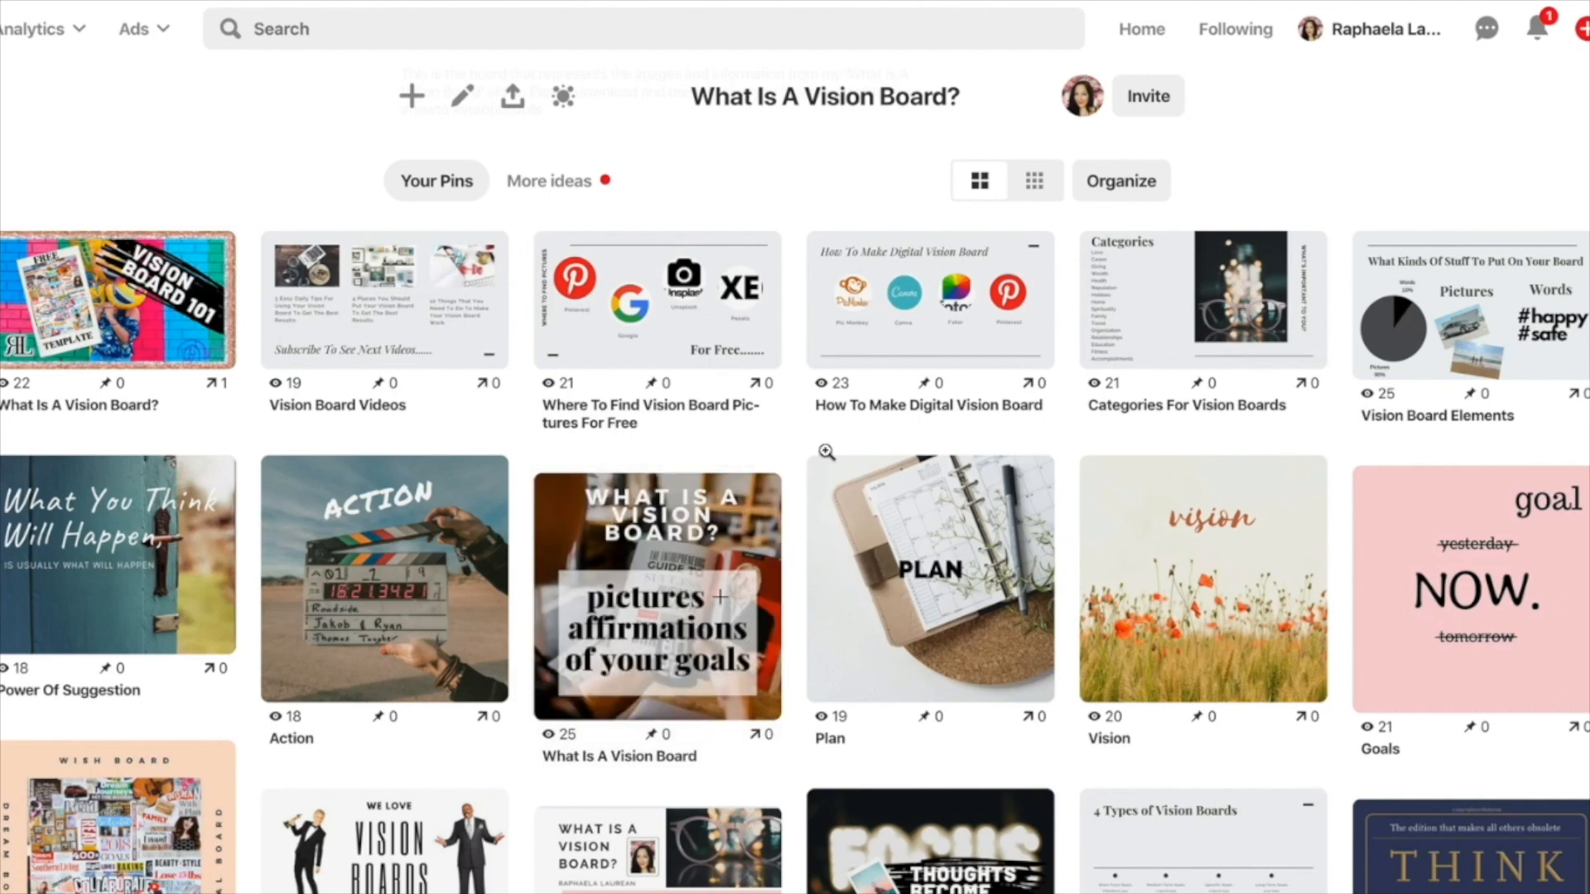
pyautogui.scroll(-3)
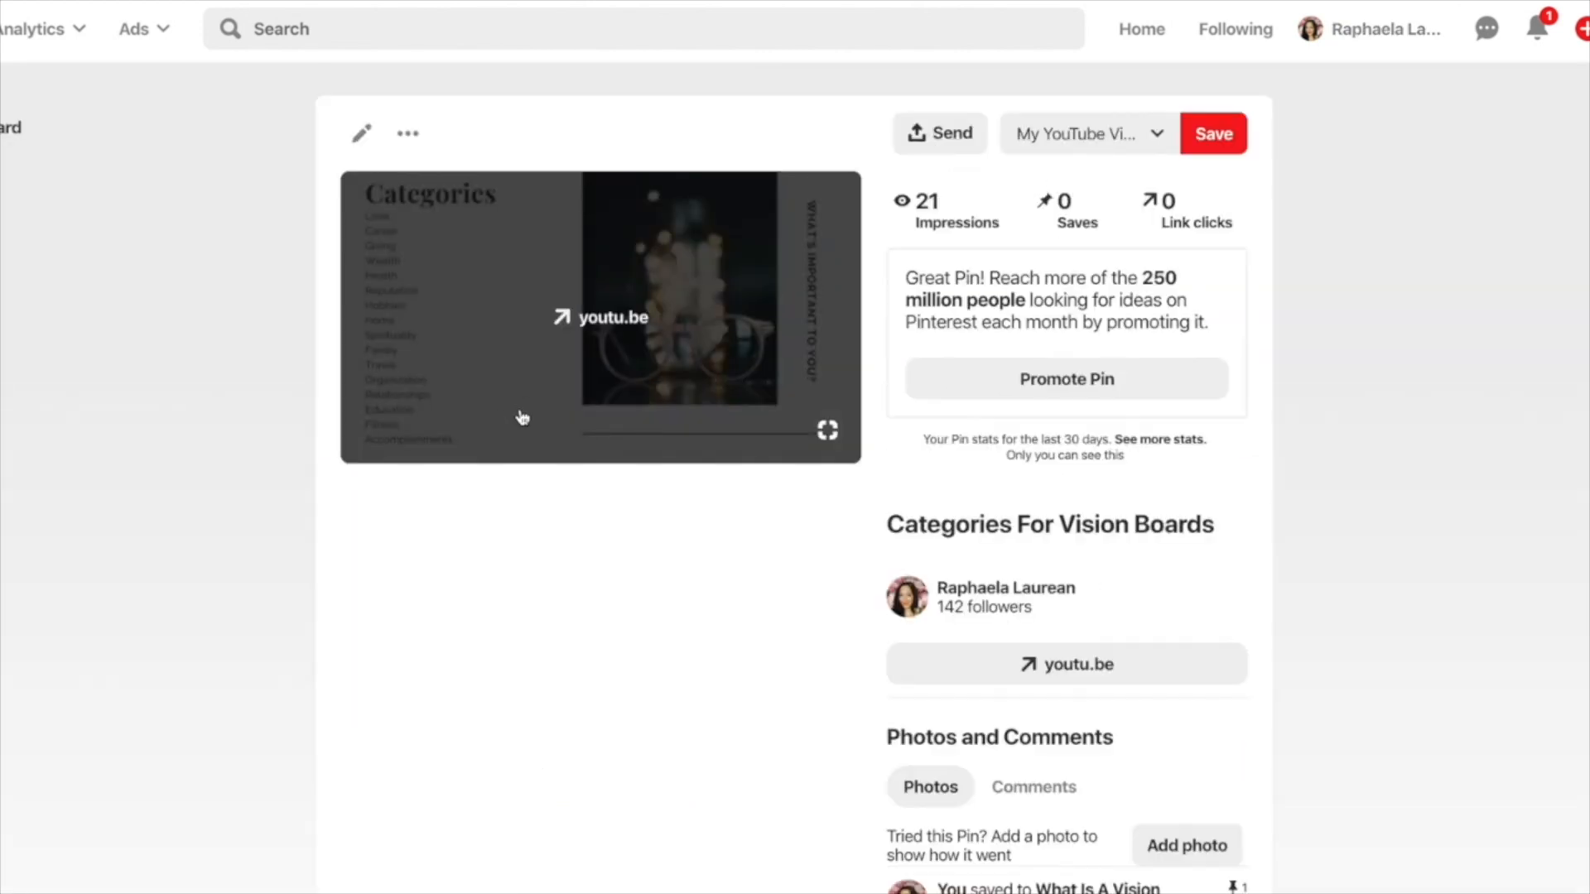
# Use Save Image As on the Categories For Vision Boards pin to save it to the desktop as Categories.jpg.
pyautogui.rightClick(521, 417)
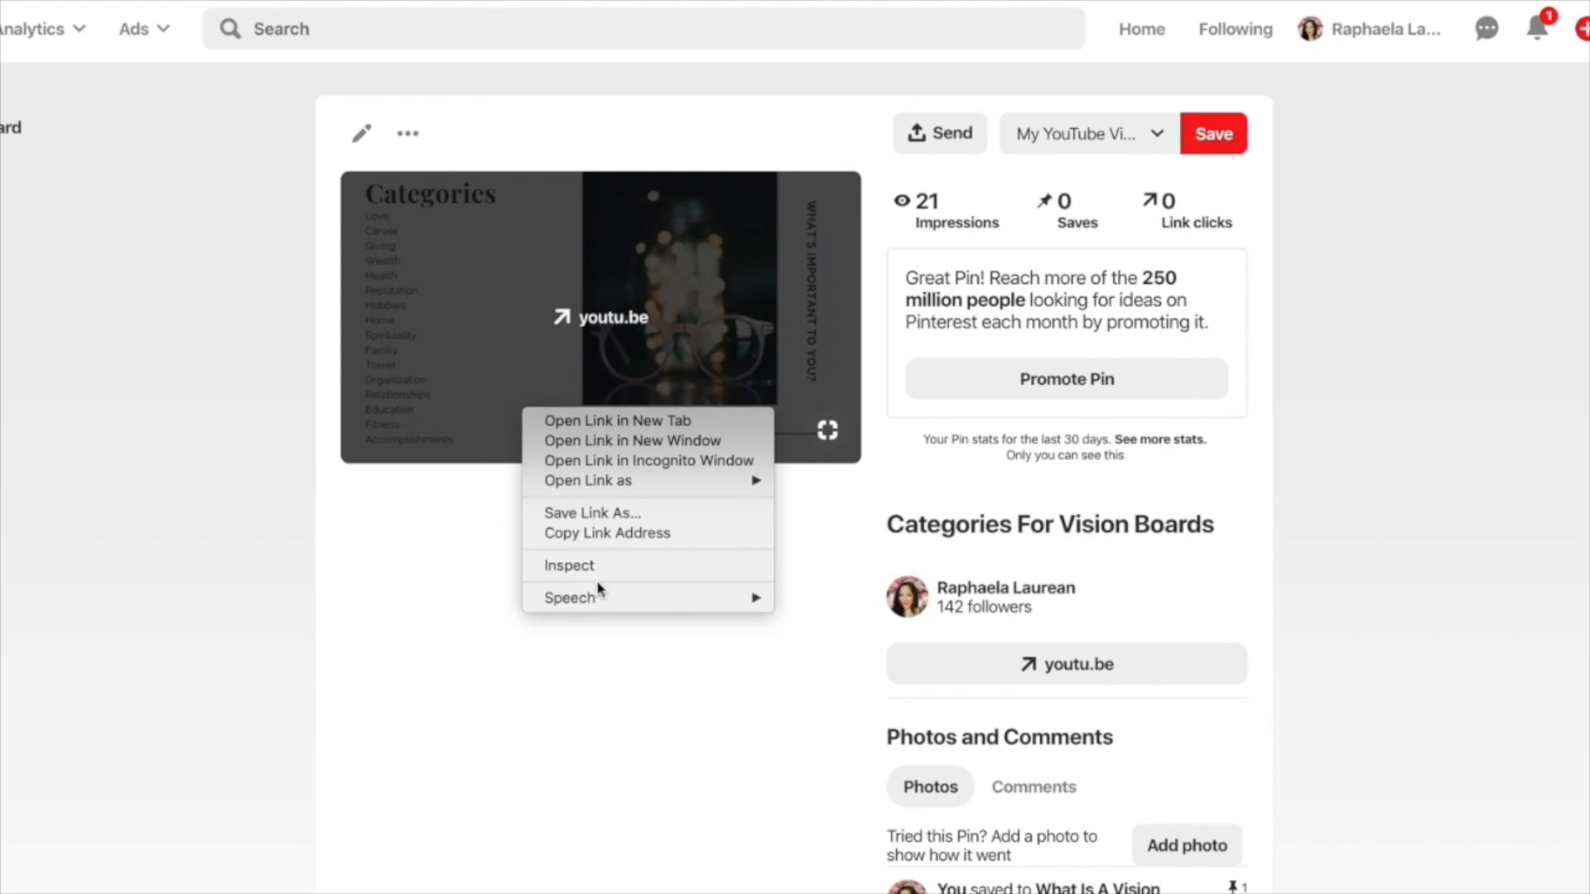
pyautogui.click(708, 406)
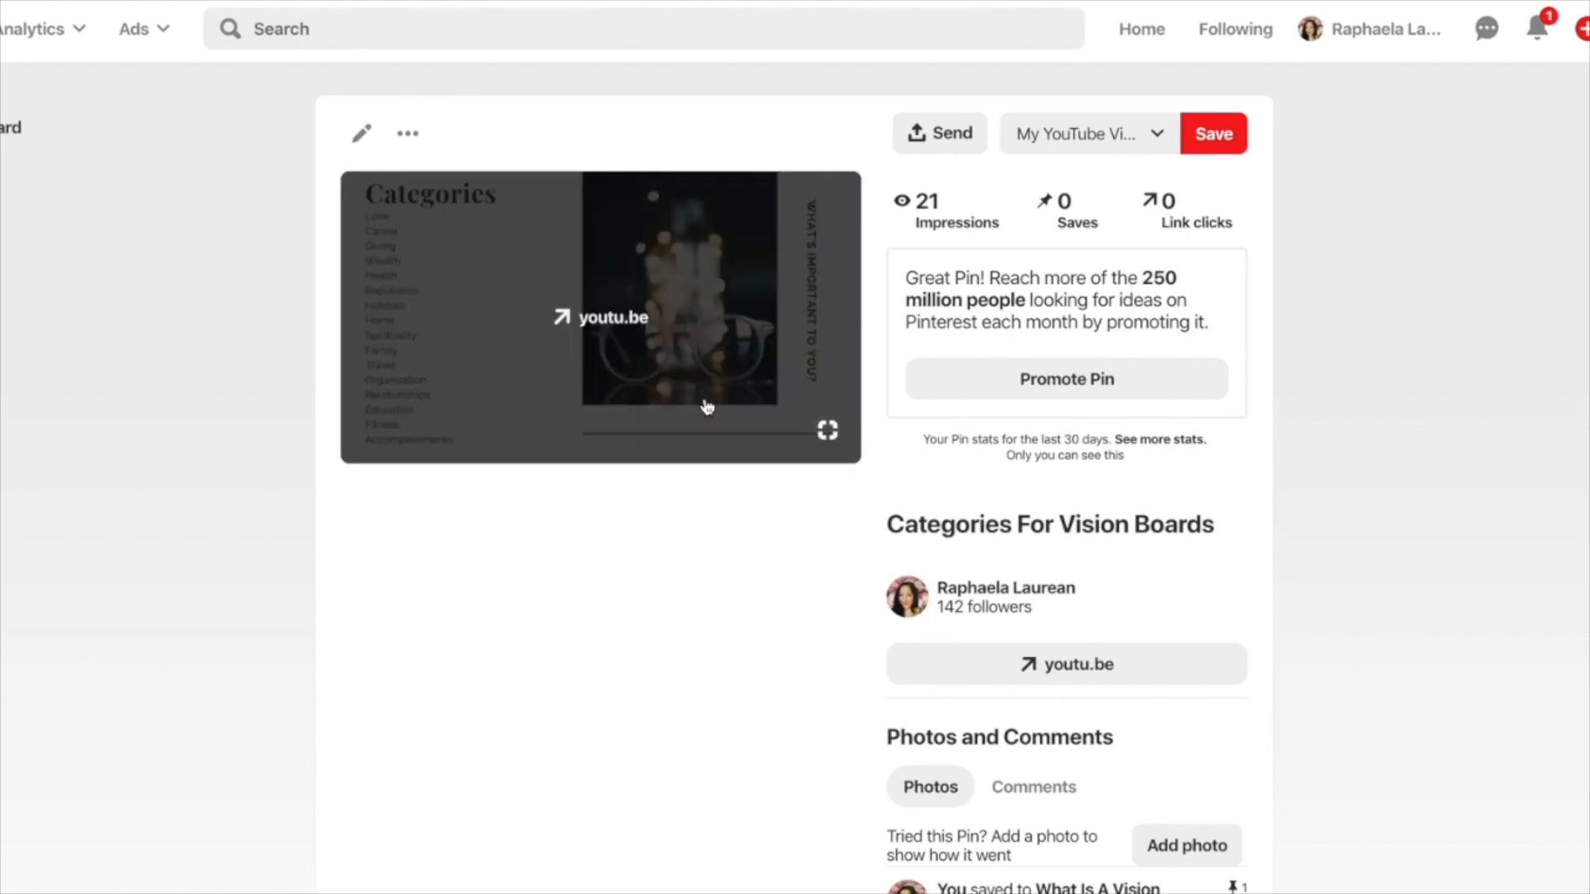
pyautogui.moveTo(830, 336)
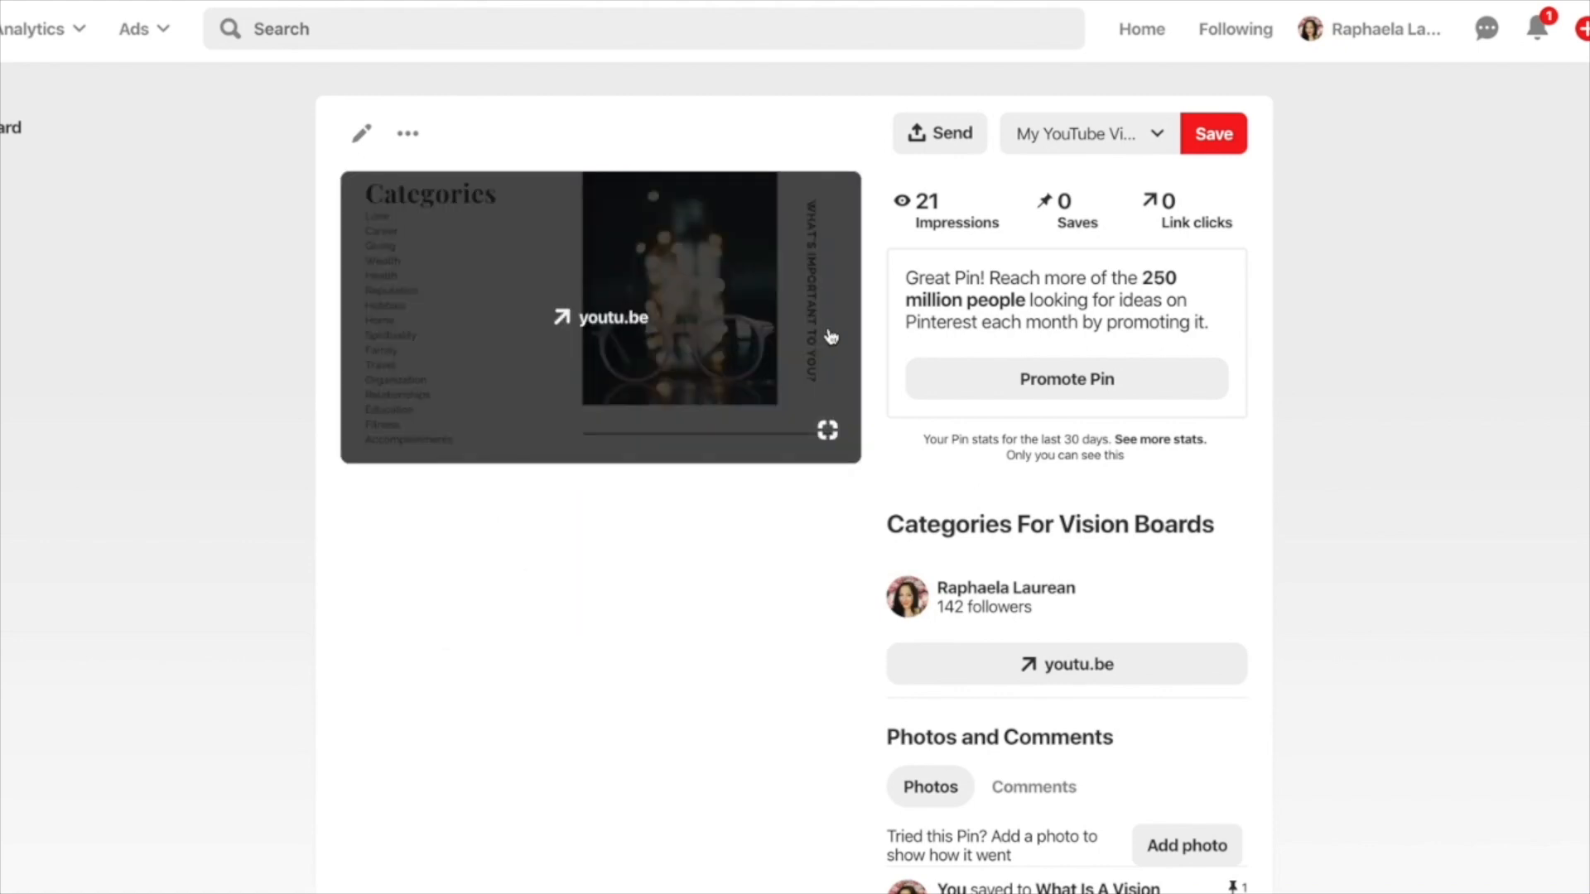
pyautogui.rightClick(812, 339)
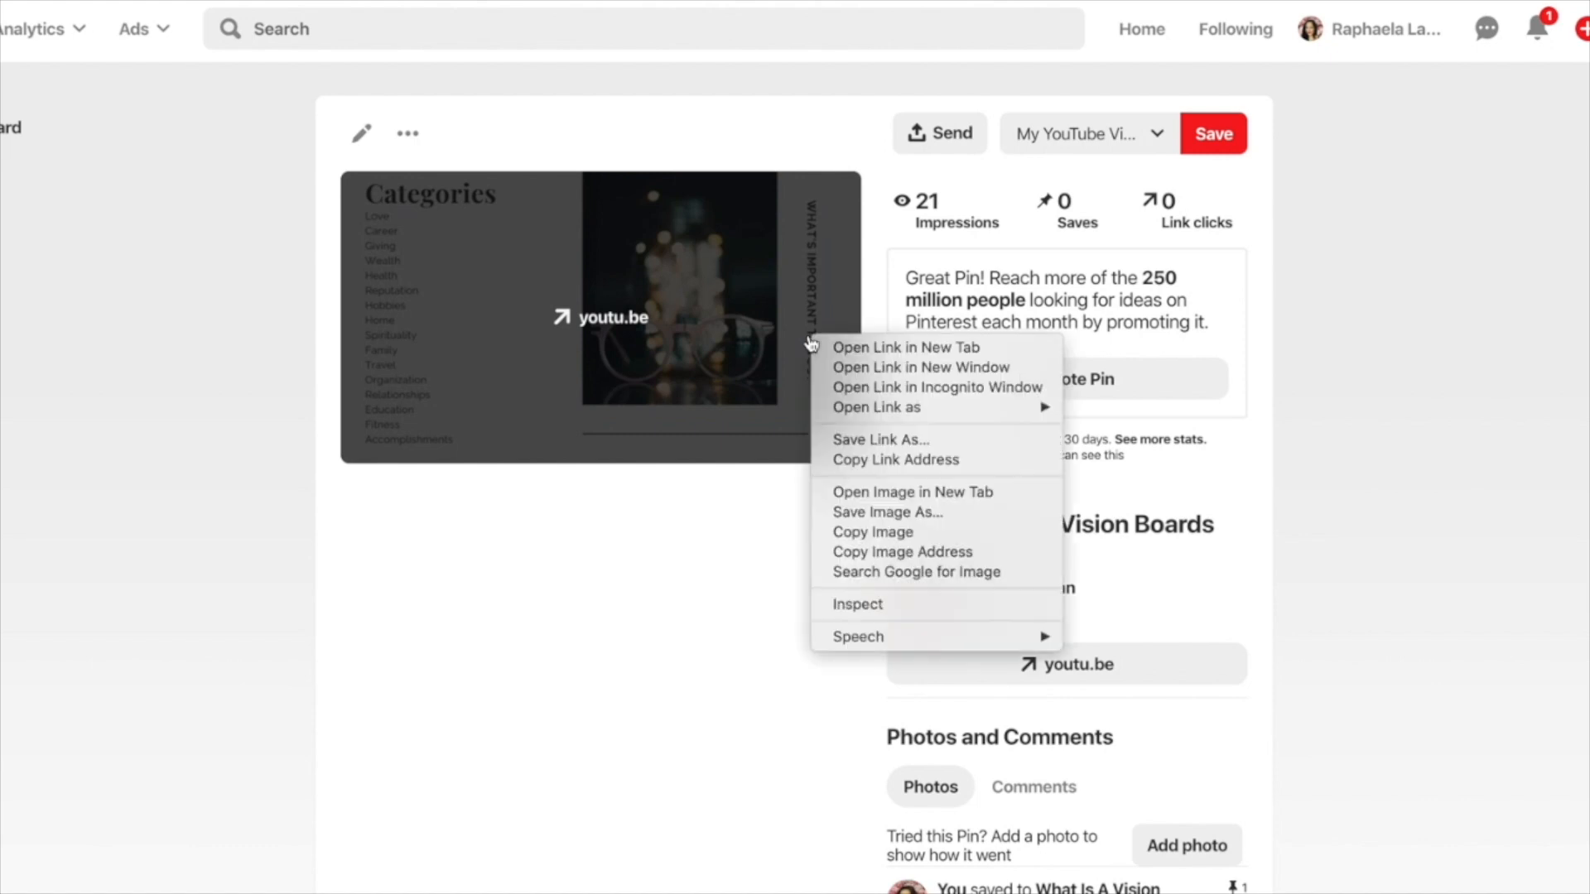
pyautogui.click(856, 512)
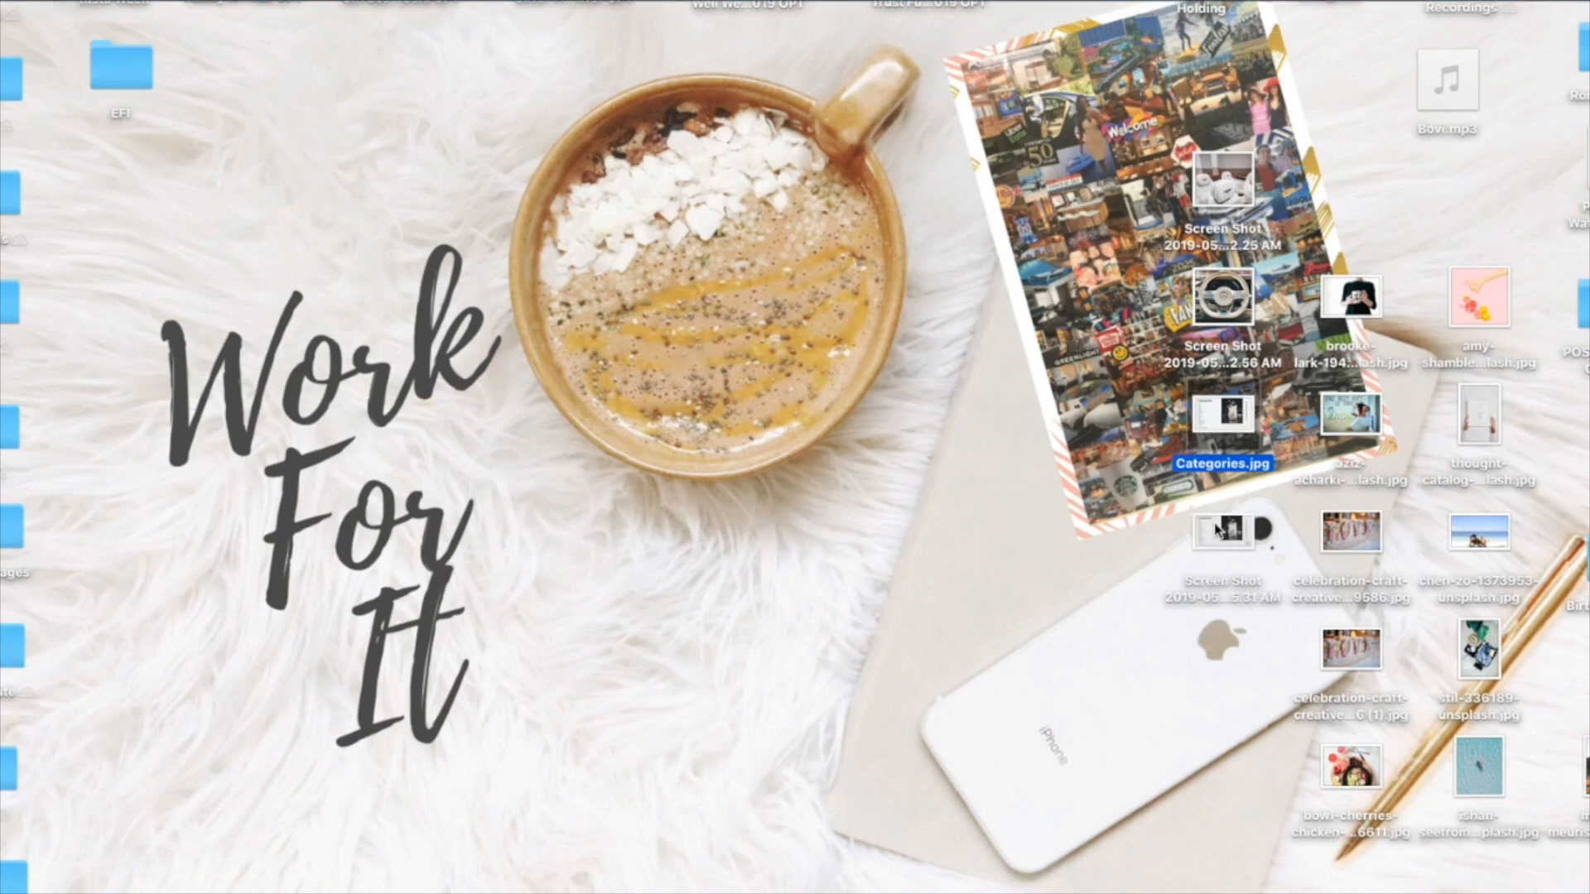
# View the saved Categories.jpg from the desktop, then switch back to the browser.
pyautogui.doubleClick(1222, 531)
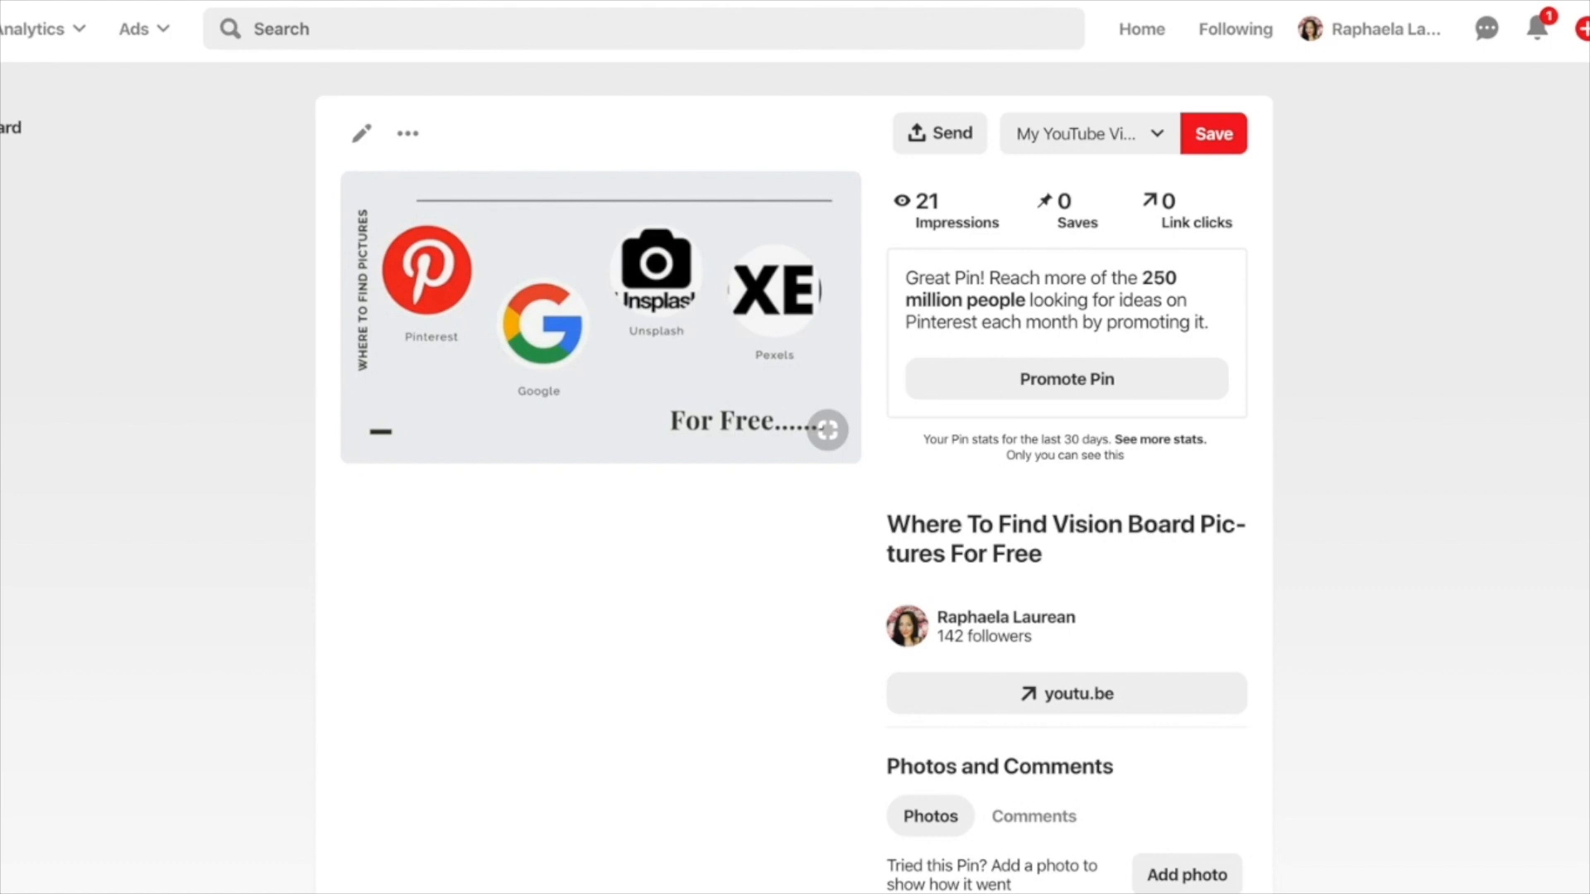
pyautogui.click(639, 28)
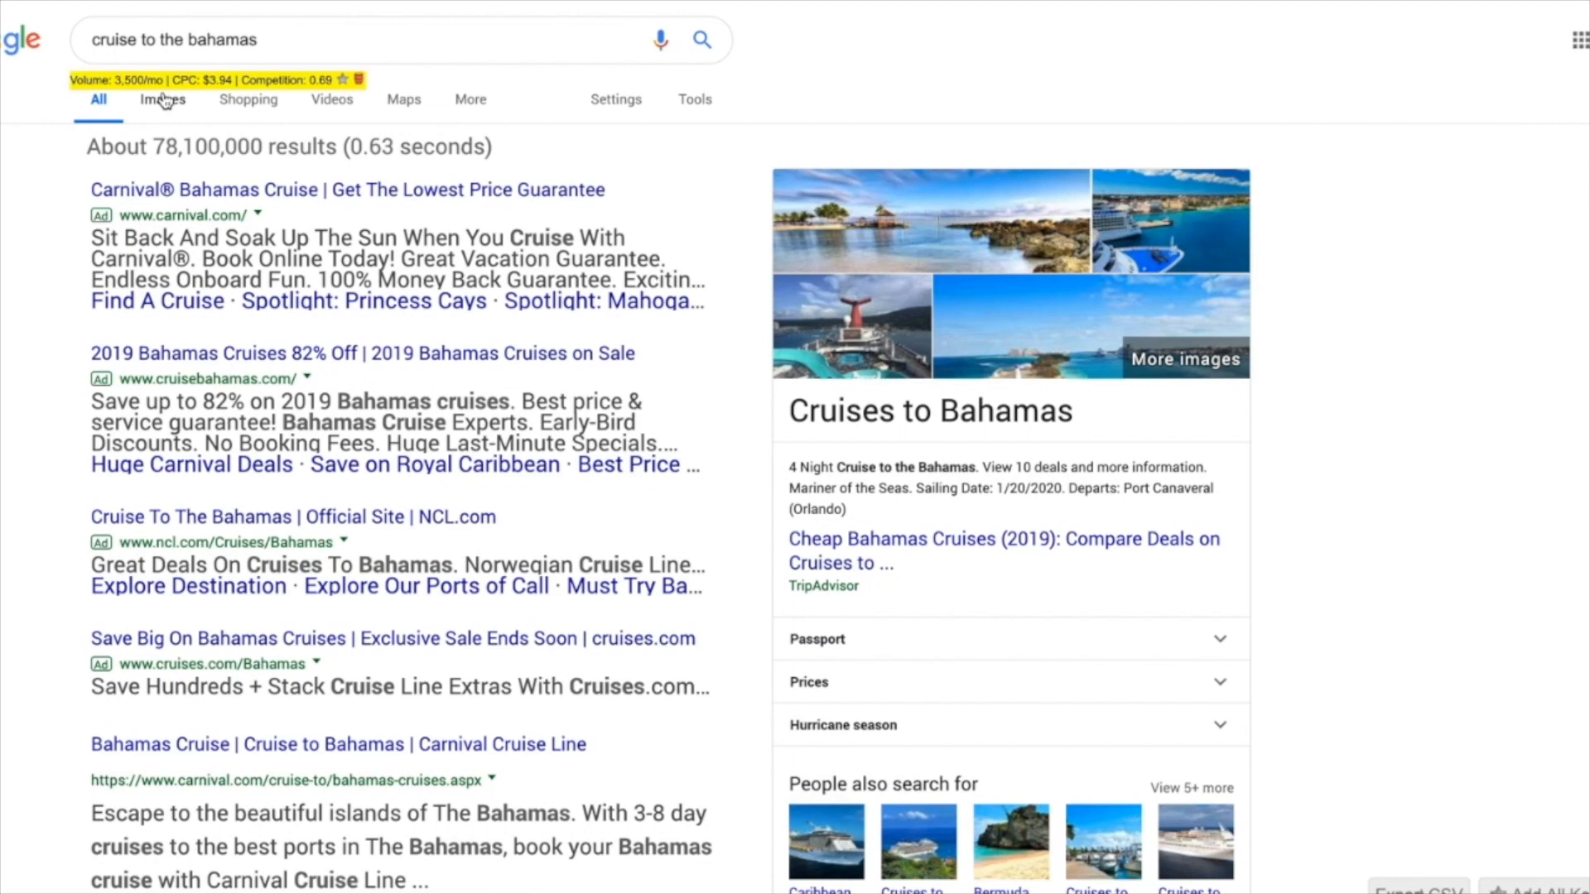
# Save the Bahamas cruise ship photo to the Desktop as JPEG and start searching 'disn'.
pyautogui.click(162, 98)
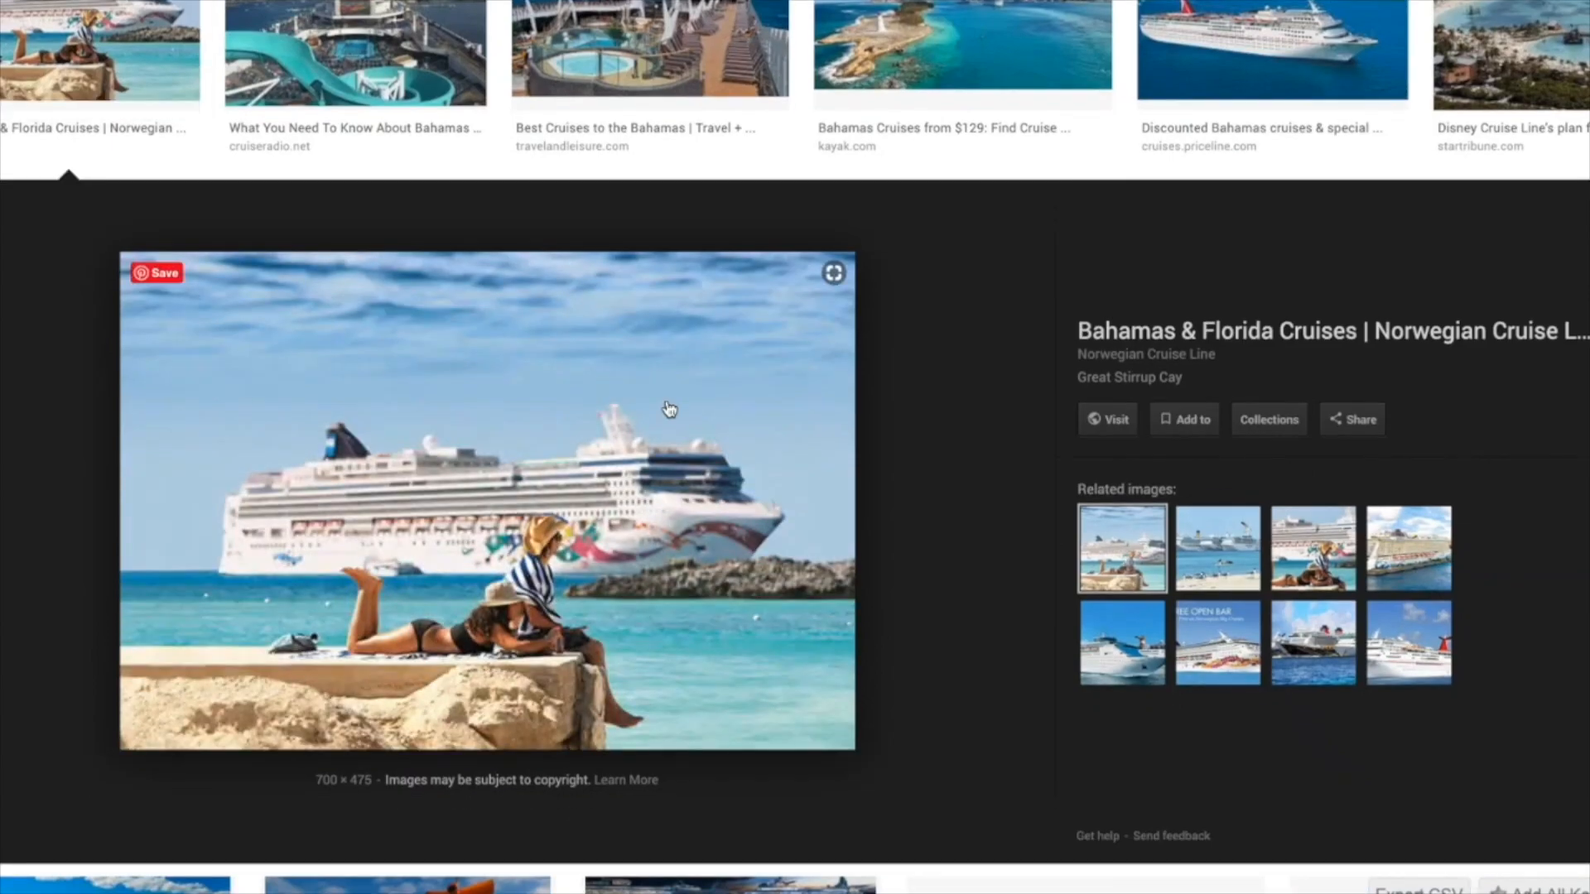
pyautogui.rightClick(669, 409)
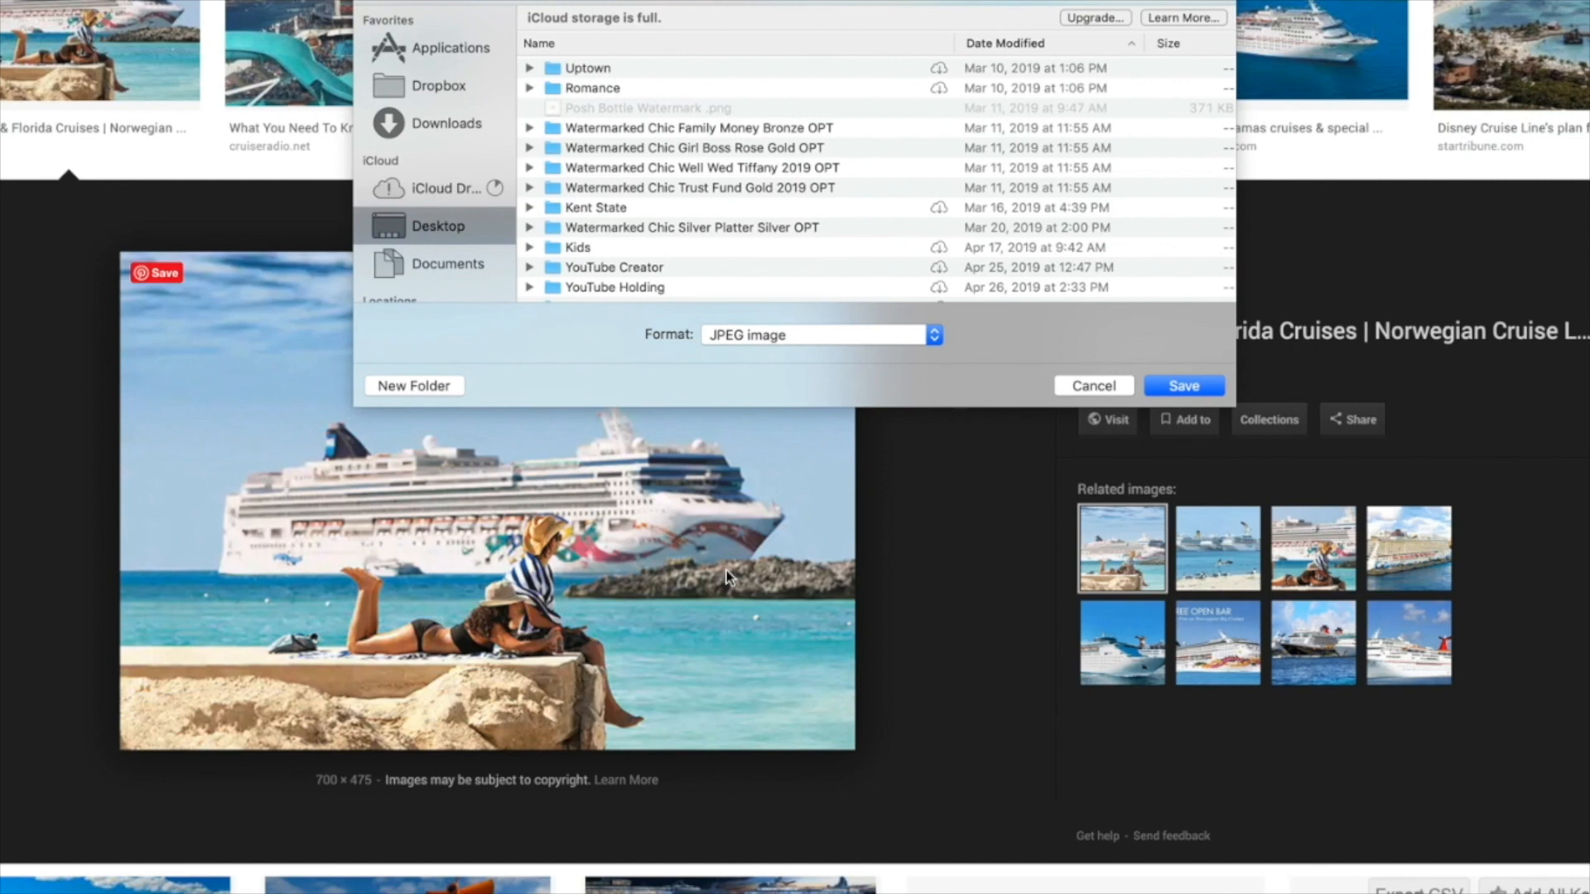
pyautogui.click(1093, 386)
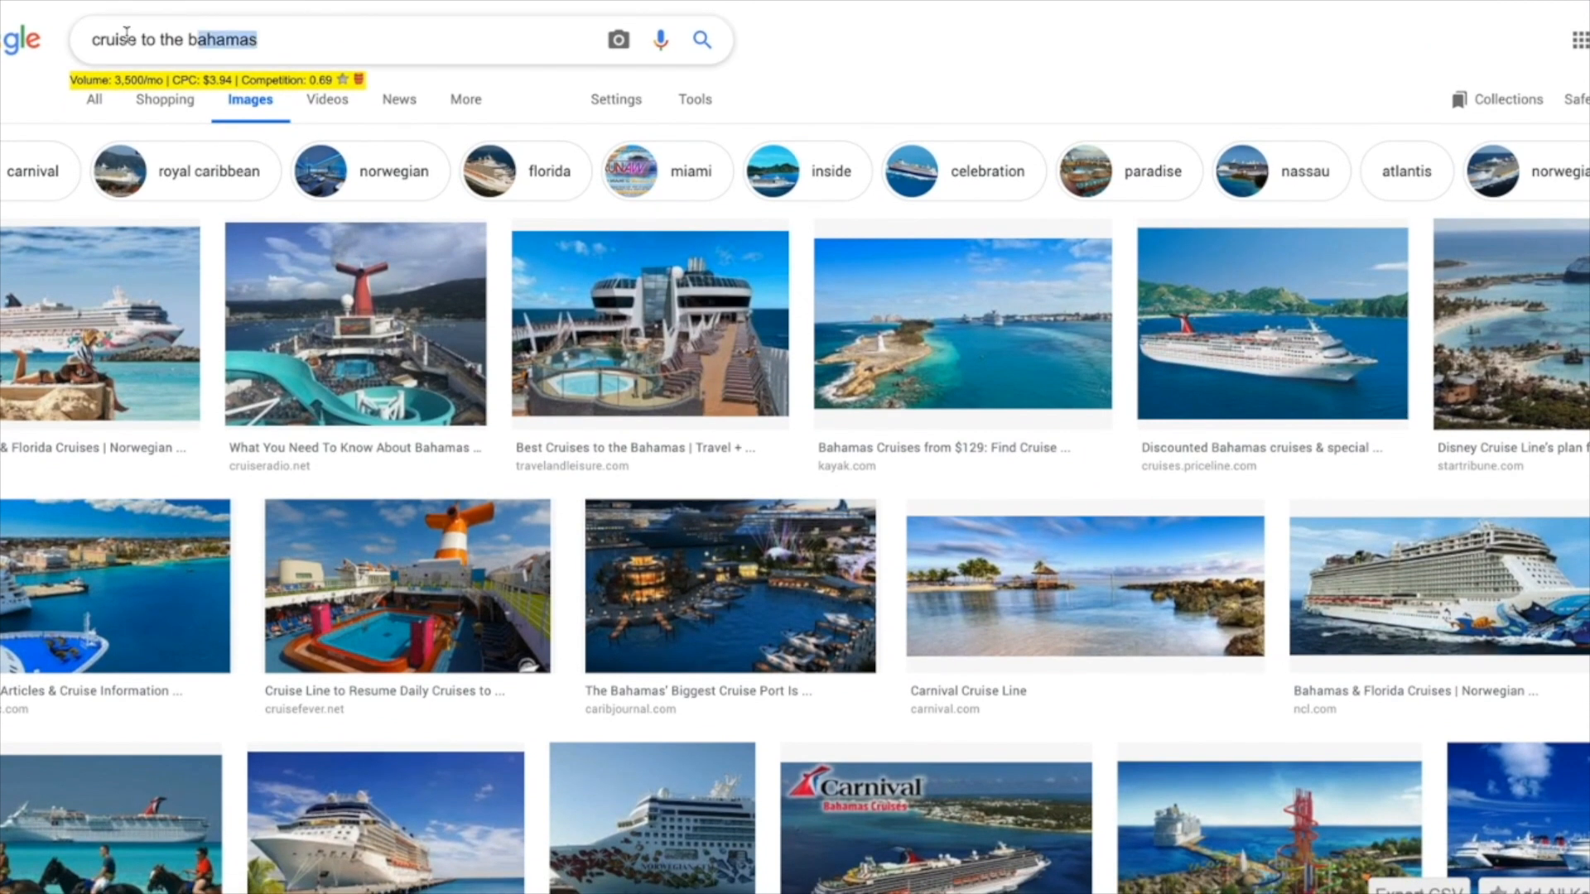
pyautogui.write('disne')
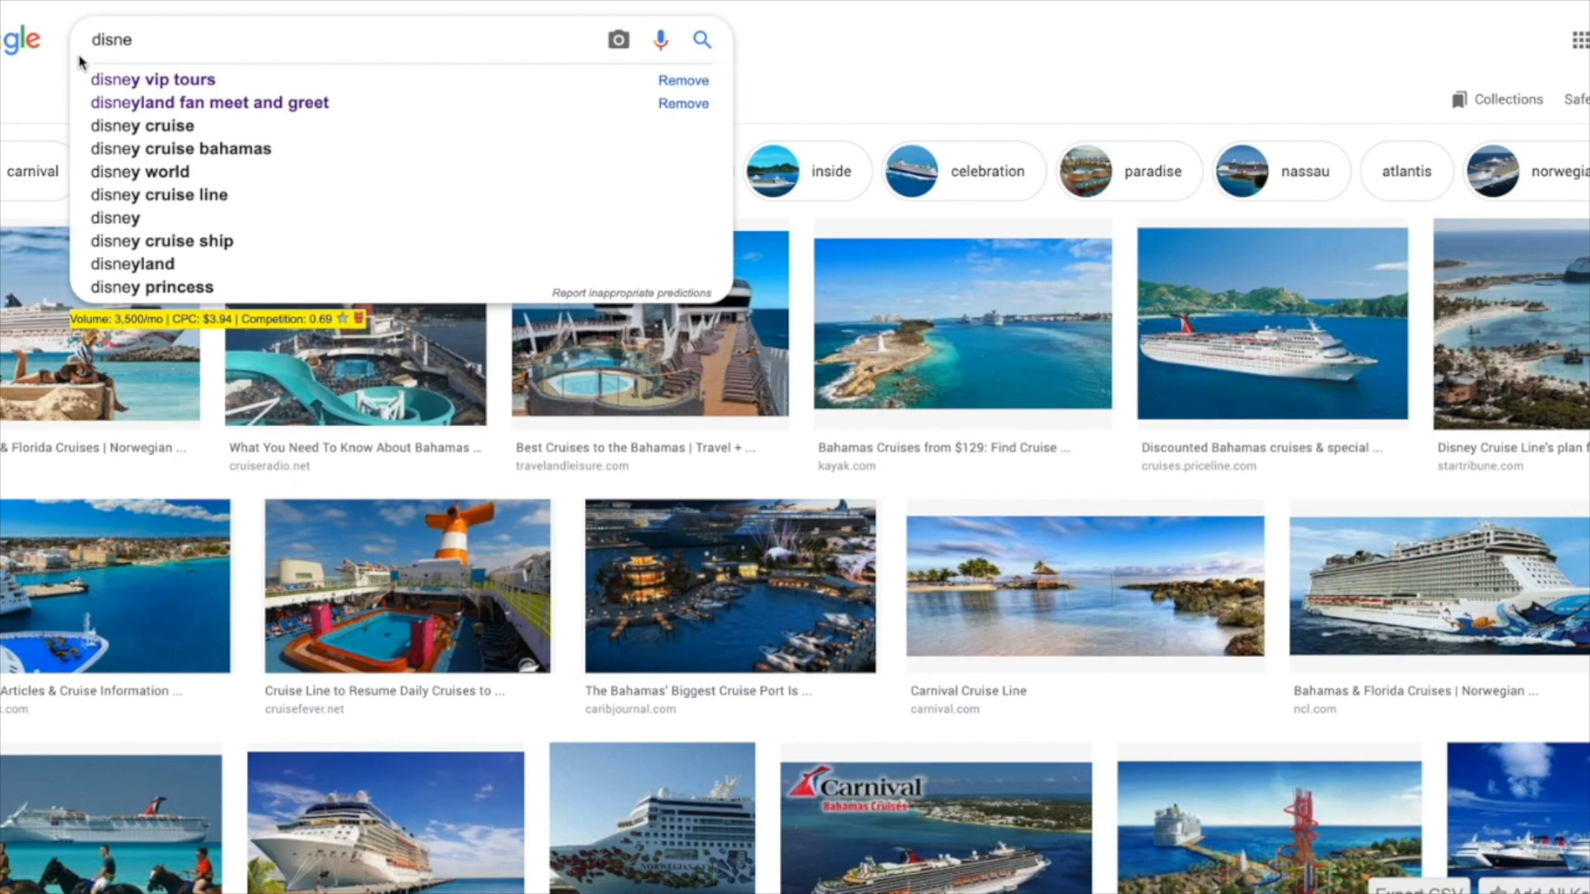
# Run the 'disney vip tours' image search and preview the tour guide high-five photo.
pyautogui.click(150, 79)
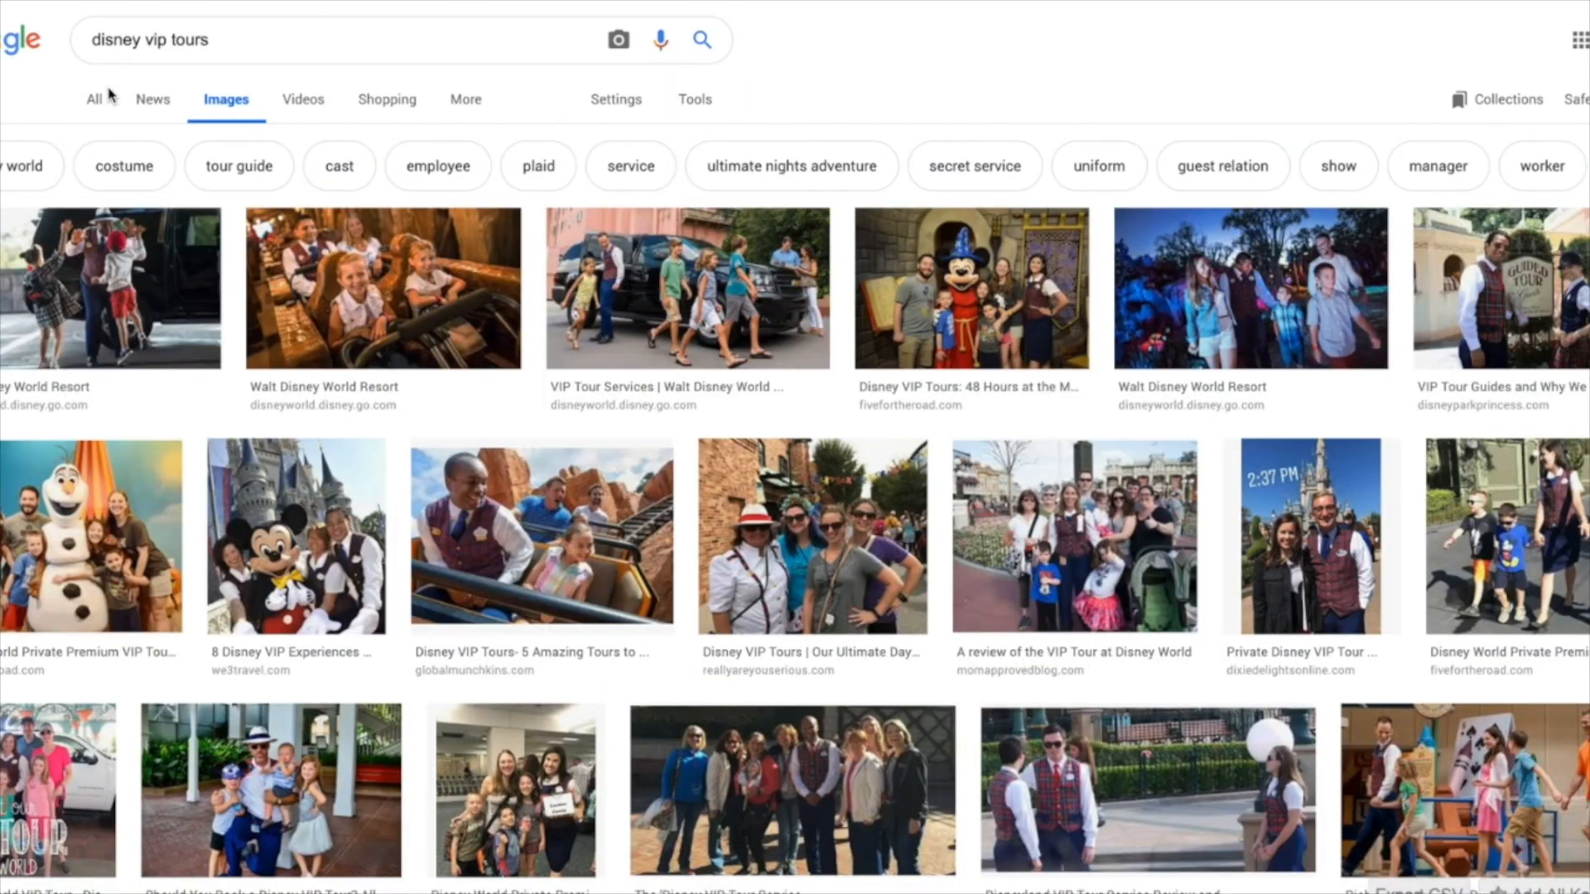
pyautogui.click(111, 288)
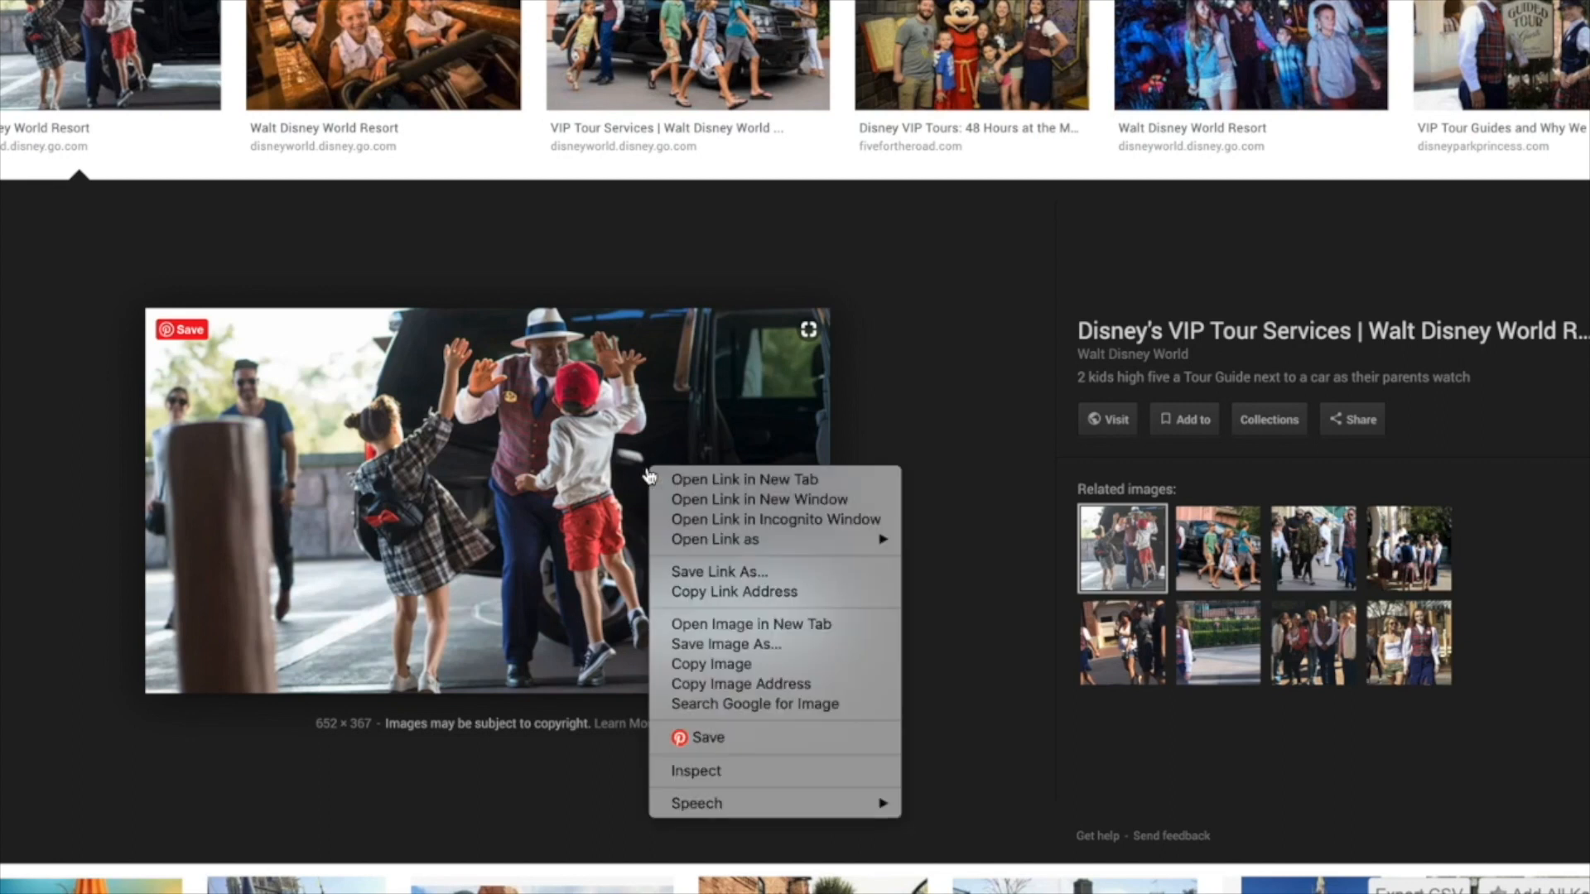
pyautogui.click(496, 430)
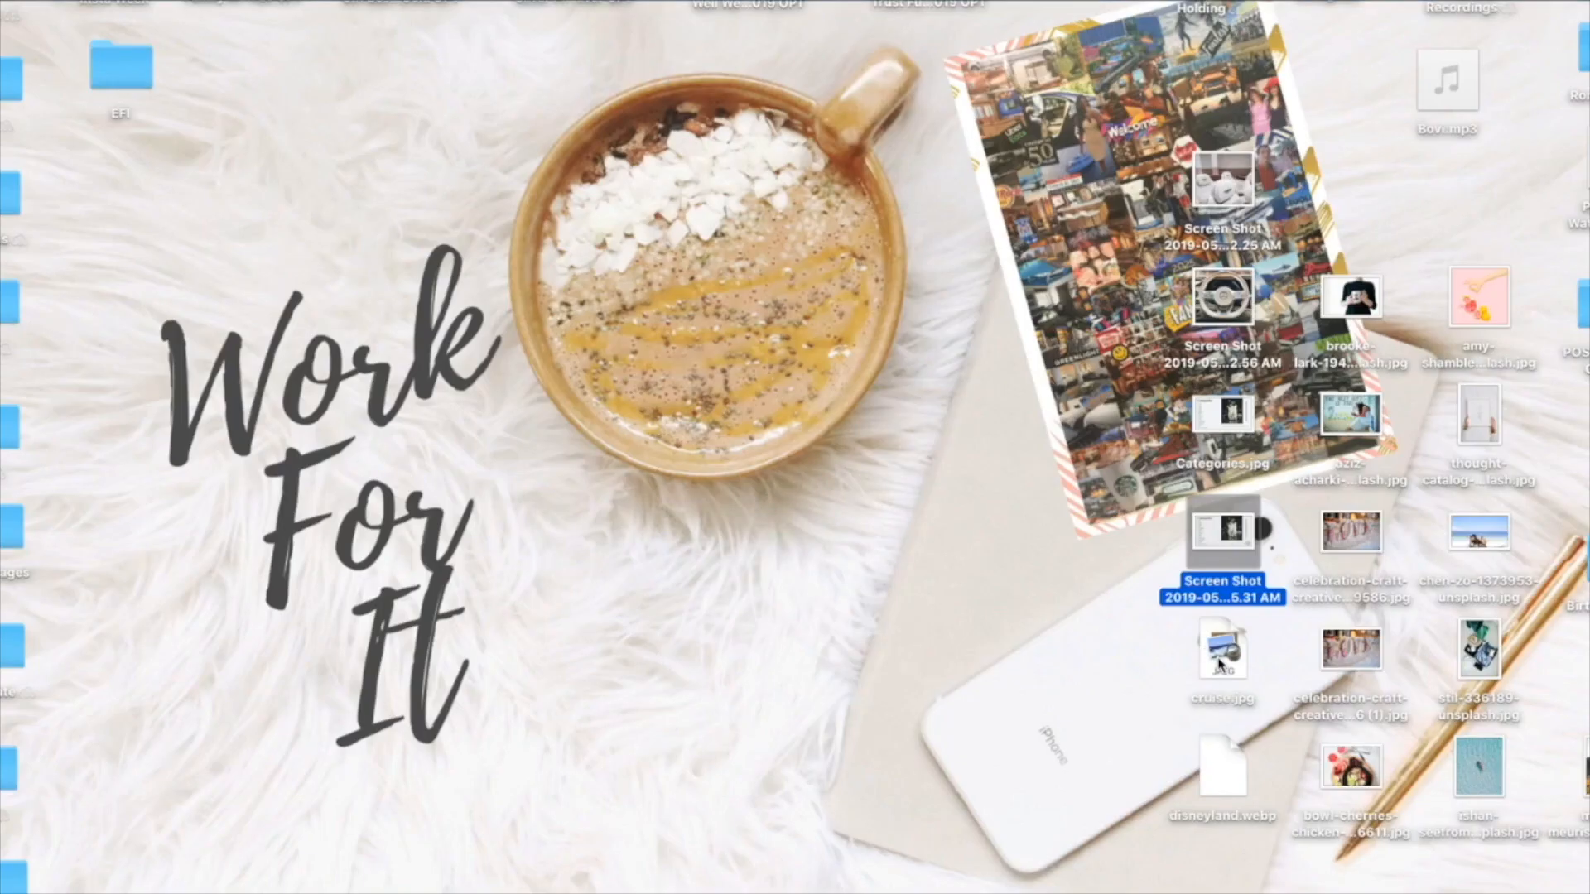
# Try opening cruise.jpg from the desktop and dismiss the 'could not be opened' alert.
pyautogui.doubleClick(1222, 654)
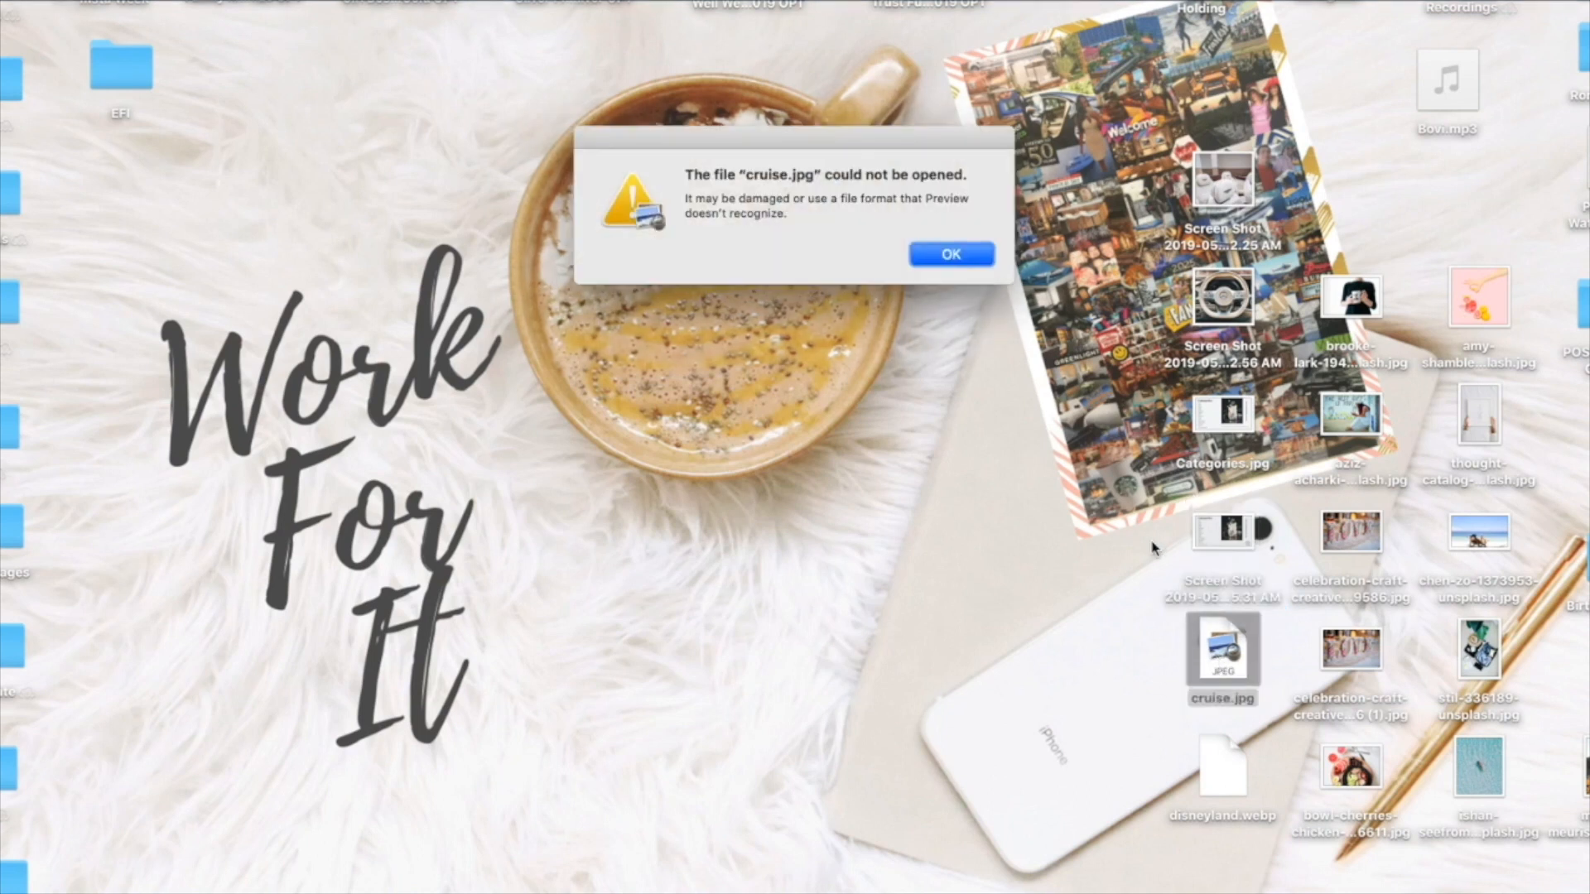
pyautogui.click(949, 253)
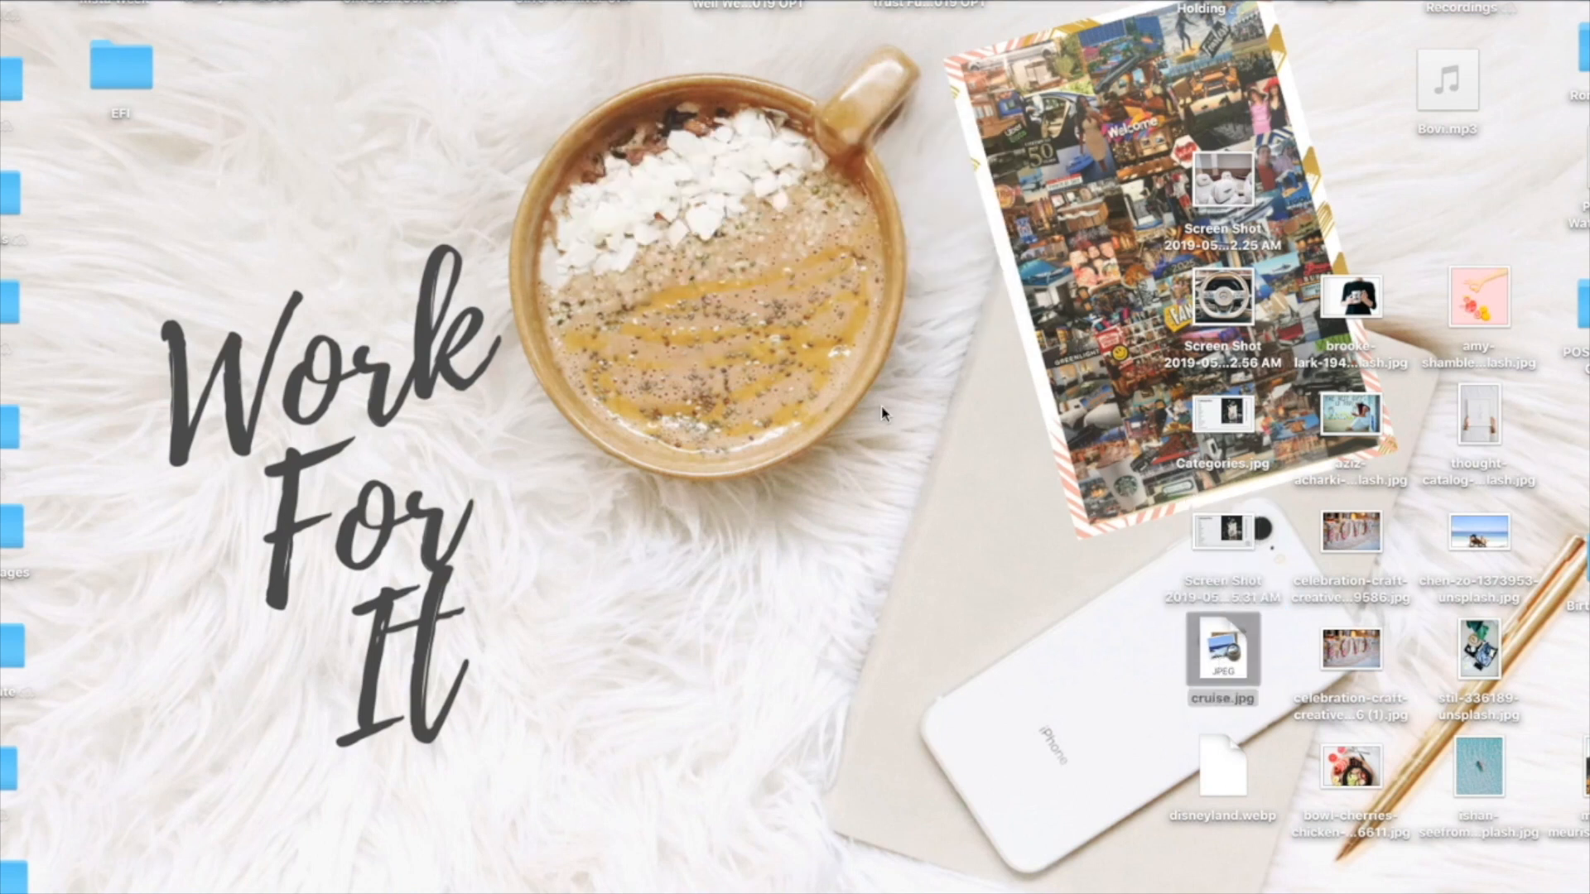
pyautogui.click(1221, 769)
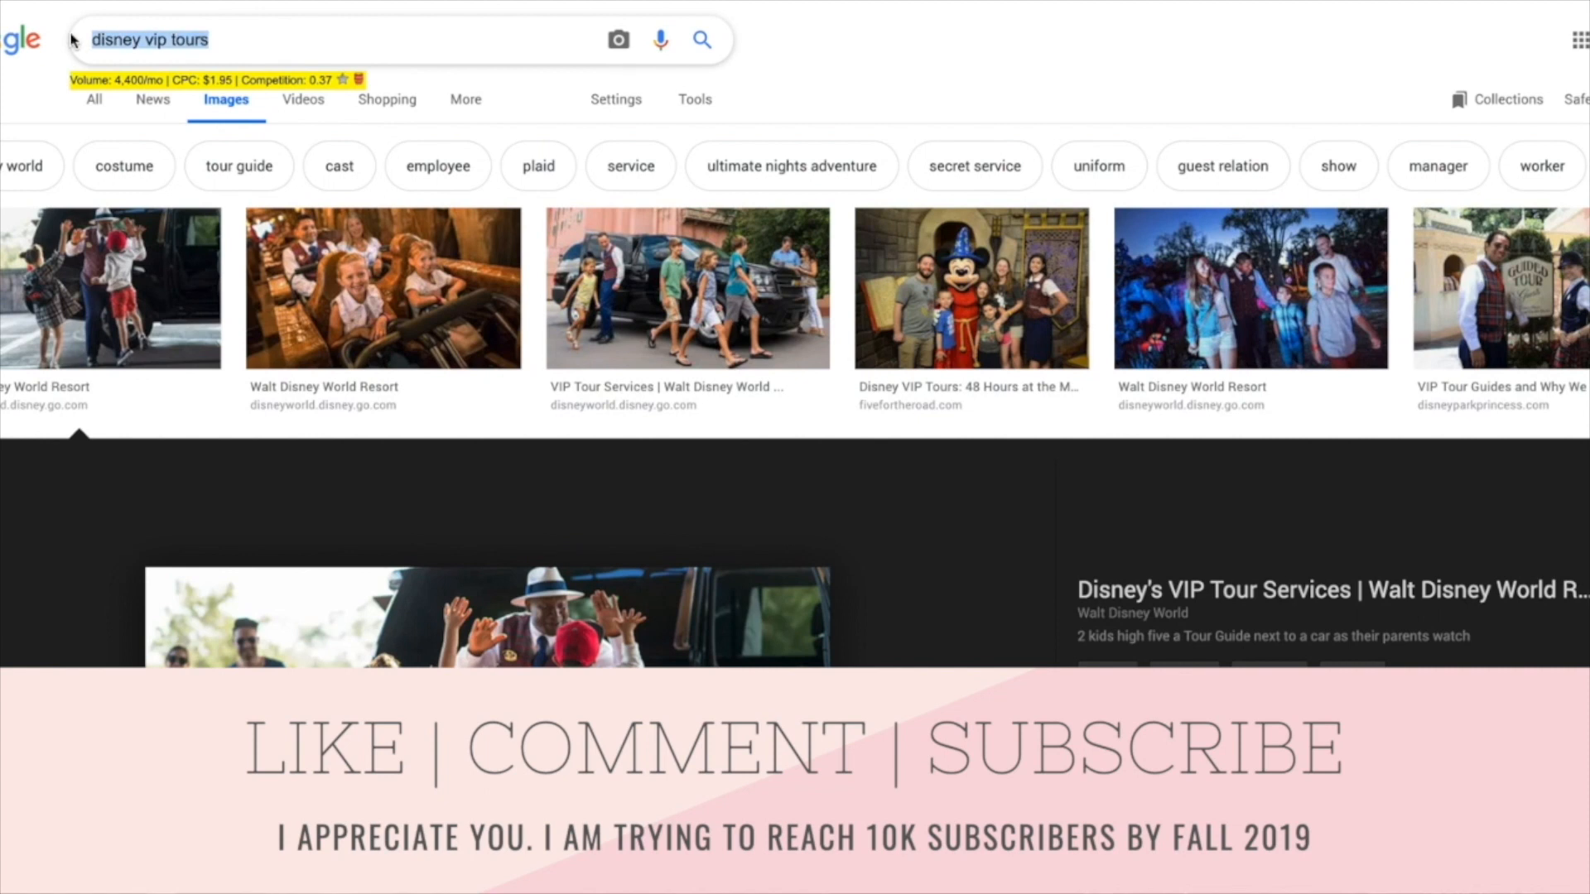
# Search 'cruise to the bahamas' again and preview the cruise ship beach photo.
pyautogui.write('cruise')
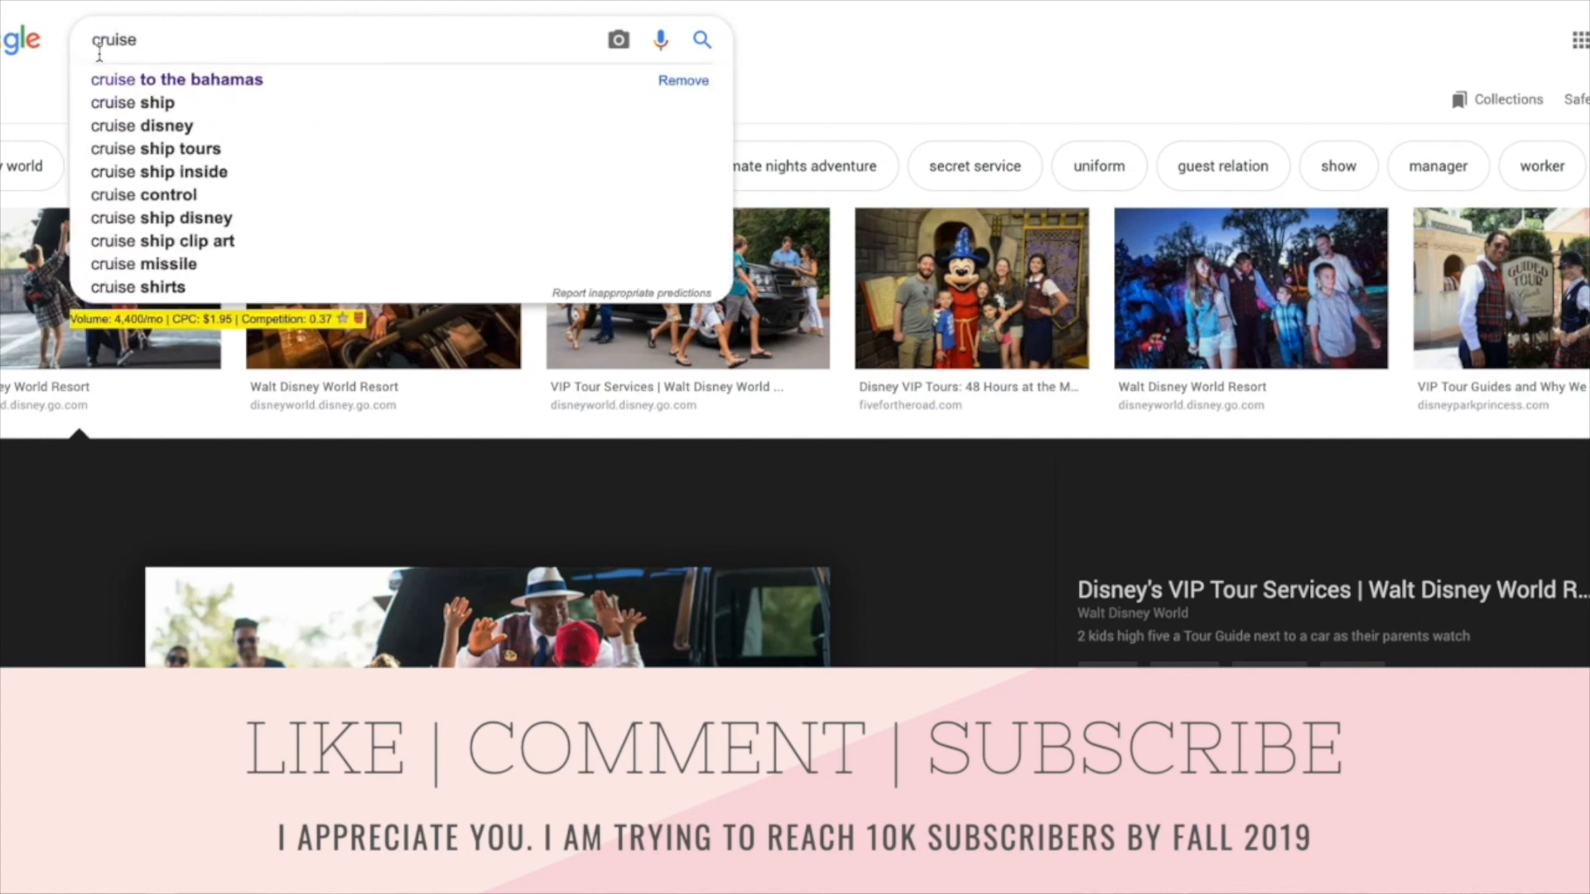
pyautogui.click(177, 79)
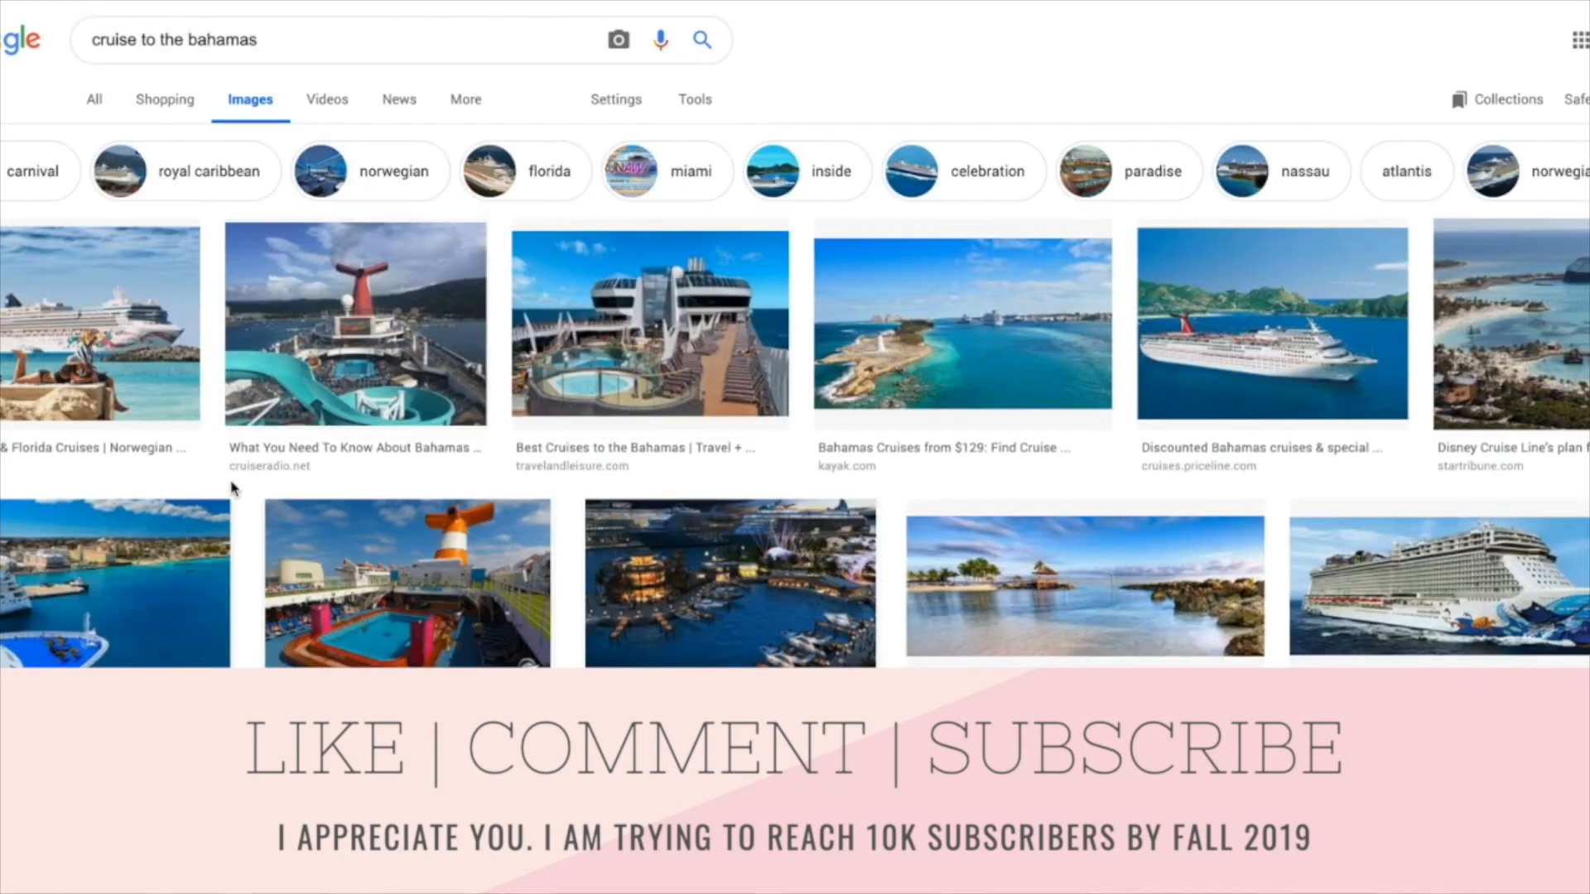
pyautogui.click(92, 324)
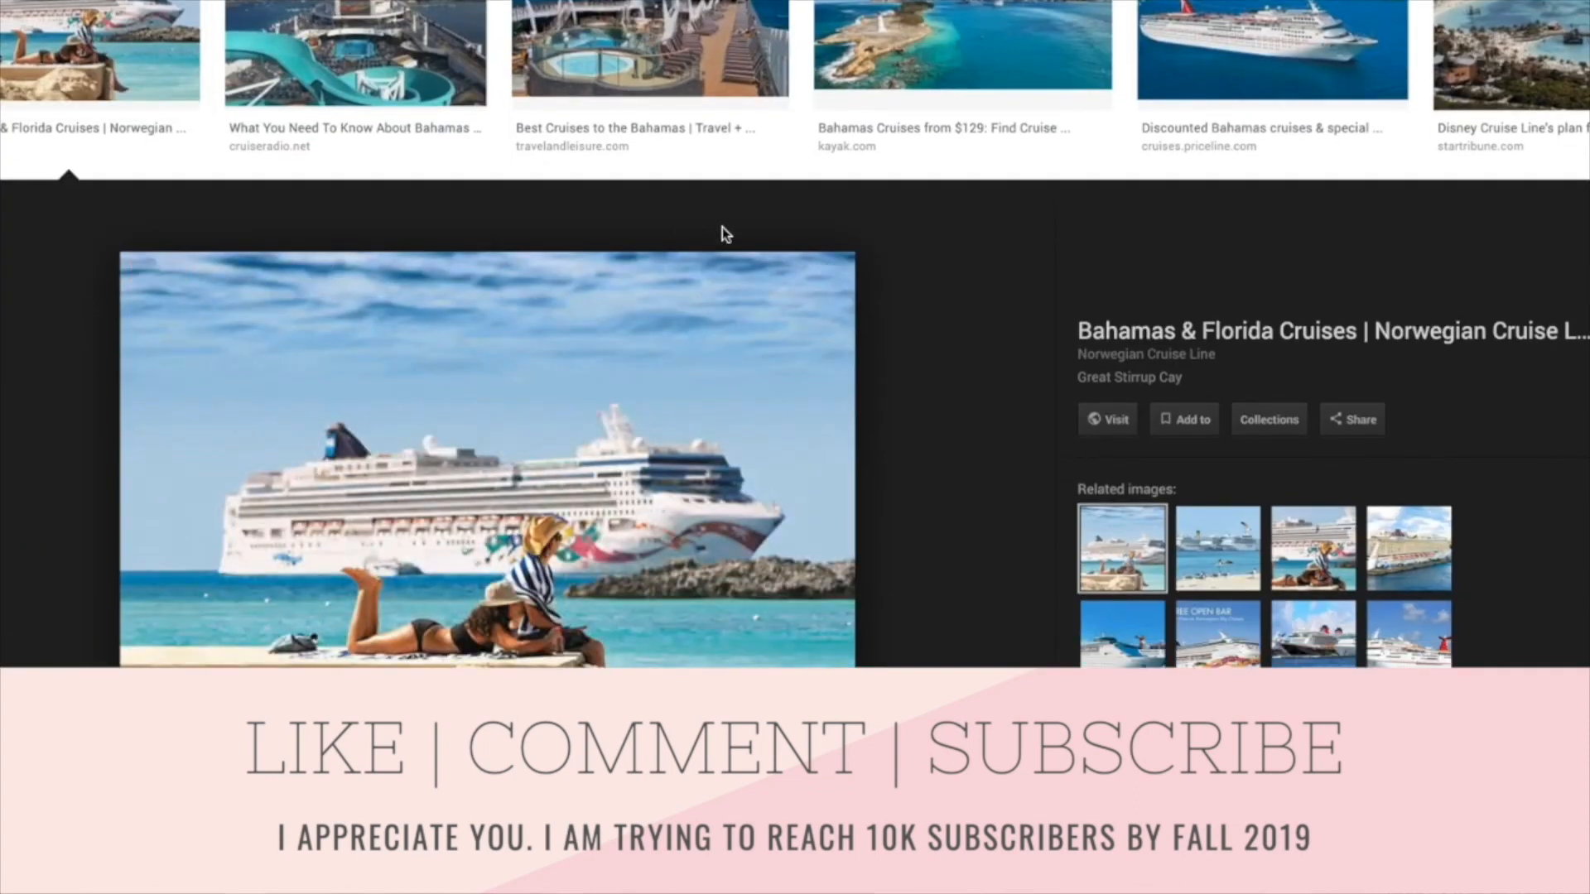
pyautogui.moveTo(966, 260)
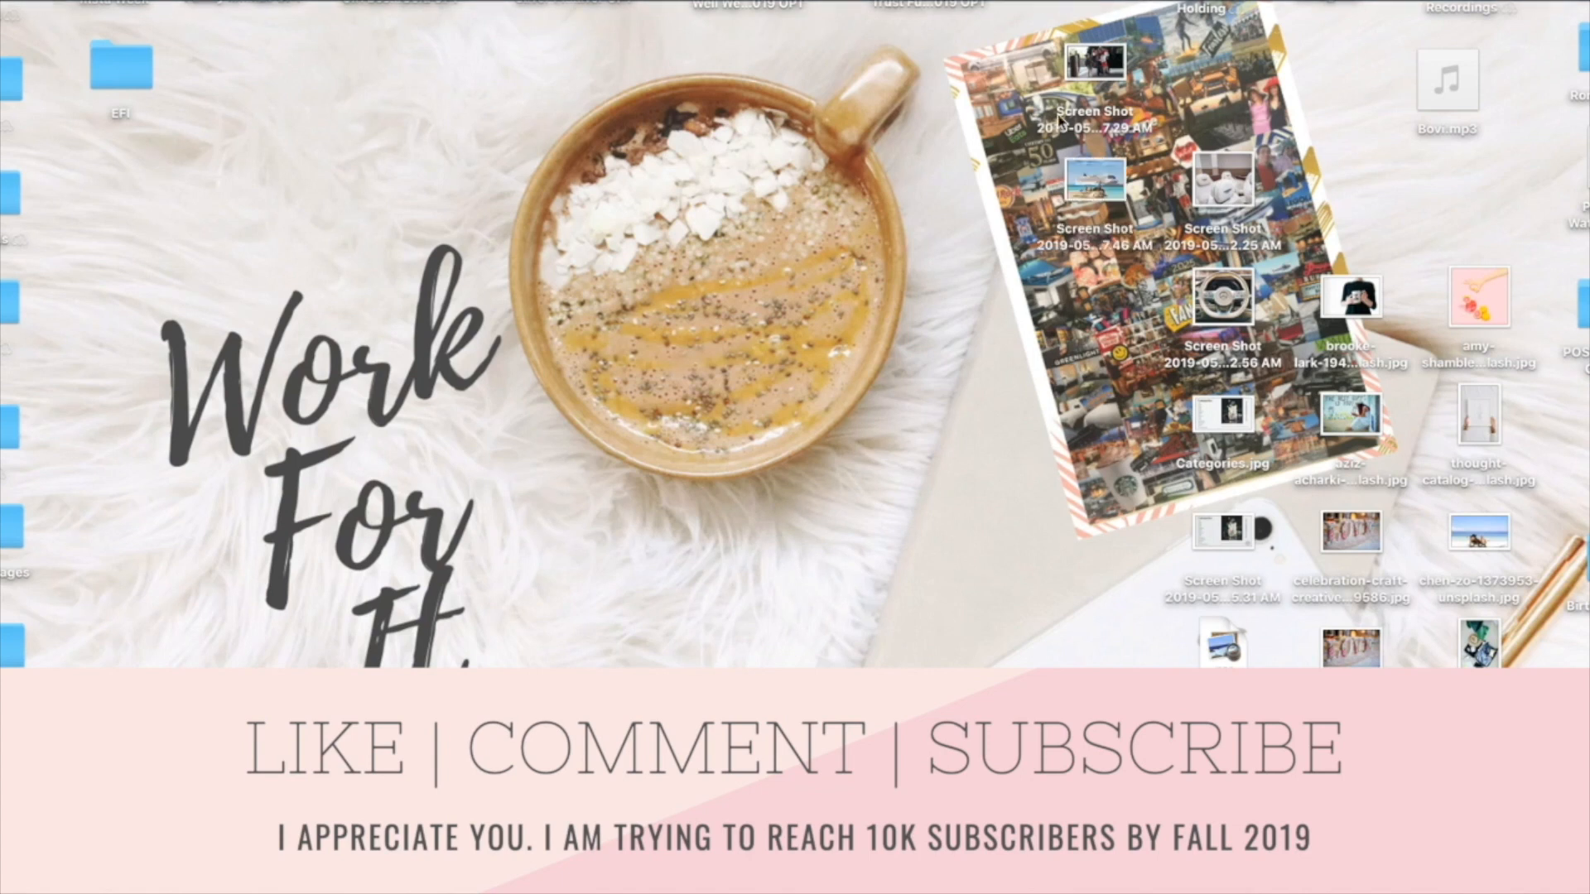
pyautogui.doubleClick(1096, 64)
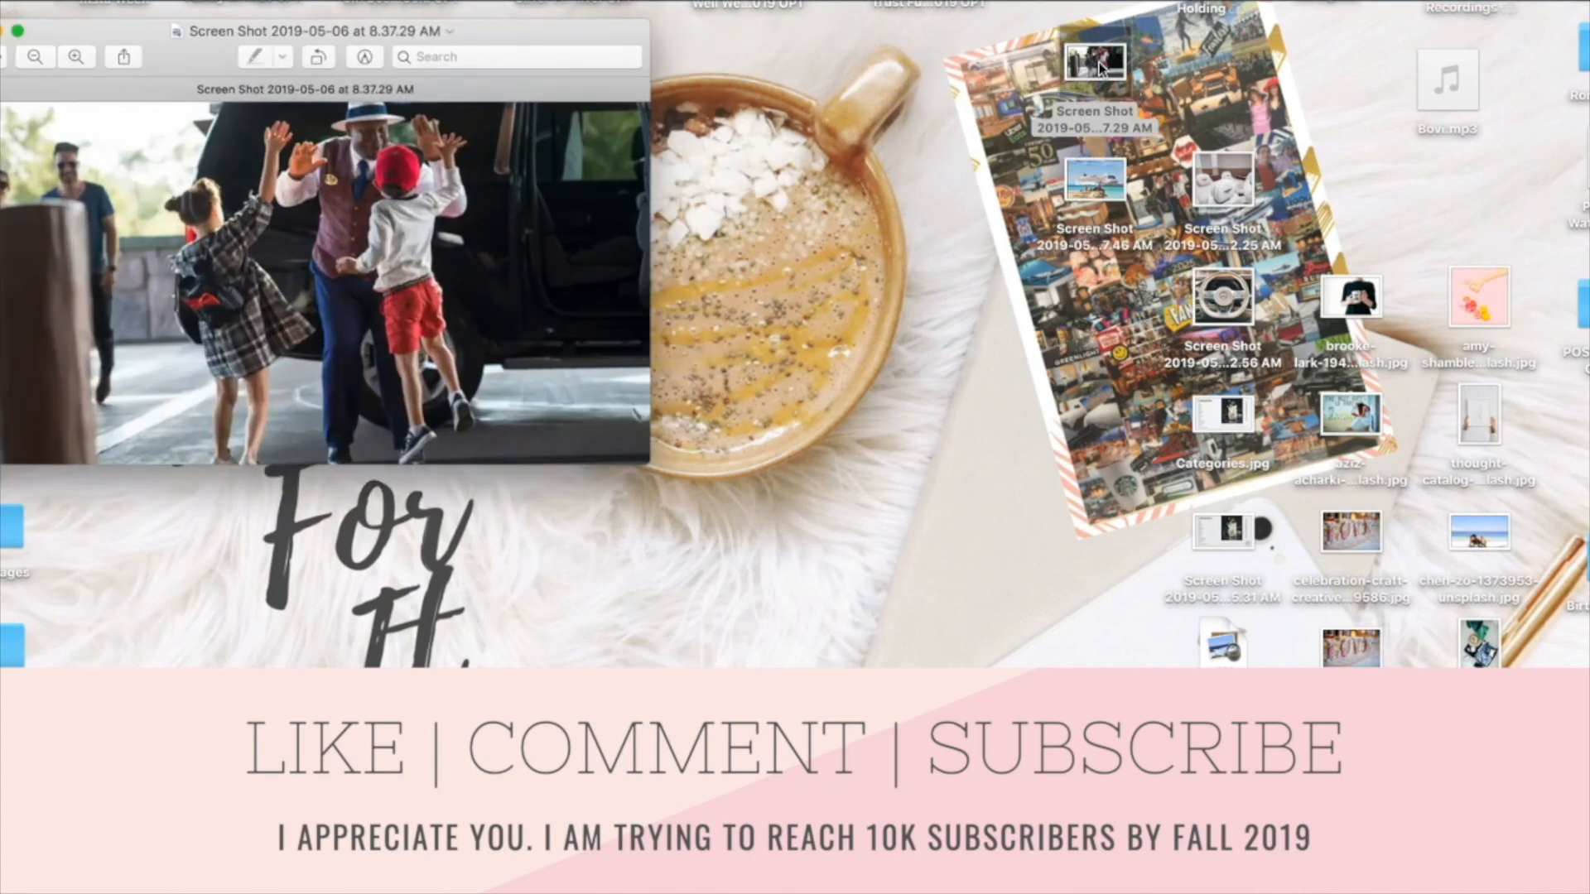
pyautogui.click(15, 31)
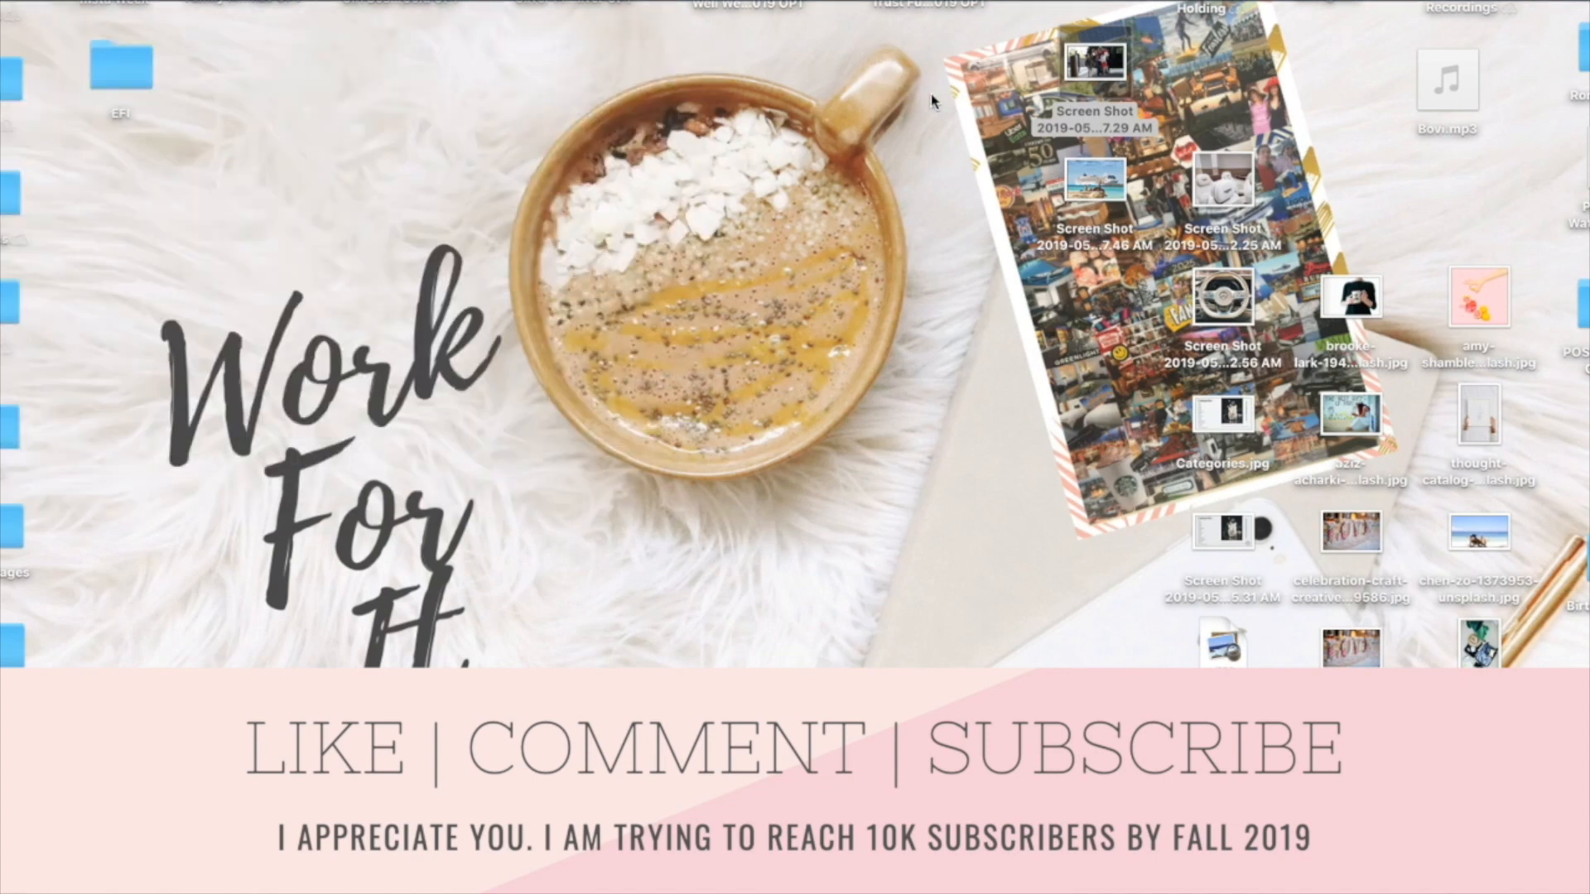
pyautogui.doubleClick(1095, 182)
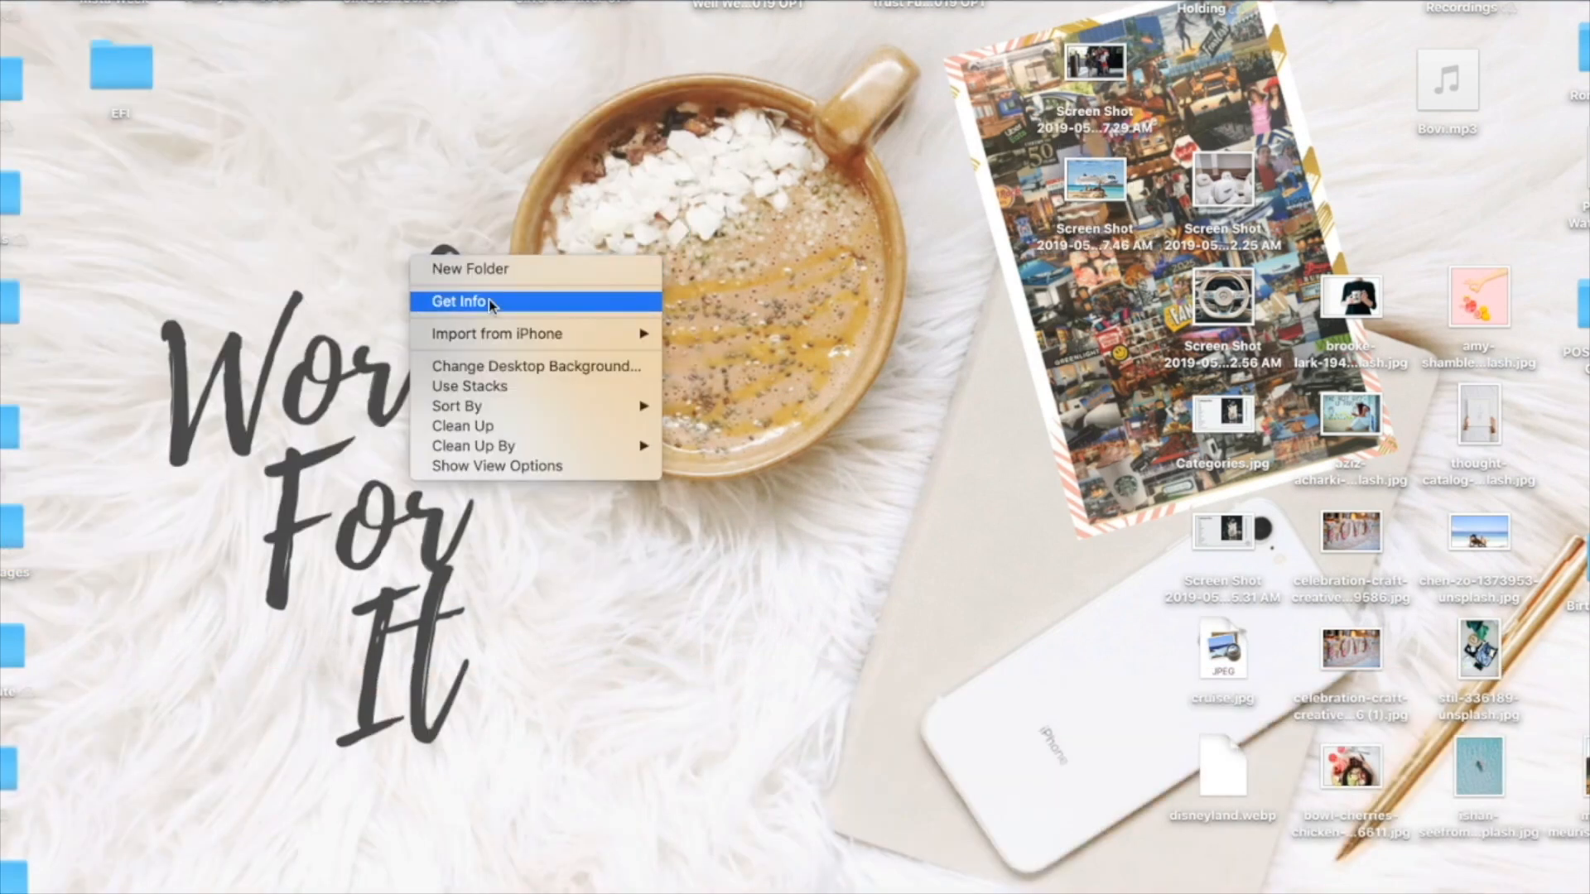
# Create a new desktop folder and start renaming it 'Vision B...'.
pyautogui.click(467, 268)
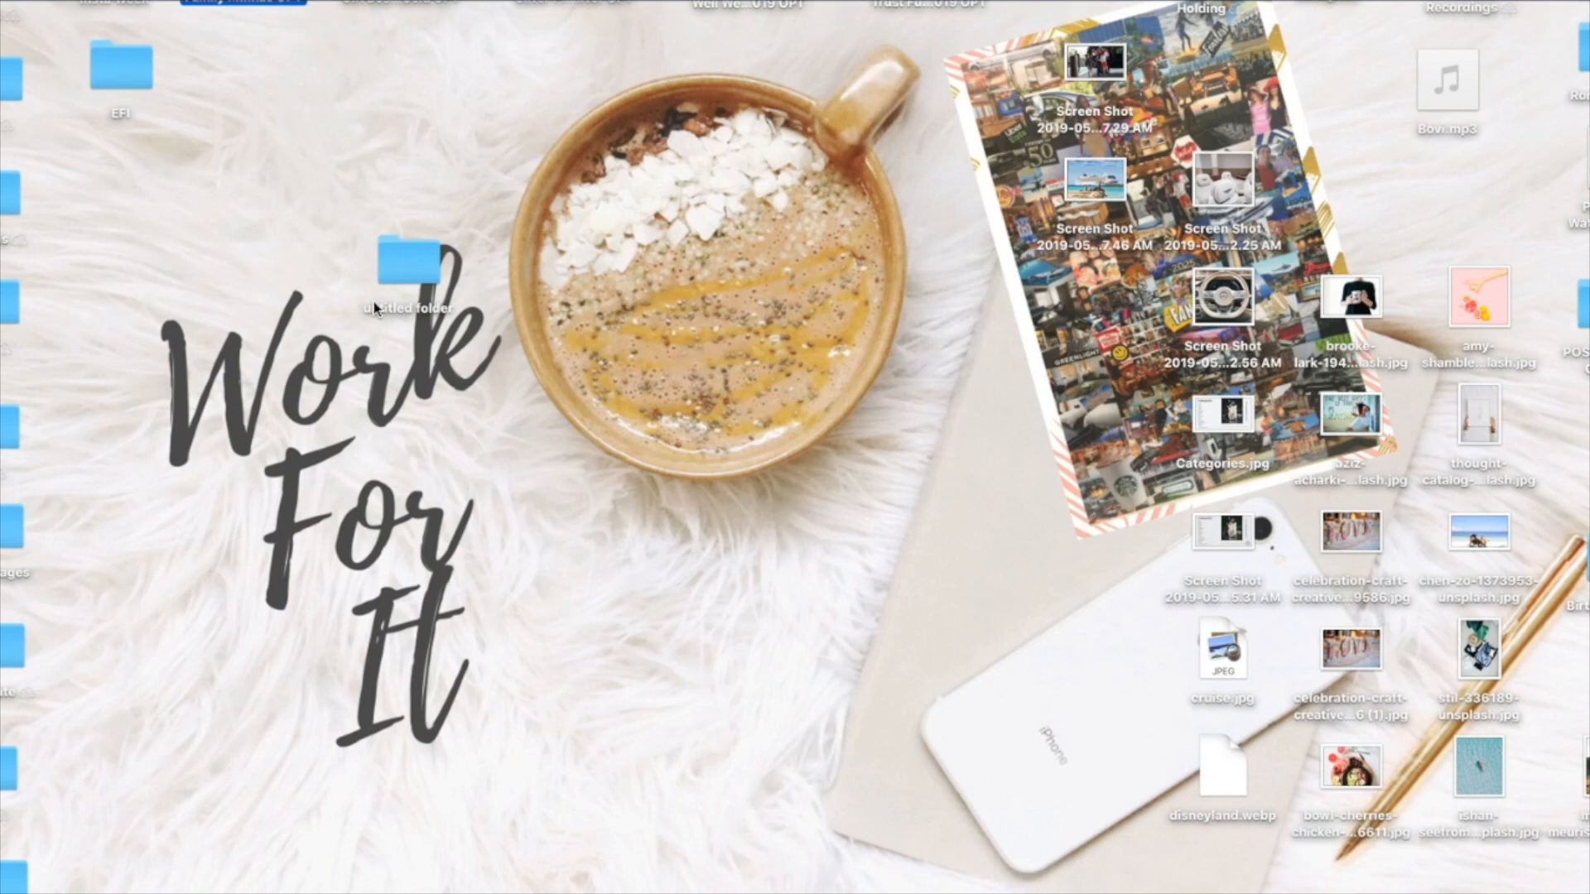
pyautogui.rightClick(404, 268)
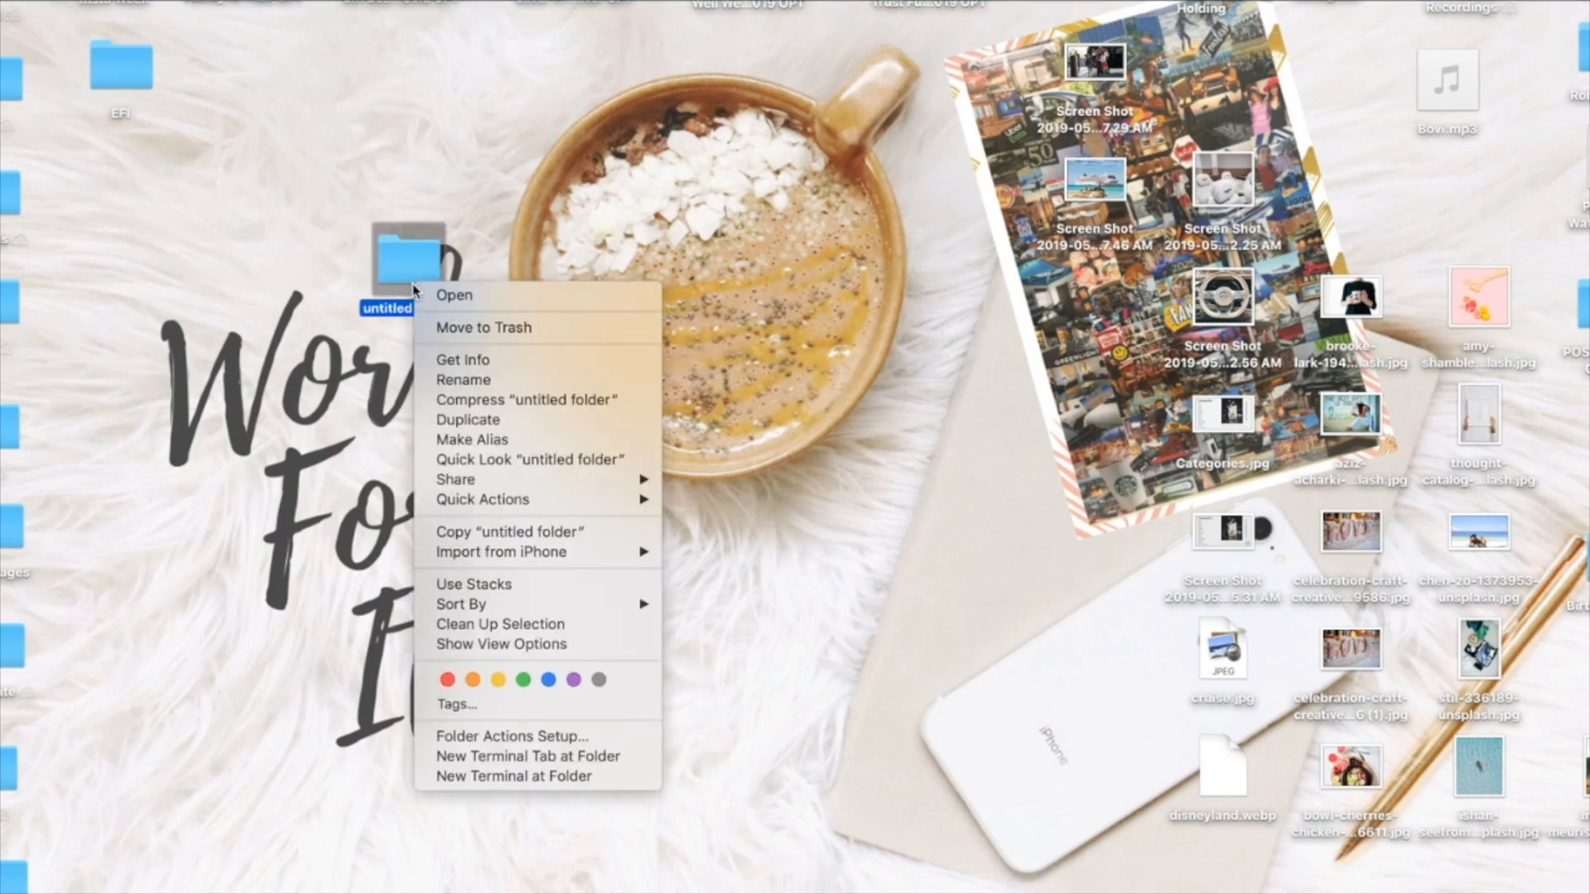
pyautogui.moveTo(462, 379)
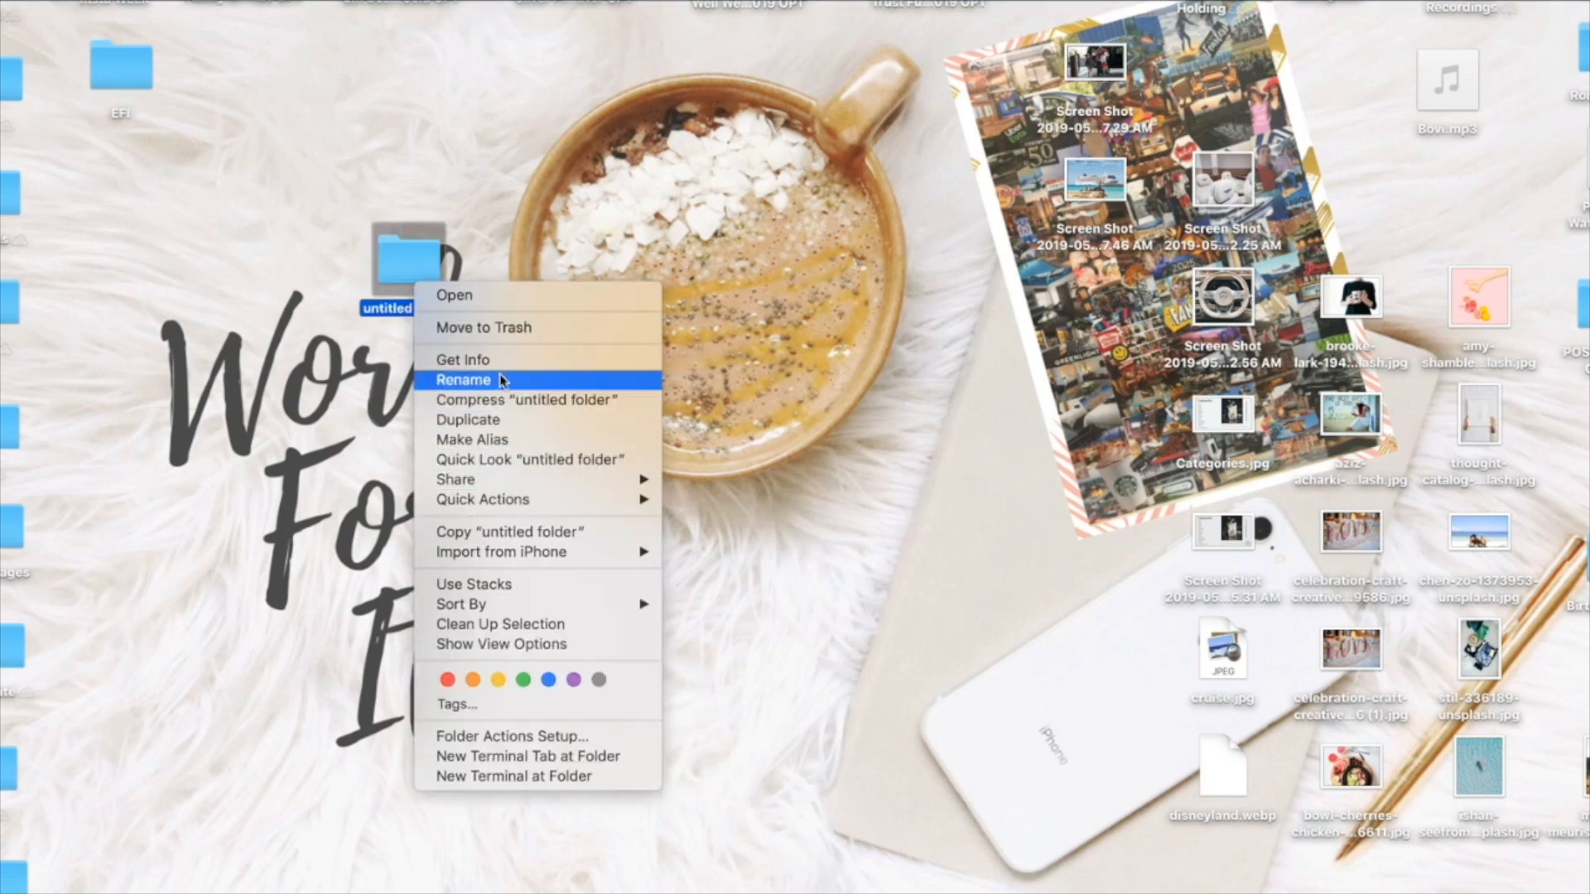
pyautogui.click(462, 379)
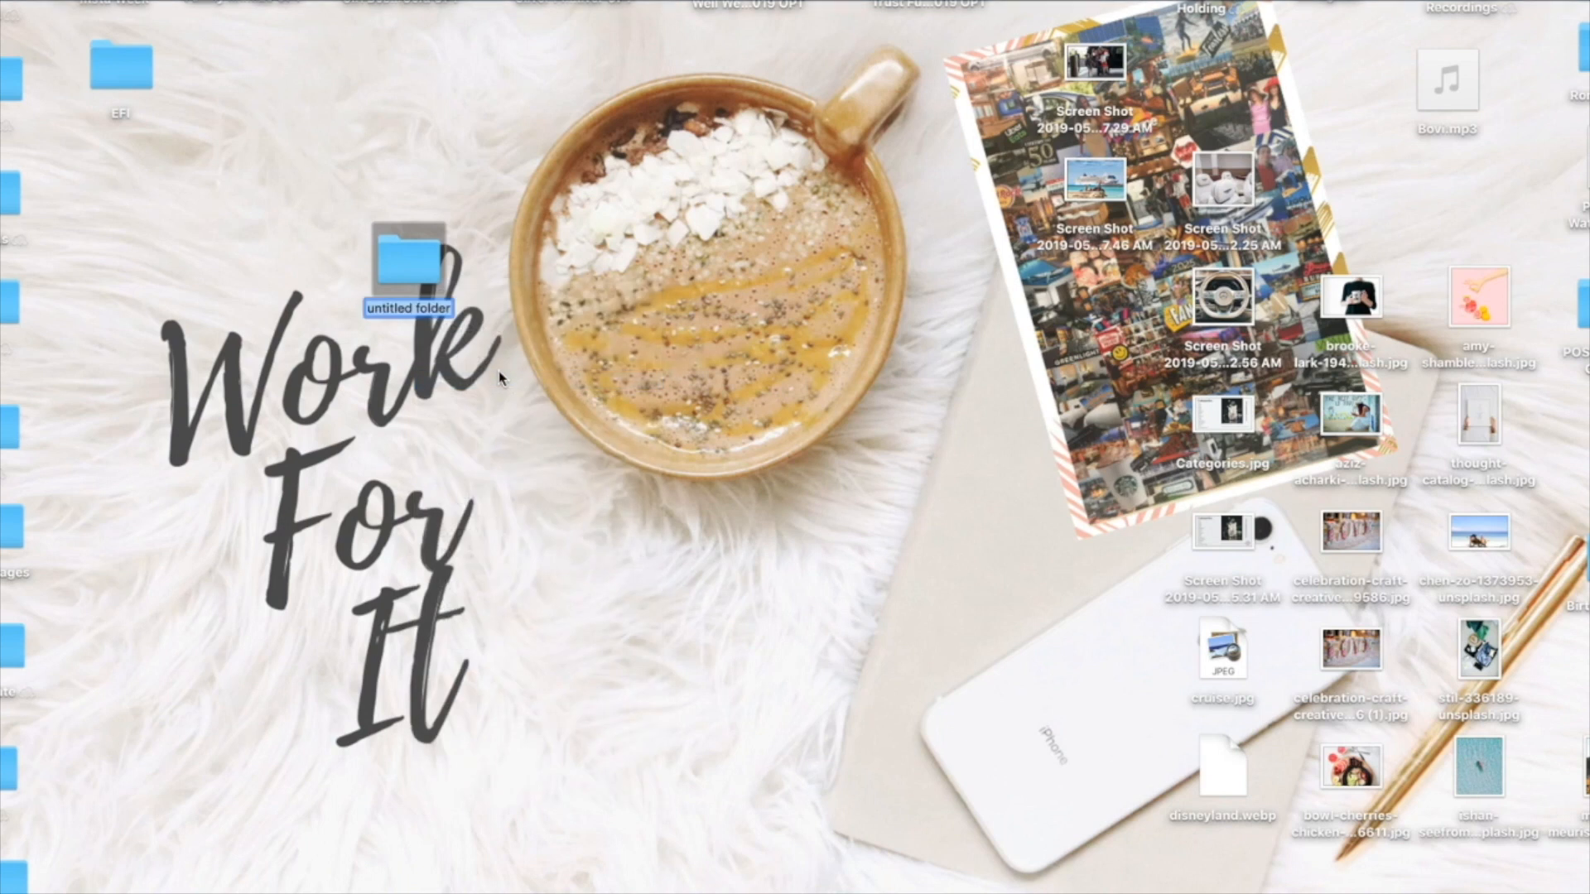
pyautogui.write('Vision B')
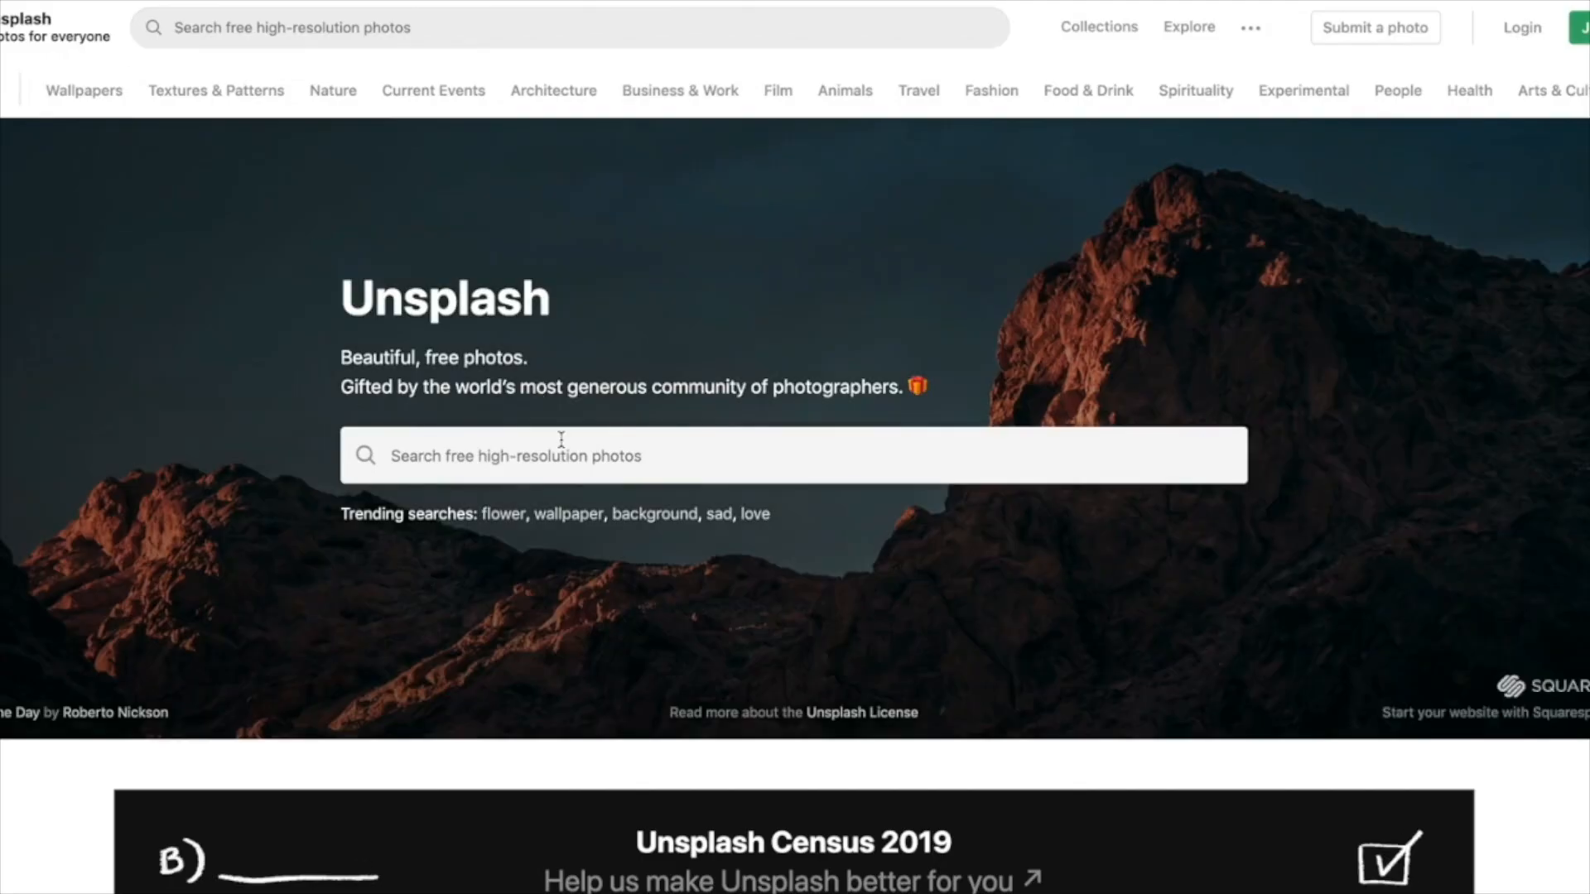
# Browse down the Unsplash photo feed, then return to the desktop with the Vision Board folder.
pyautogui.scroll(-3)
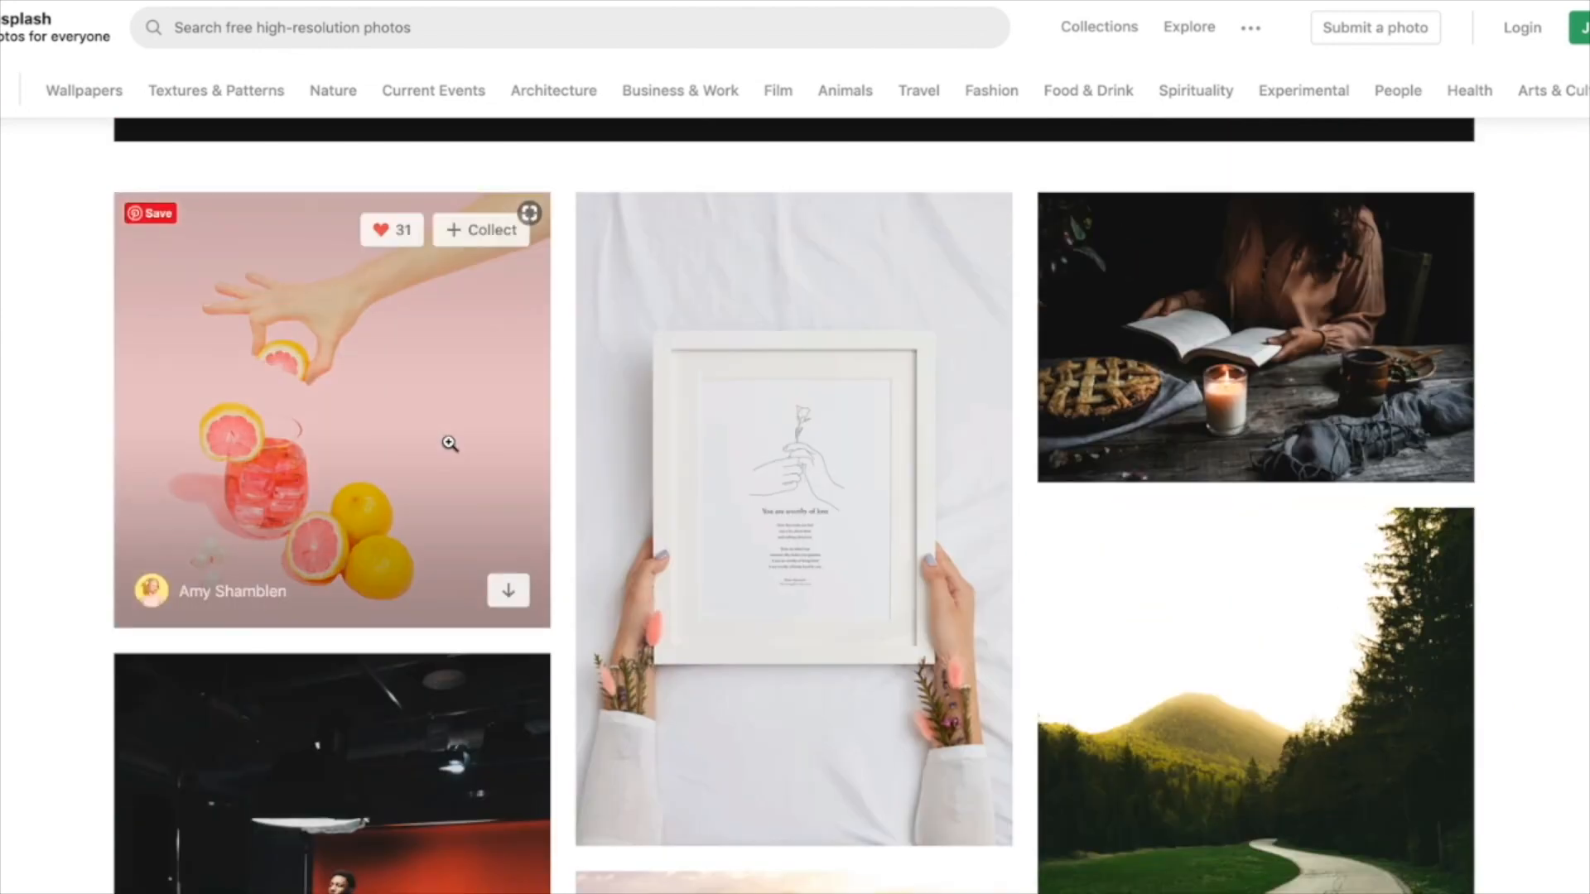
pyautogui.click(508, 590)
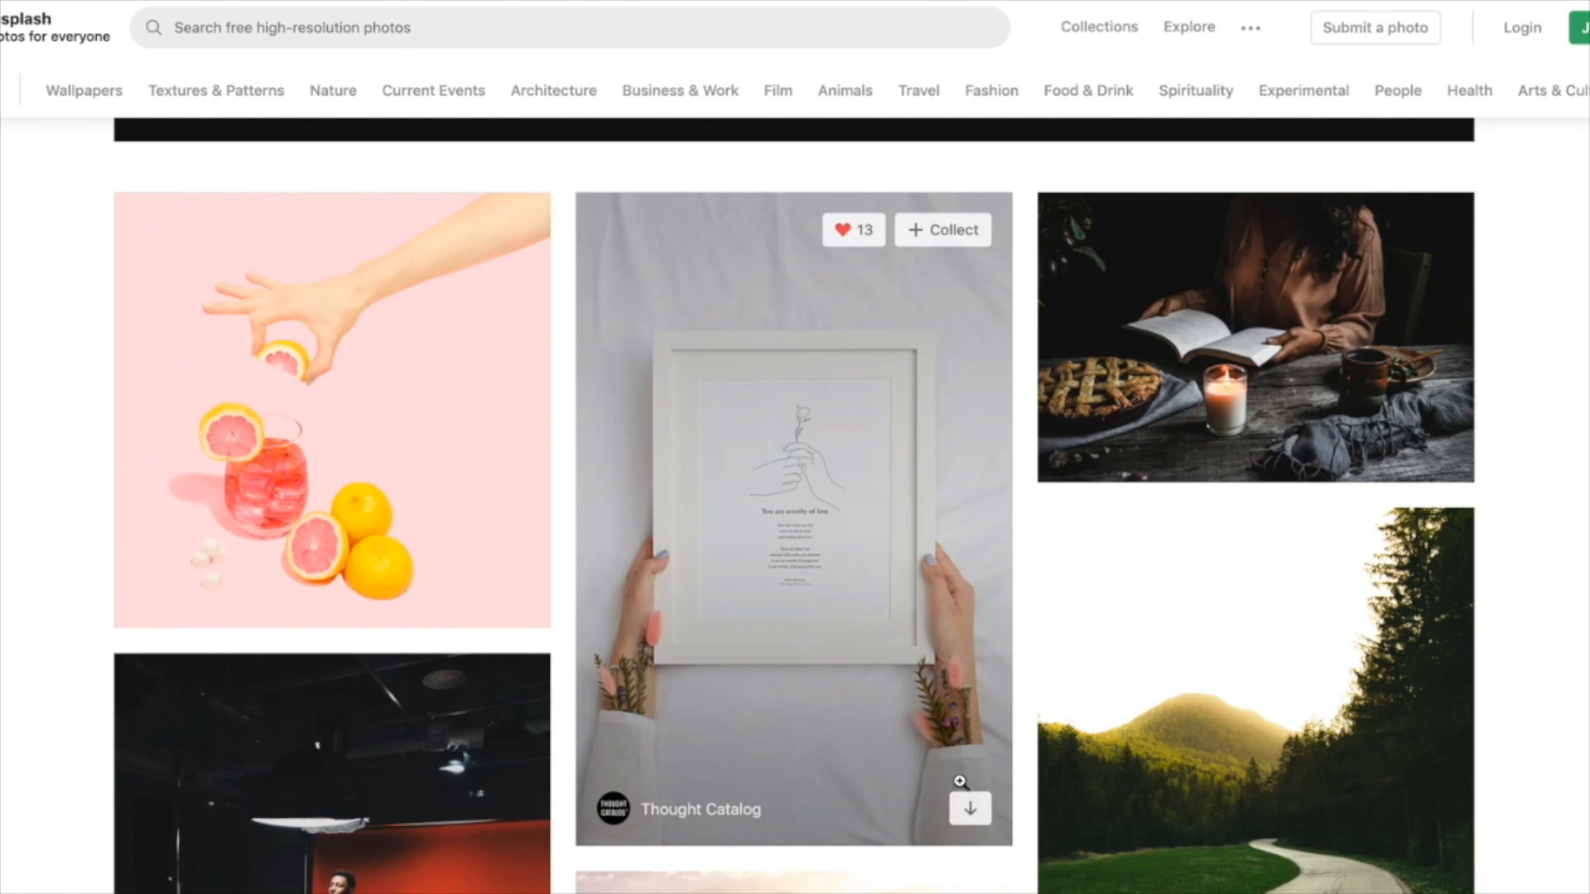
pyautogui.click(966, 808)
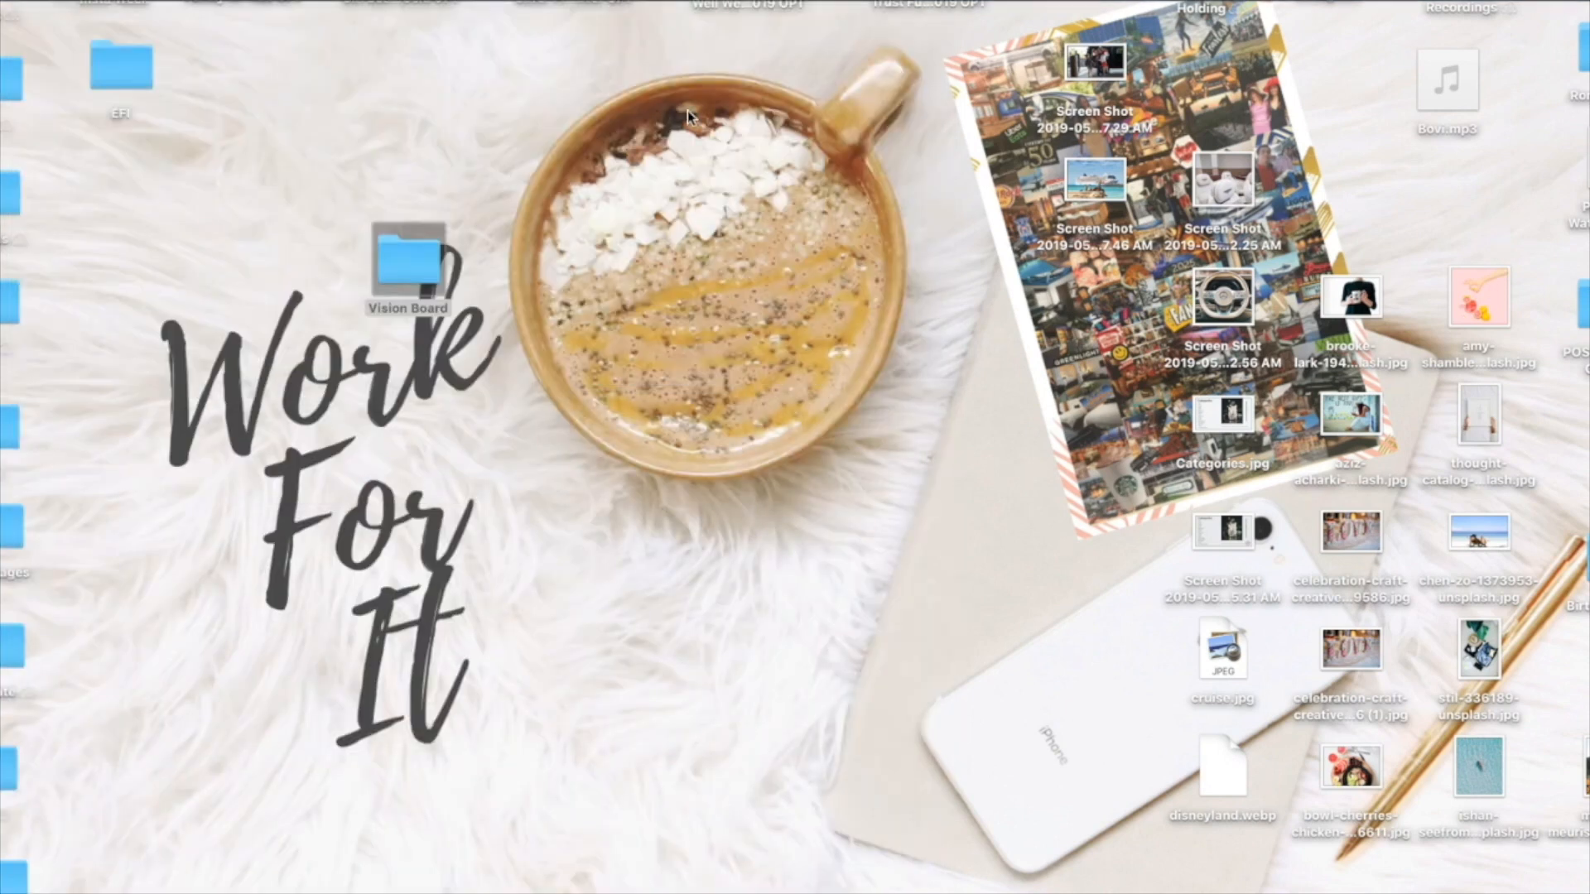
pyautogui.moveTo(538, 578)
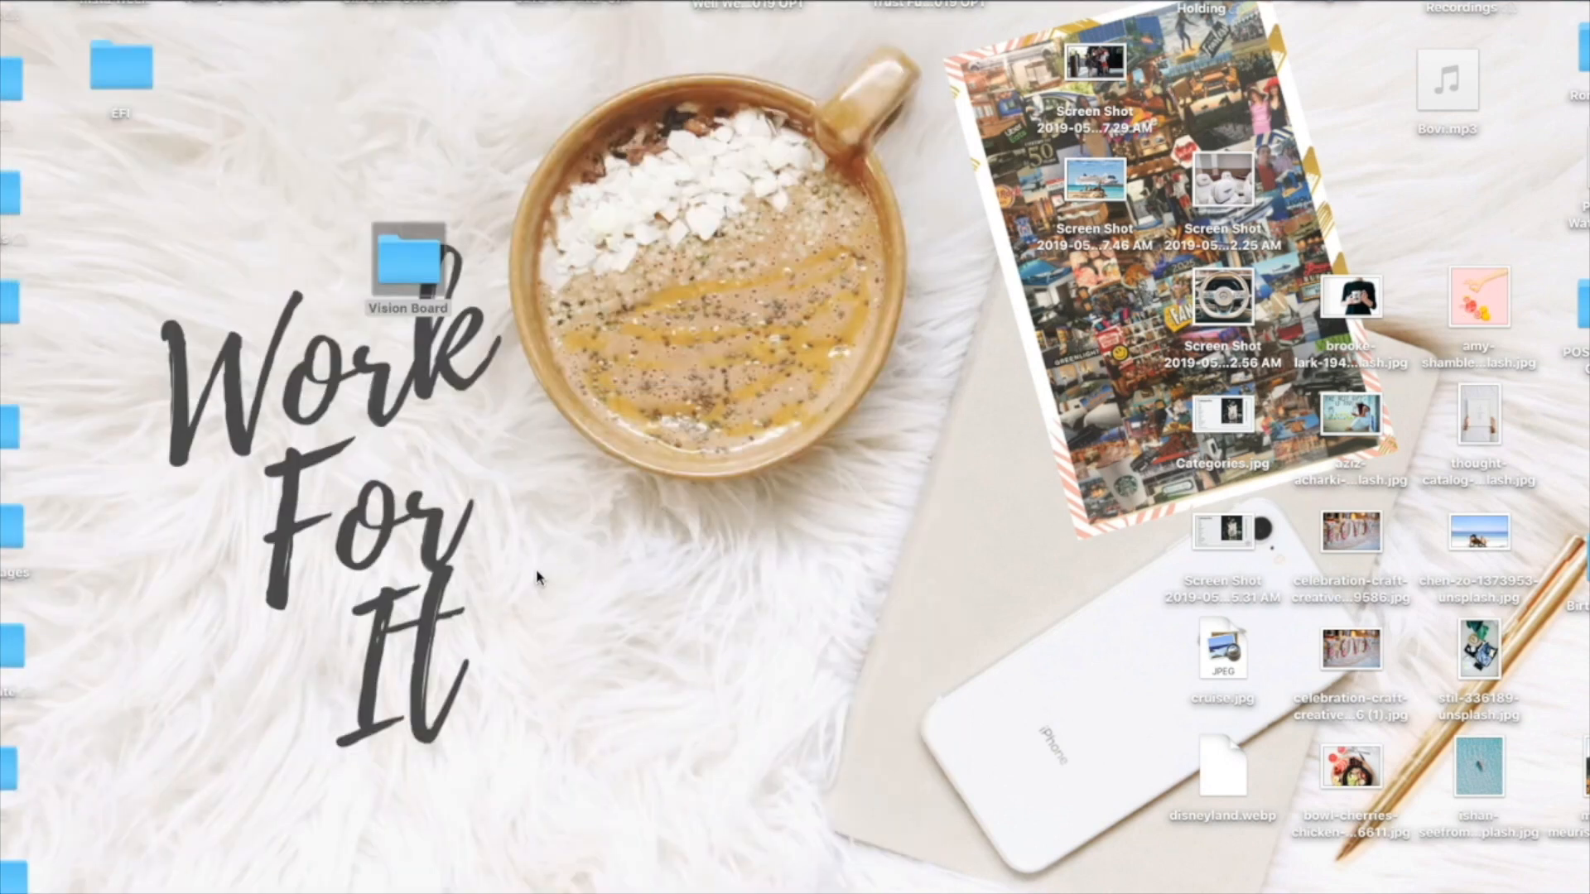